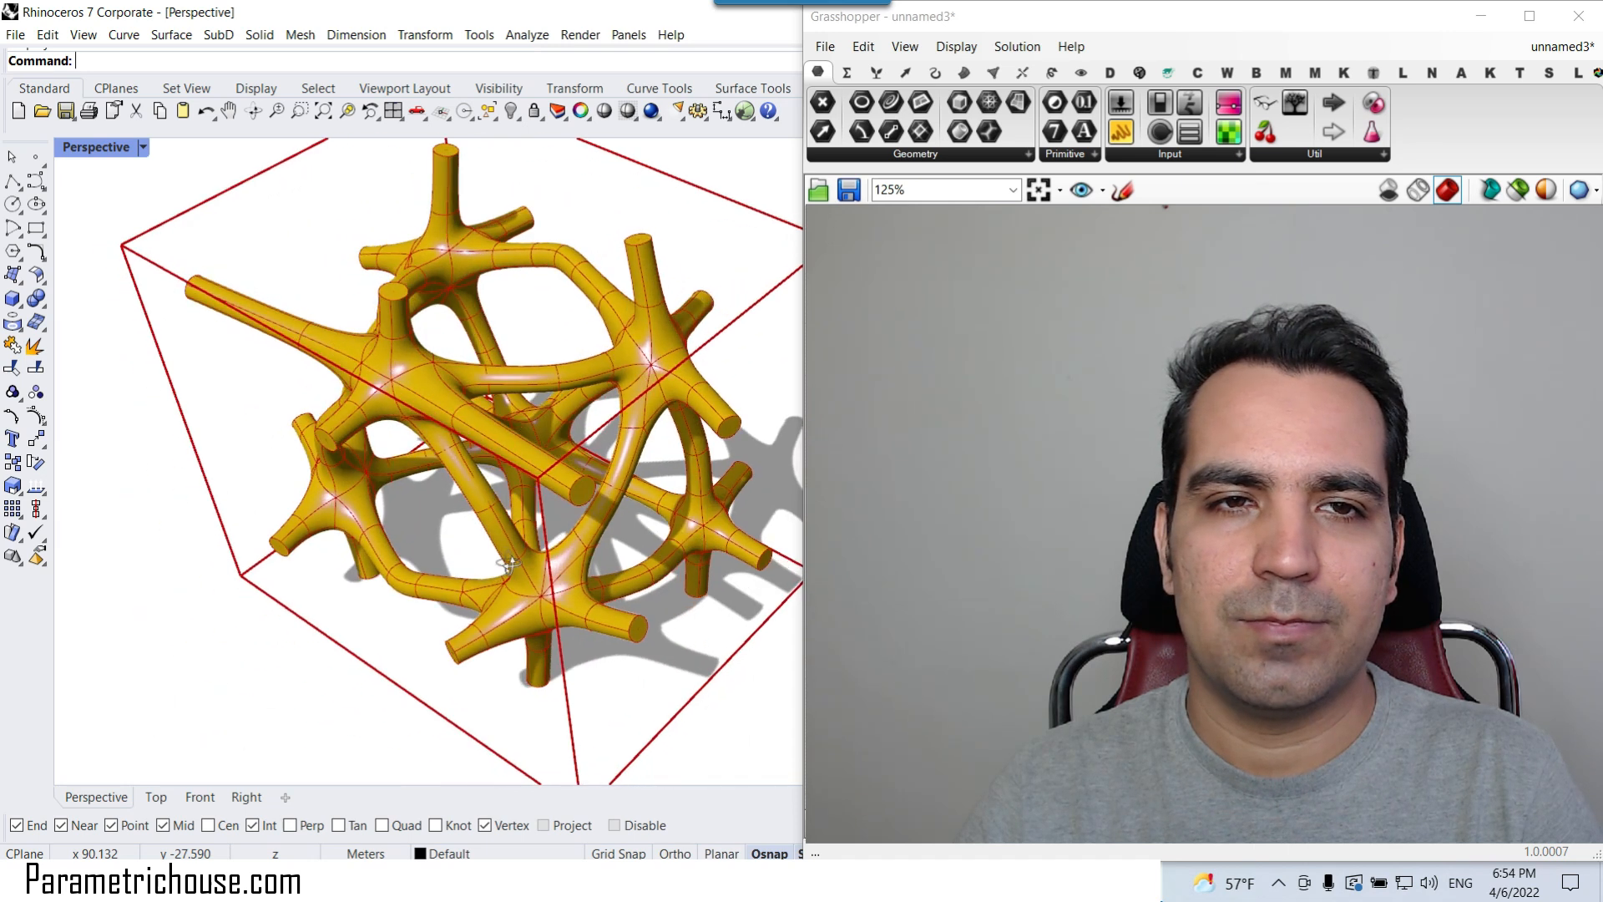
# Place a Domain Box component from the Surface Primitive dropdown onto the new canvas
pyautogui.scroll(-3)
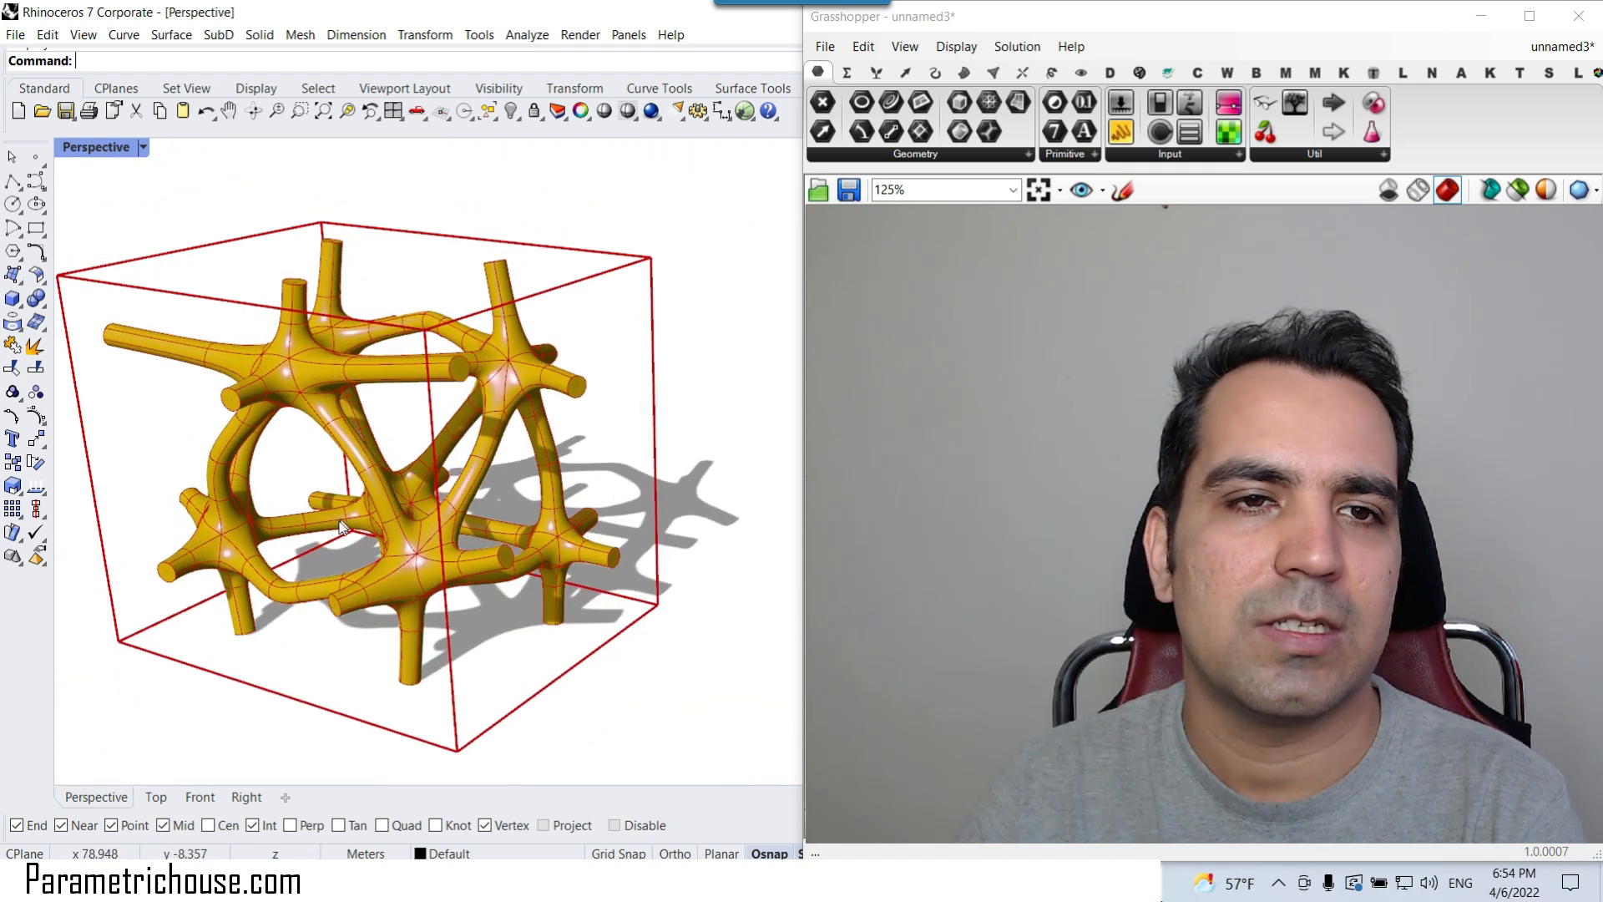
pyautogui.scroll(3)
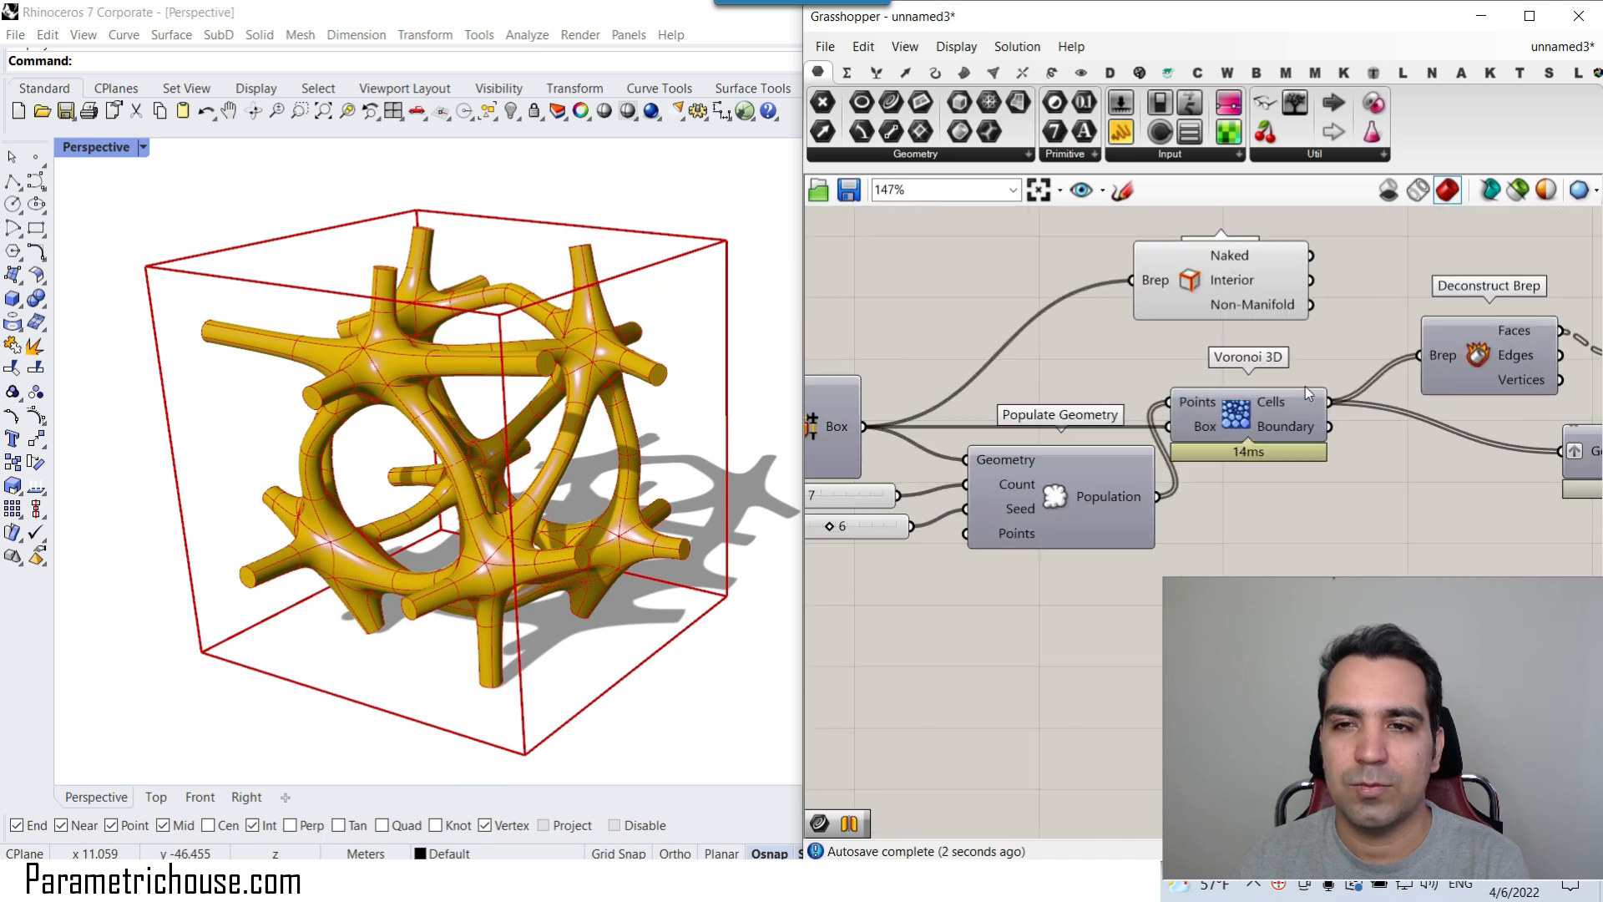
pyautogui.scroll(-3)
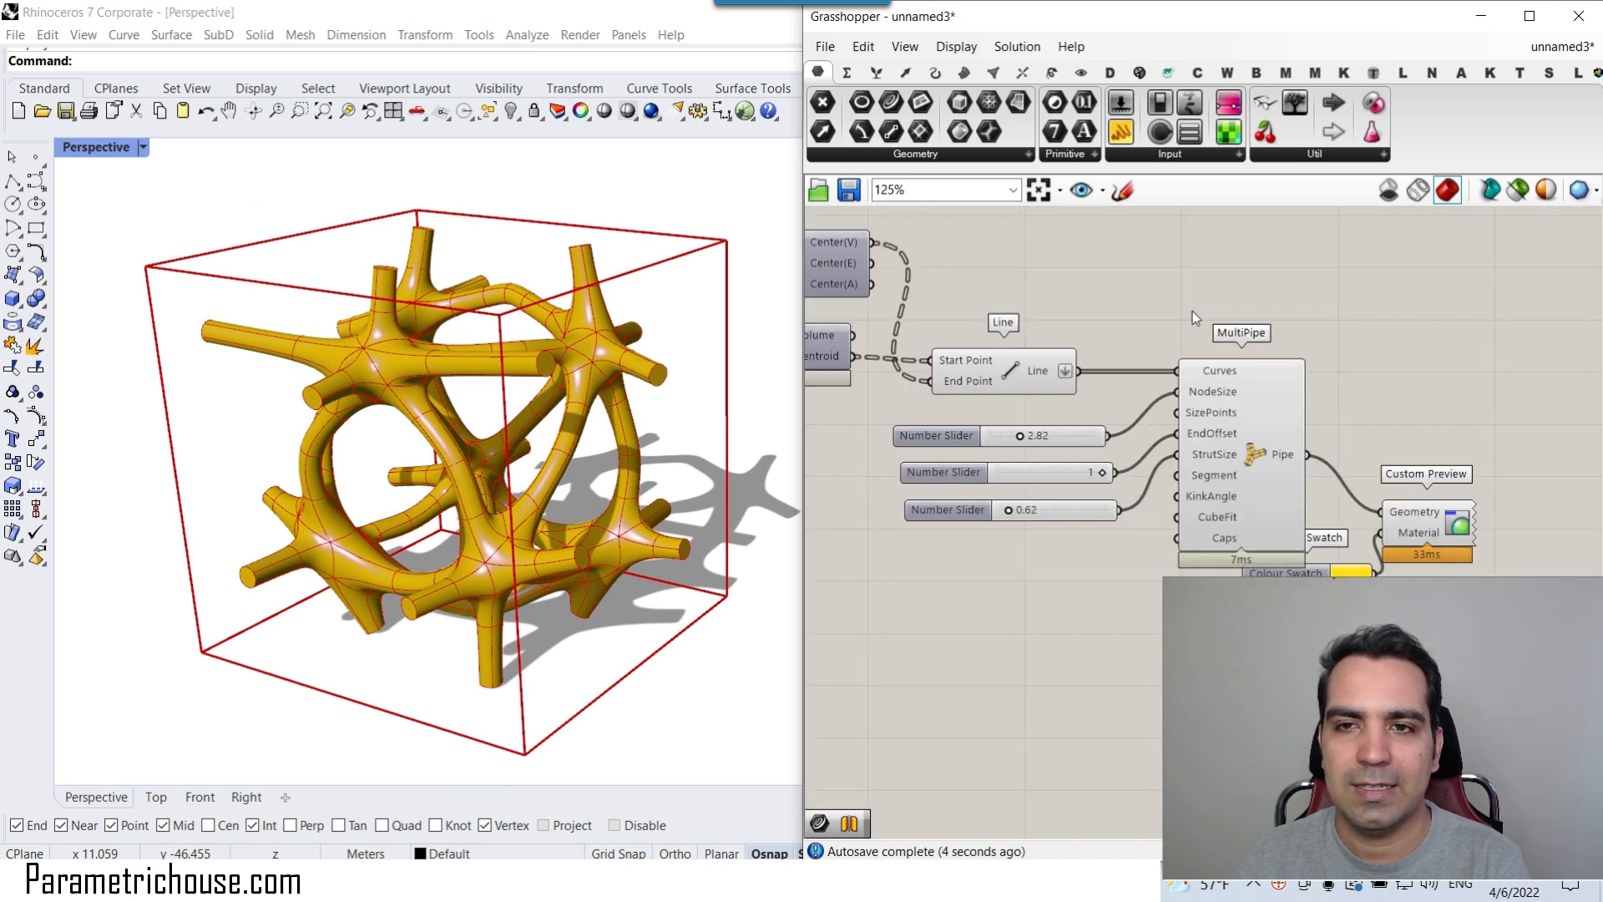
pyautogui.click(141, 147)
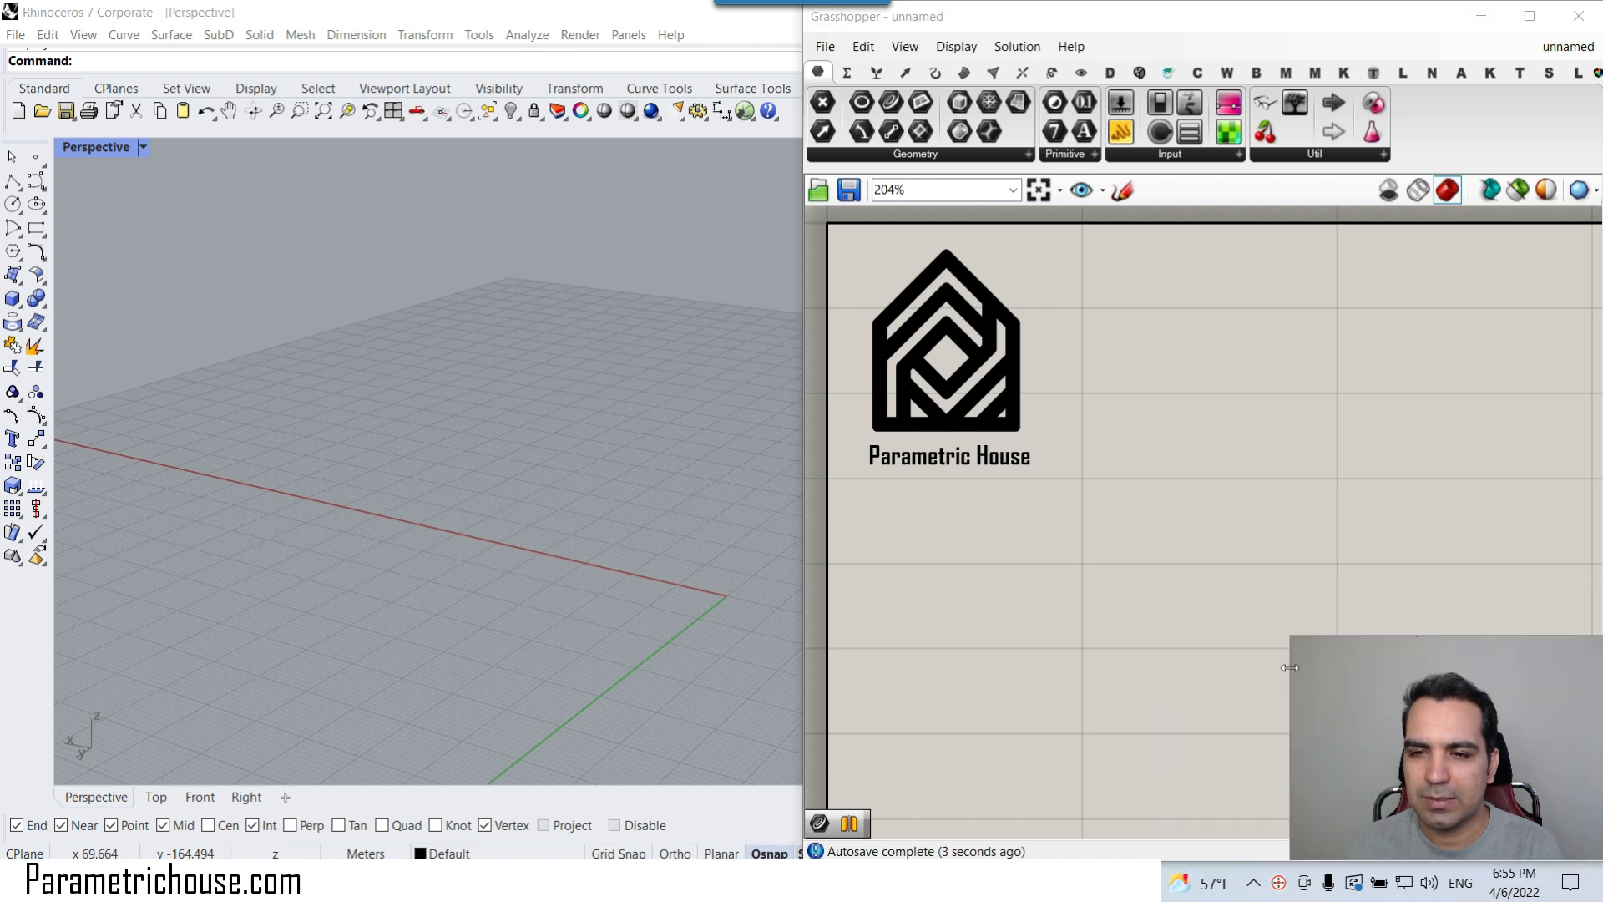
pyautogui.moveTo(1255, 600)
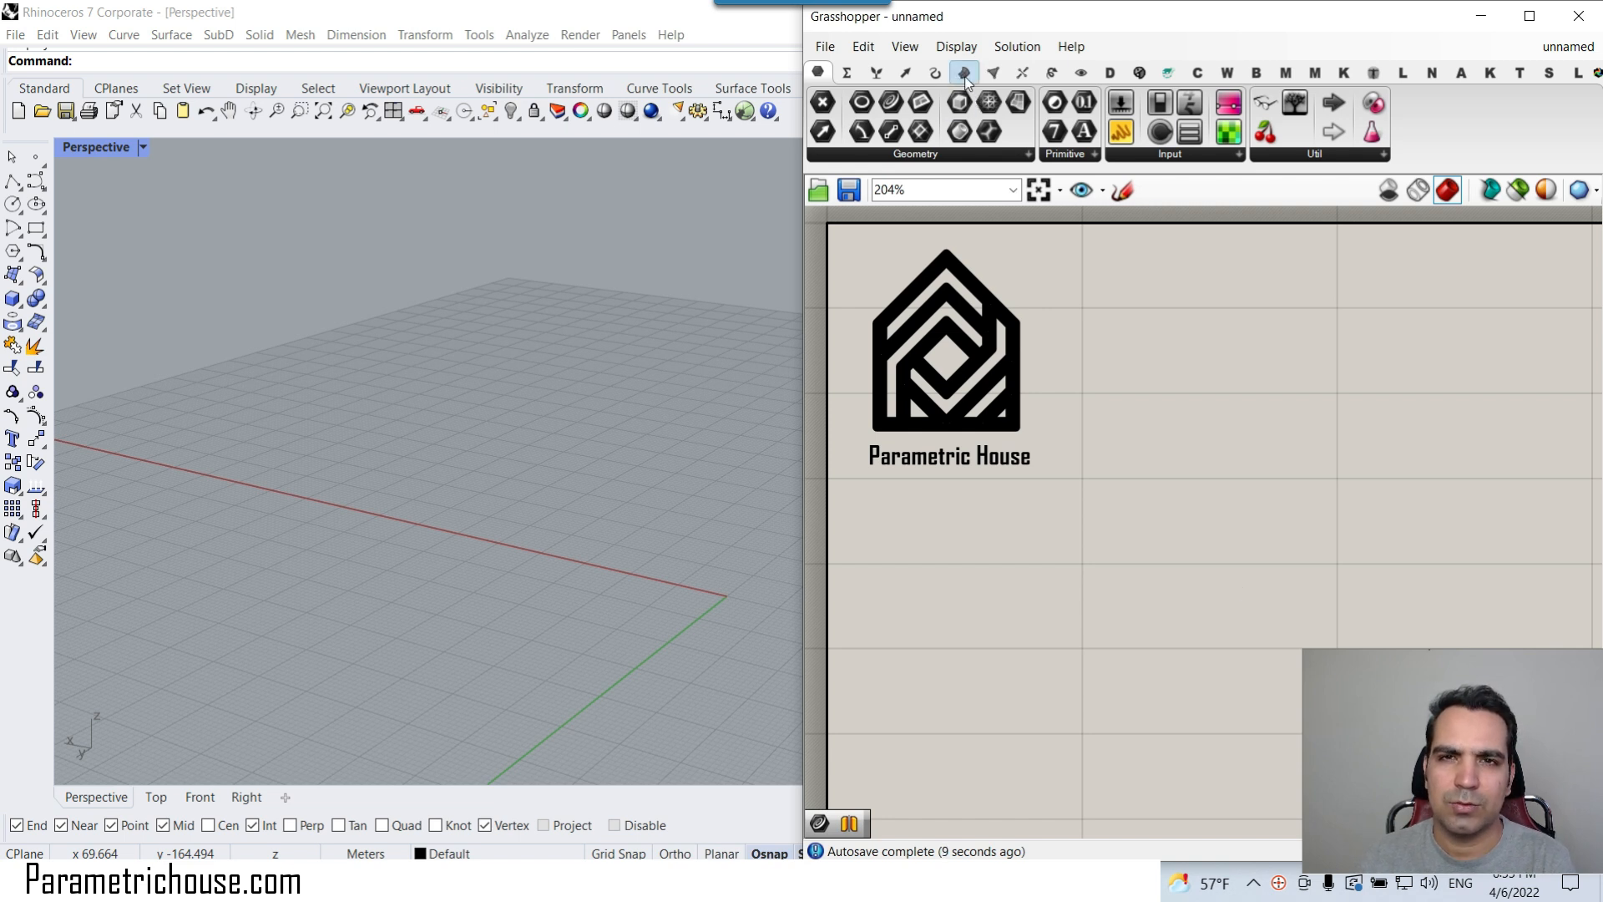
pyautogui.click(964, 72)
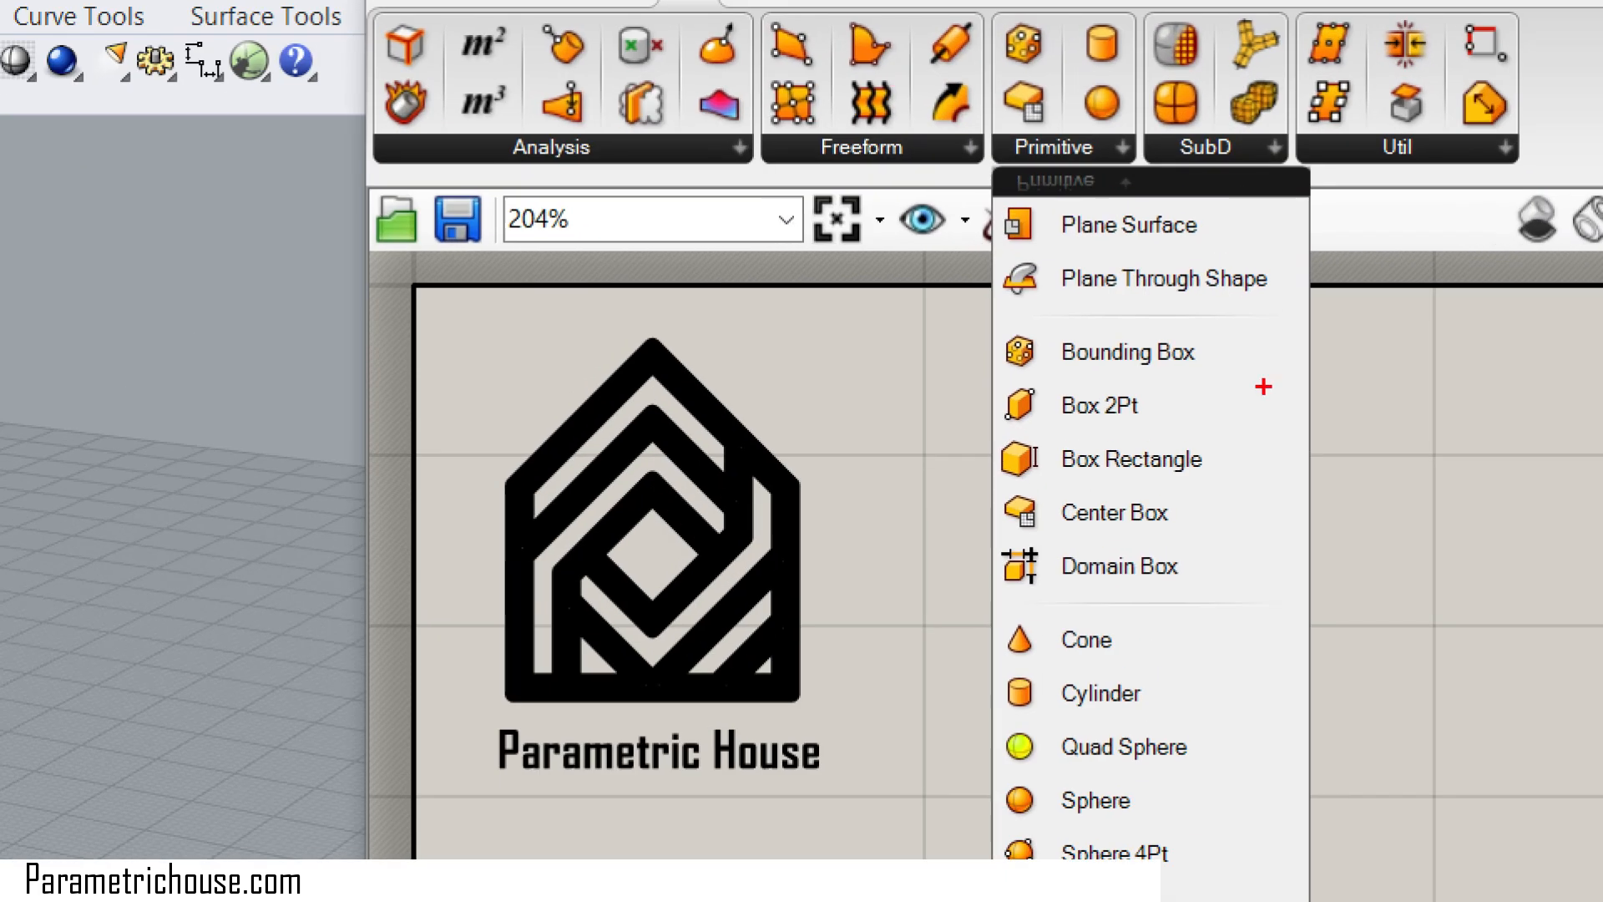
pyautogui.moveTo(1002, 544)
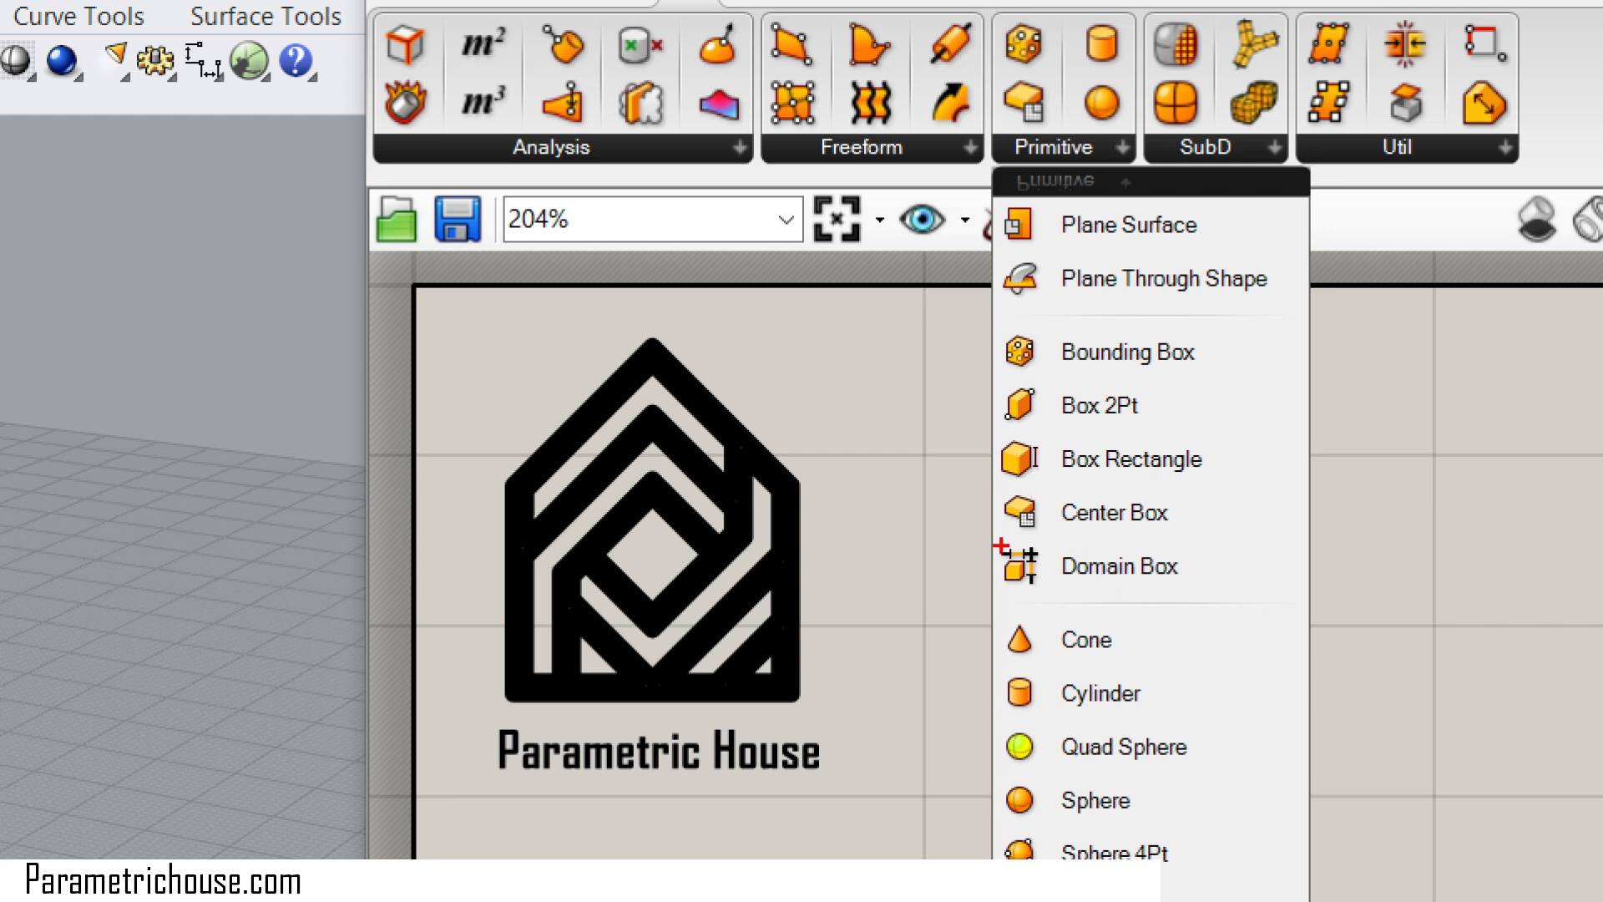
pyautogui.moveTo(1119, 567)
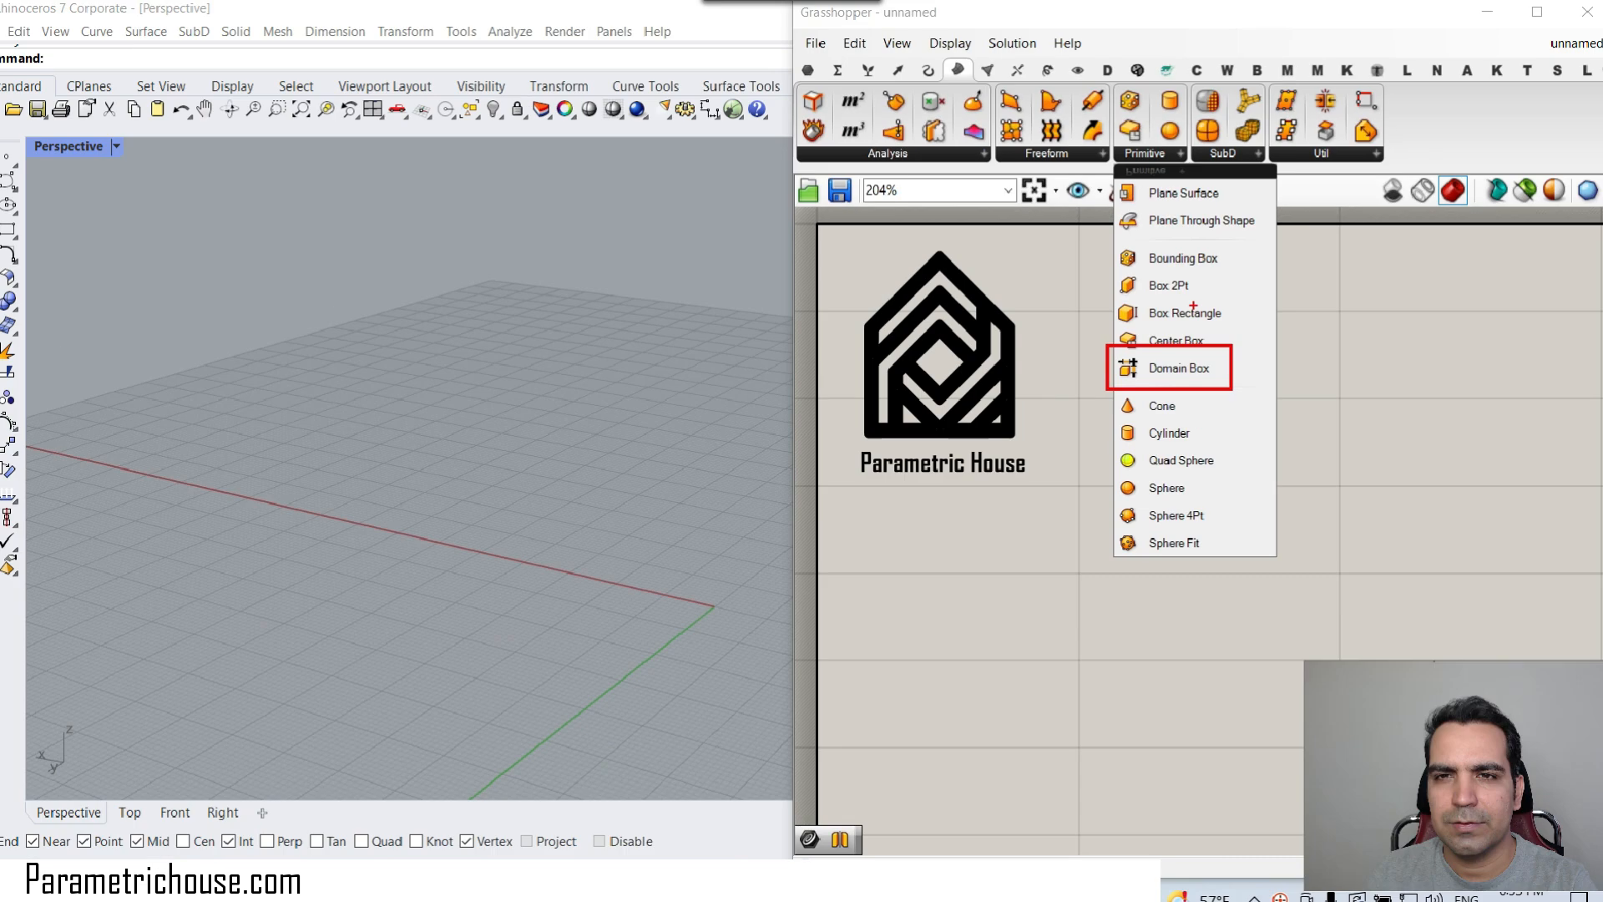
pyautogui.moveTo(1177, 336)
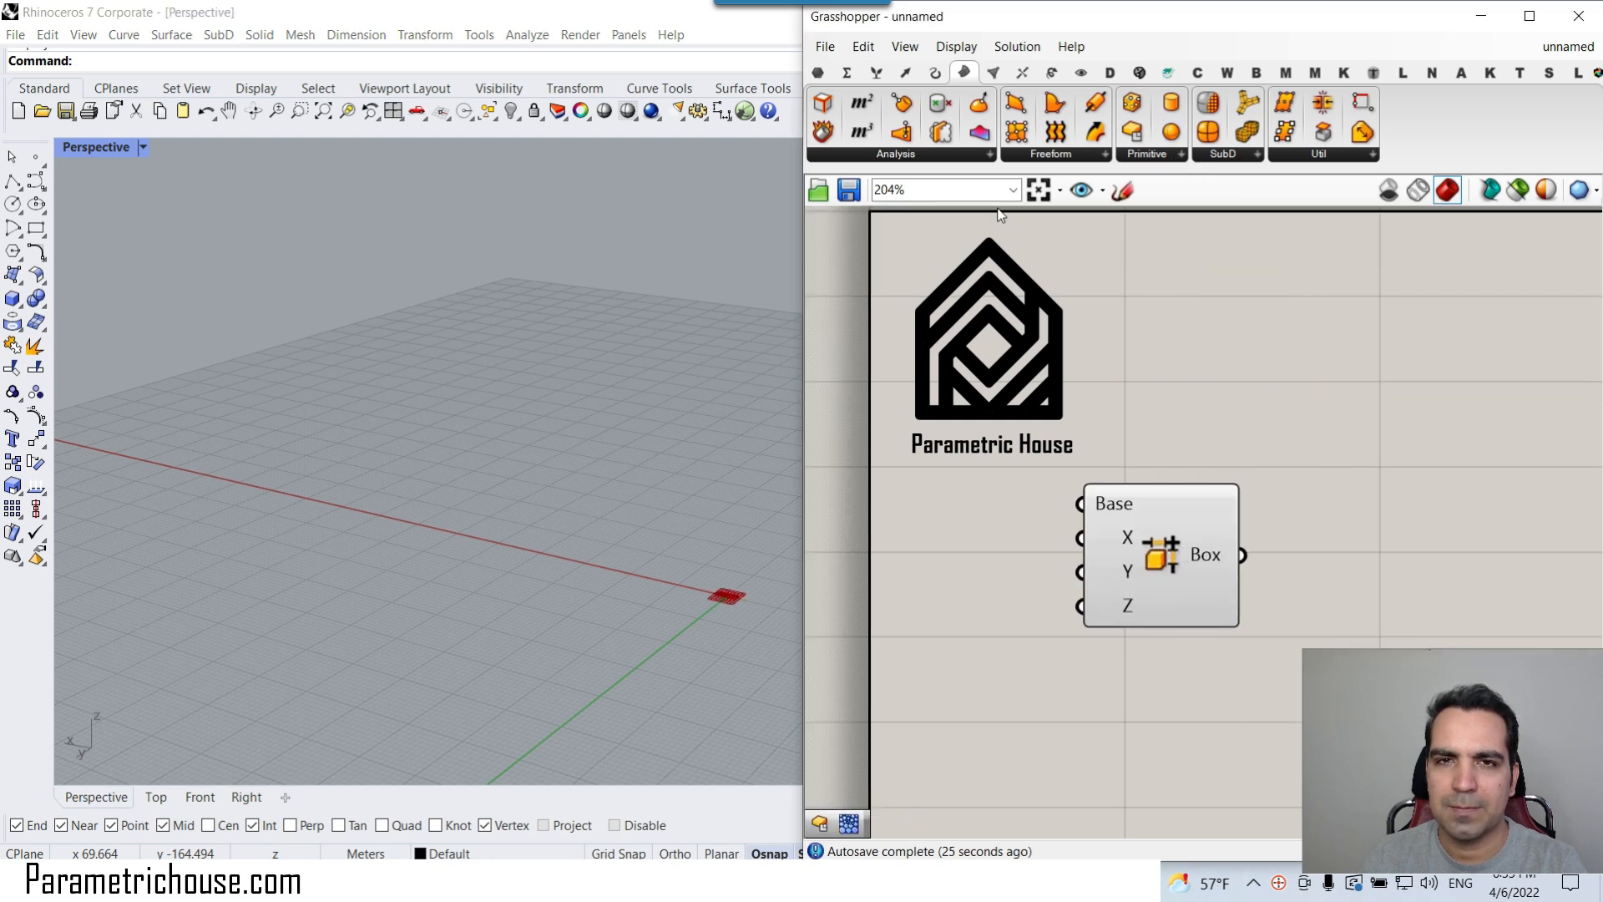
pyautogui.scroll(-3)
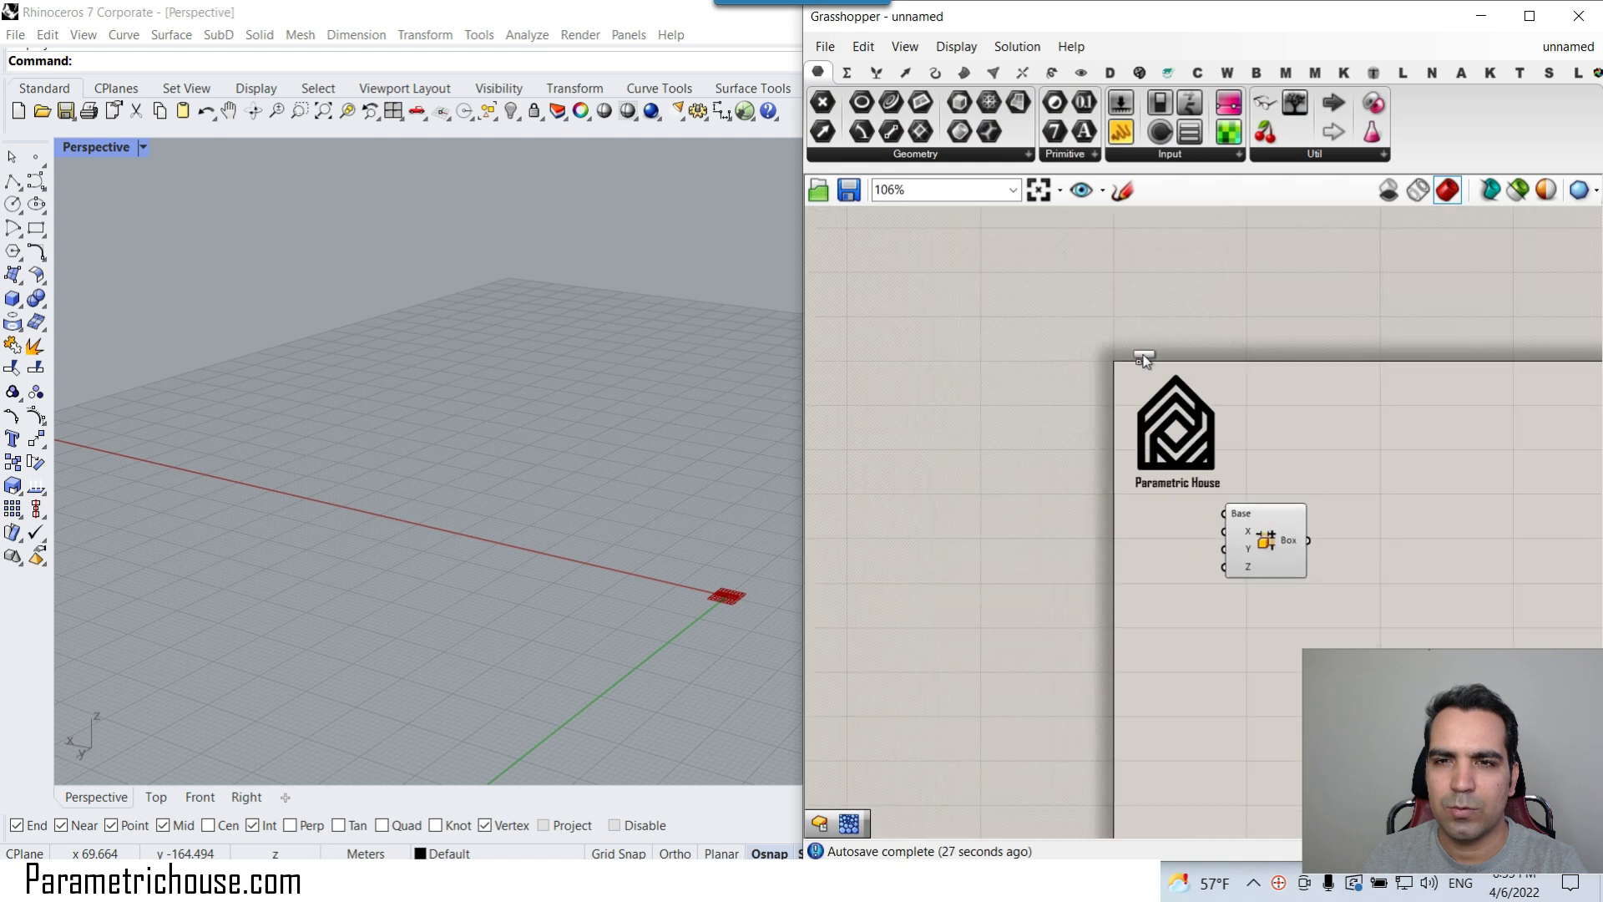
pyautogui.scroll(3)
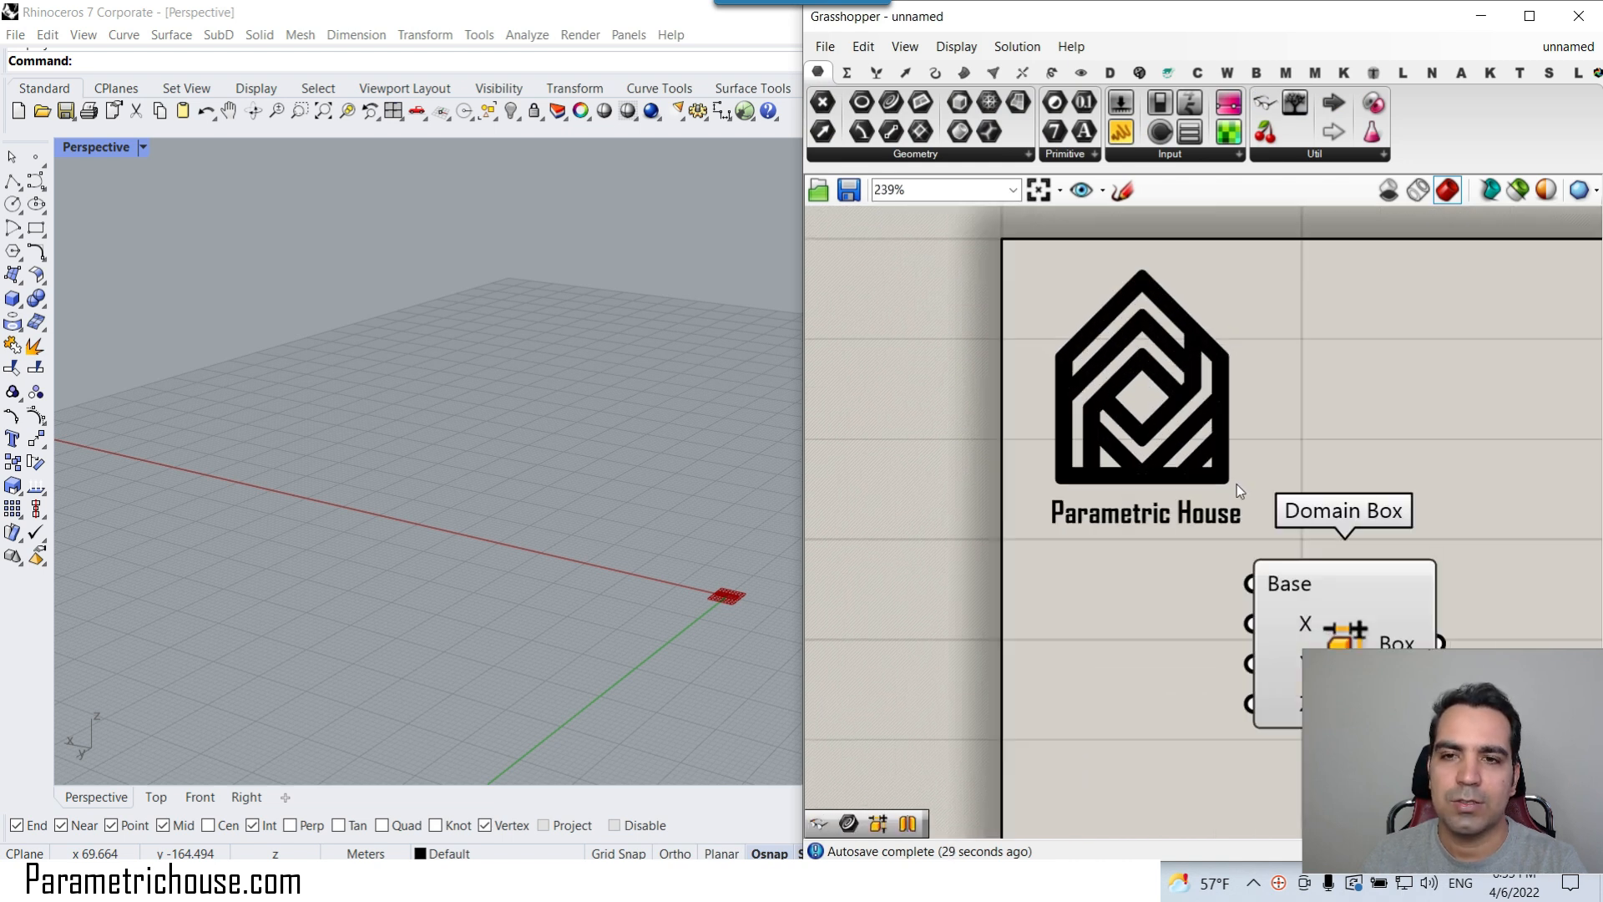
# Wire three Number Sliders into Domain Box's X, Y and Z to produce a large box preview
pyautogui.scroll(3)
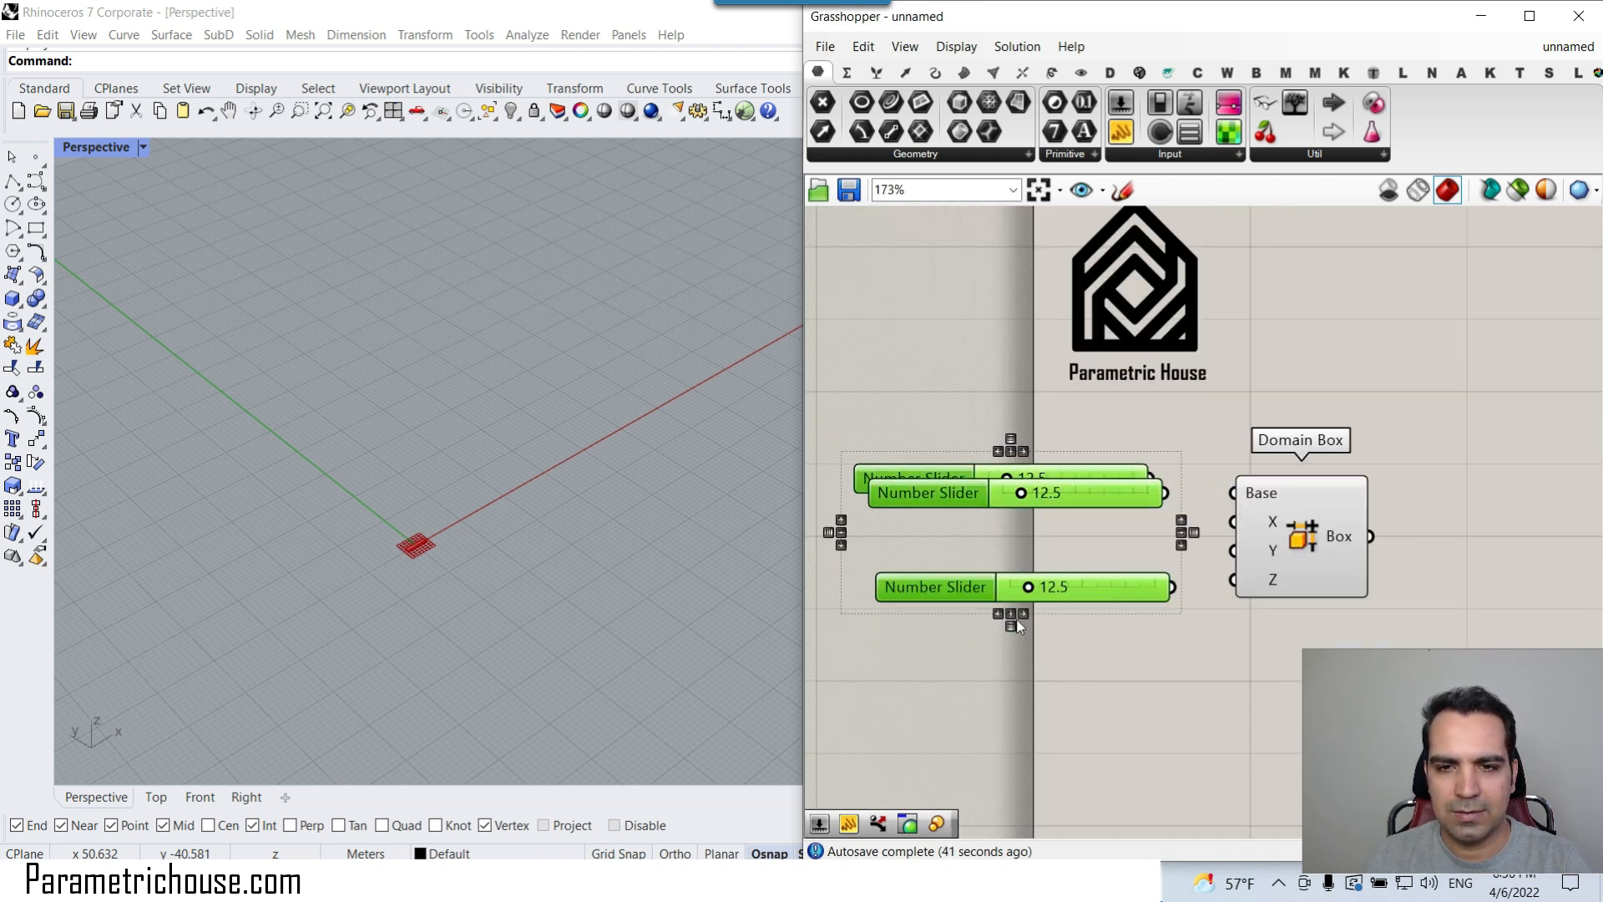
pyautogui.scroll(3)
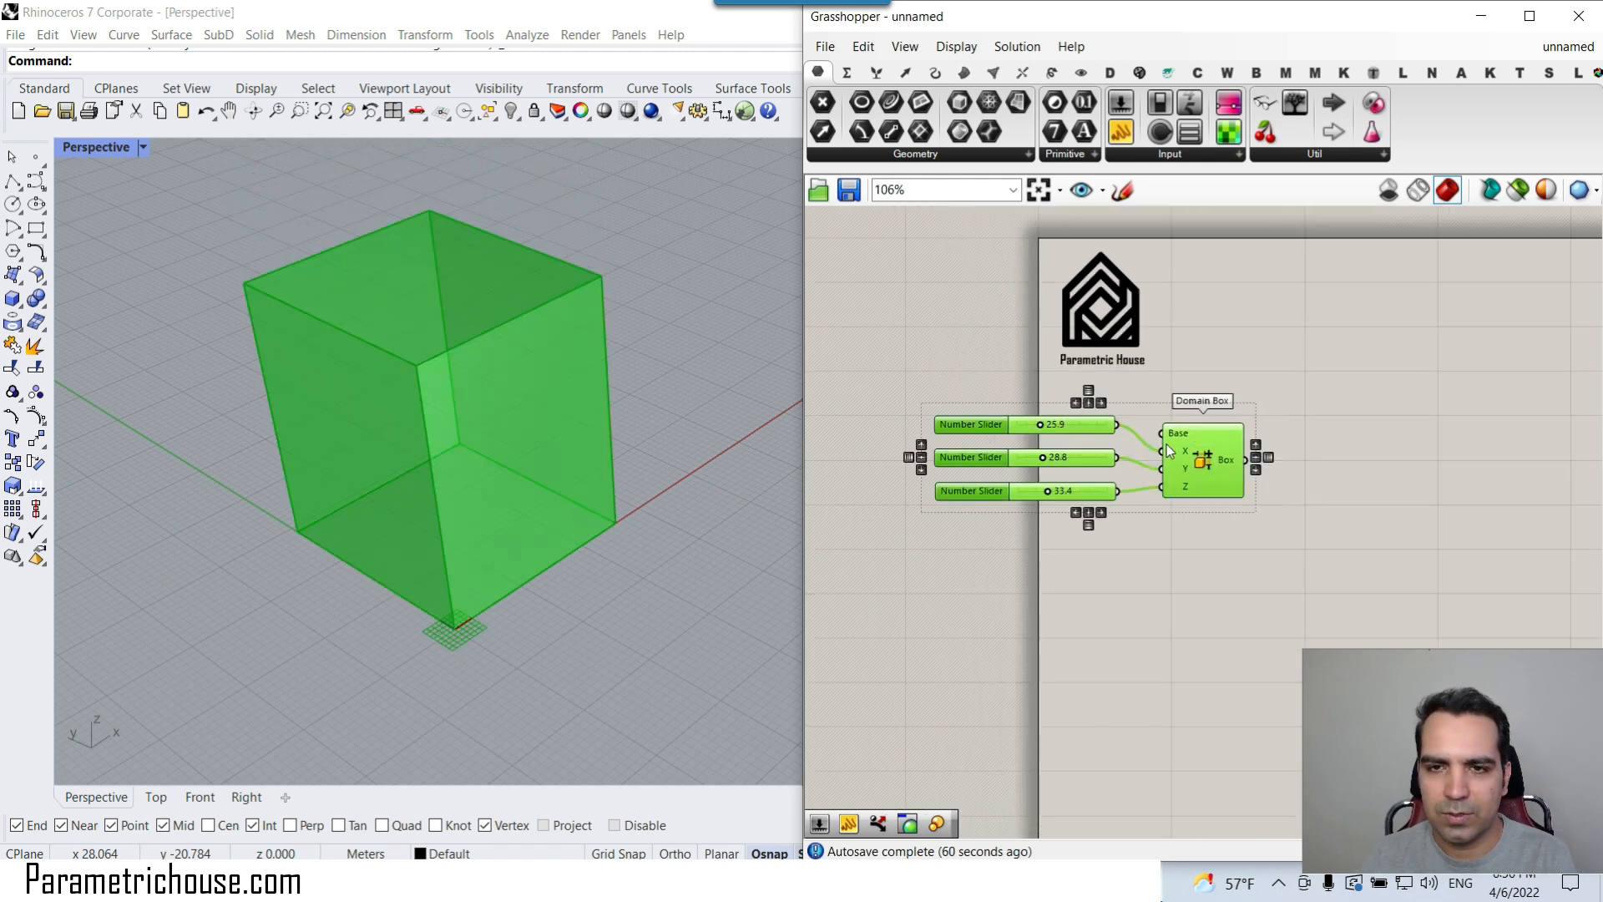
pyautogui.scroll(3)
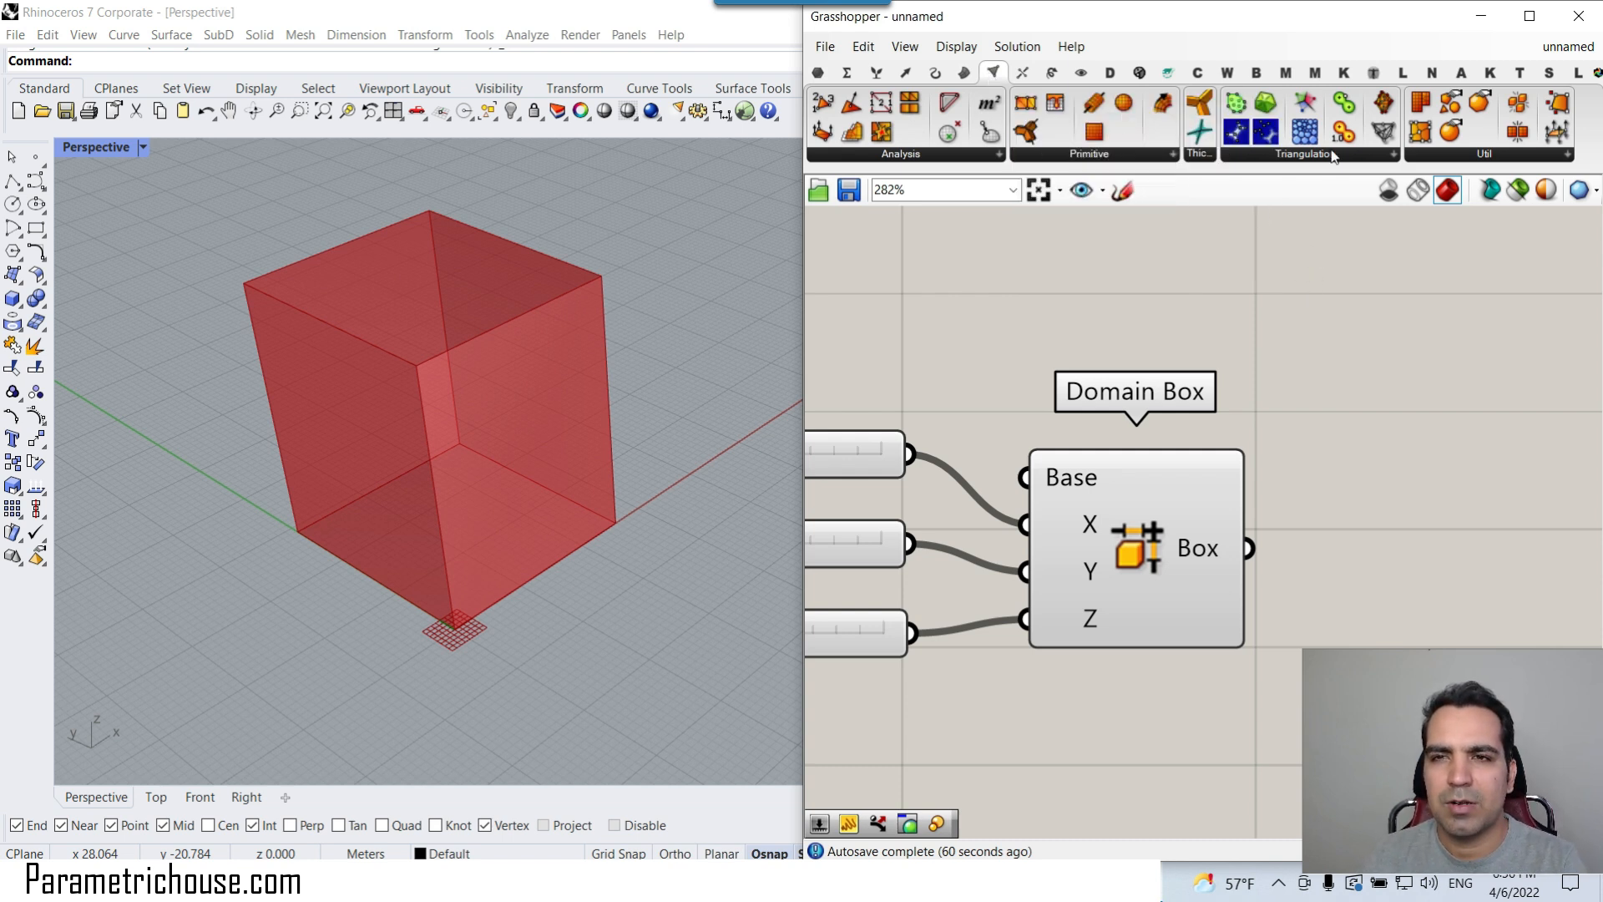
pyautogui.moveTo(1307, 127)
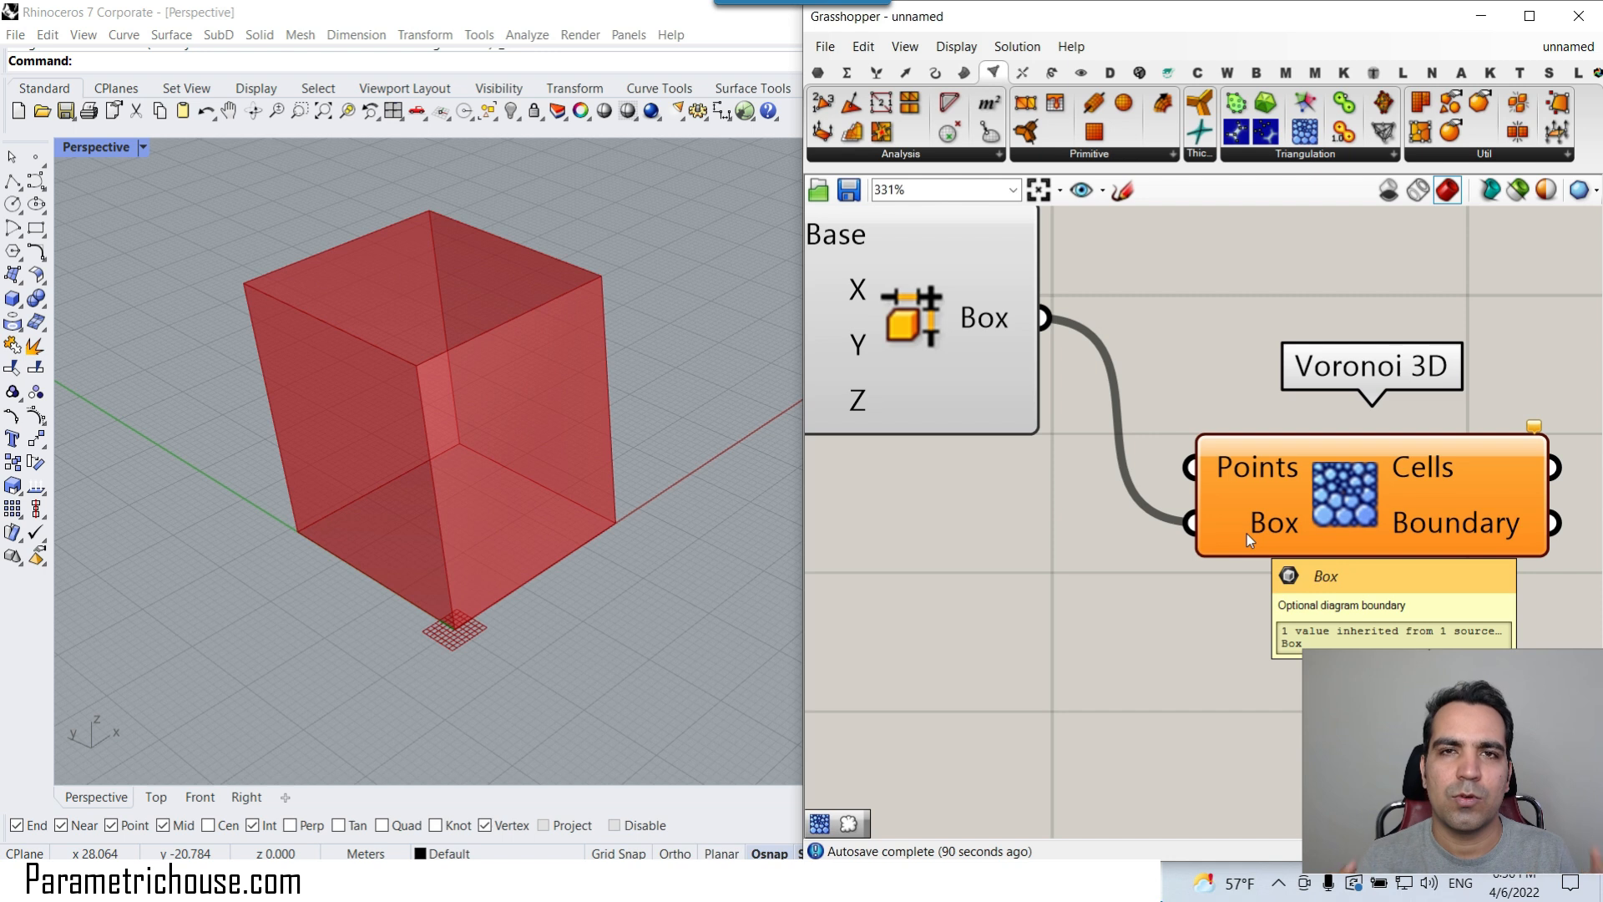
# Add Voronoi 3D from Mesh Triangulation and feed it the Domain Box output
pyautogui.scroll(-3)
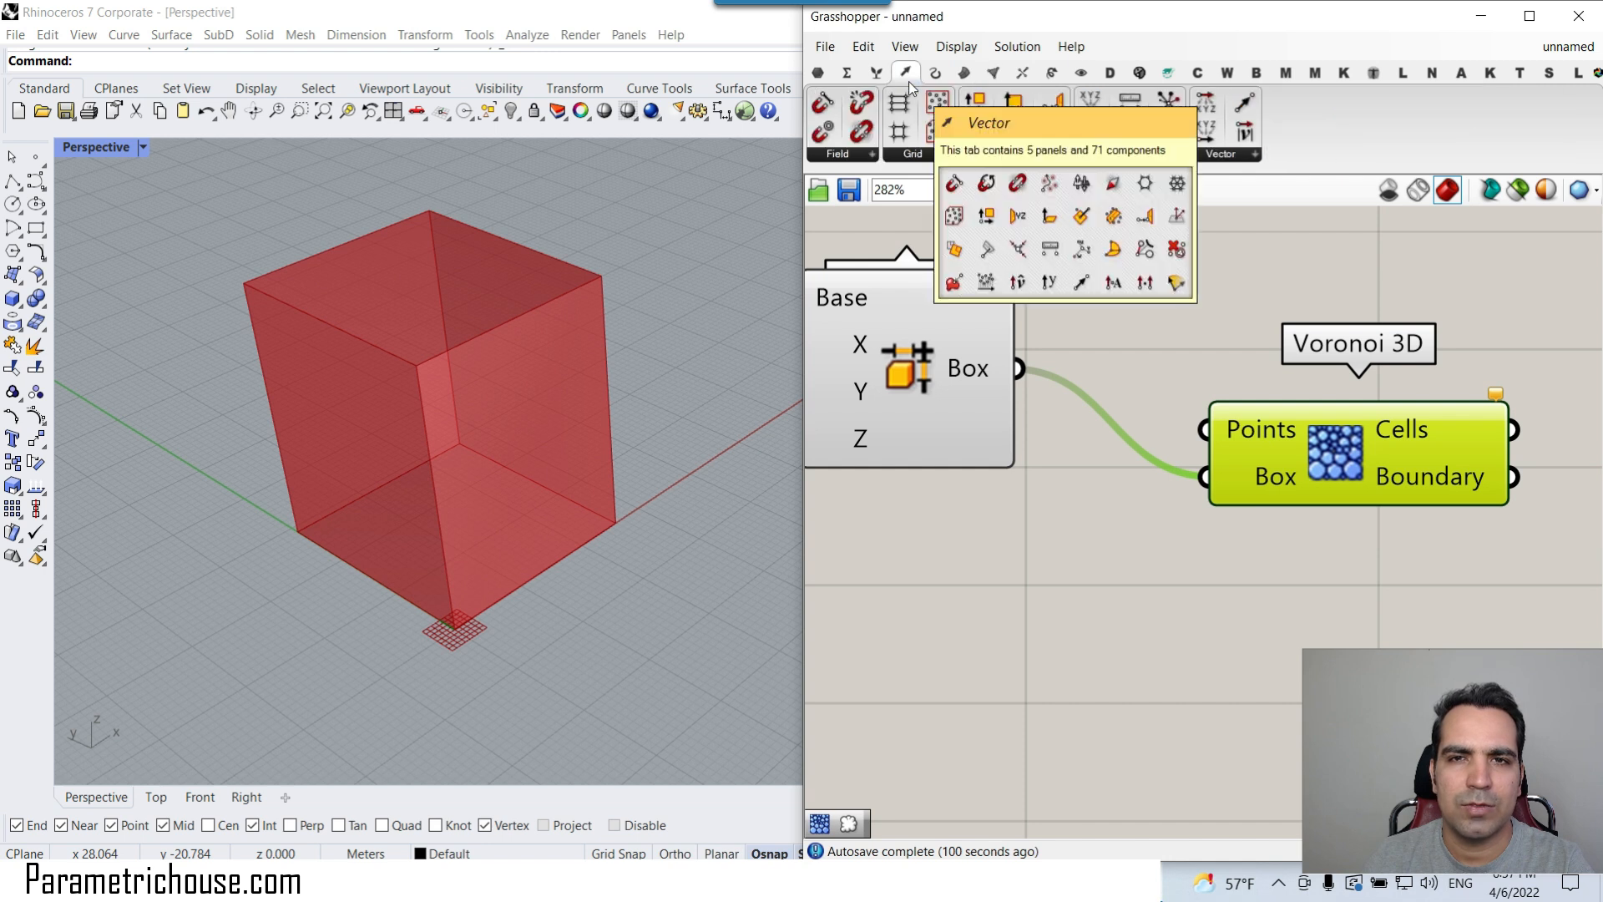
# Add Populate Geometry from Vector Grid, filling the box with 6 points at seed 91
pyautogui.click(880, 134)
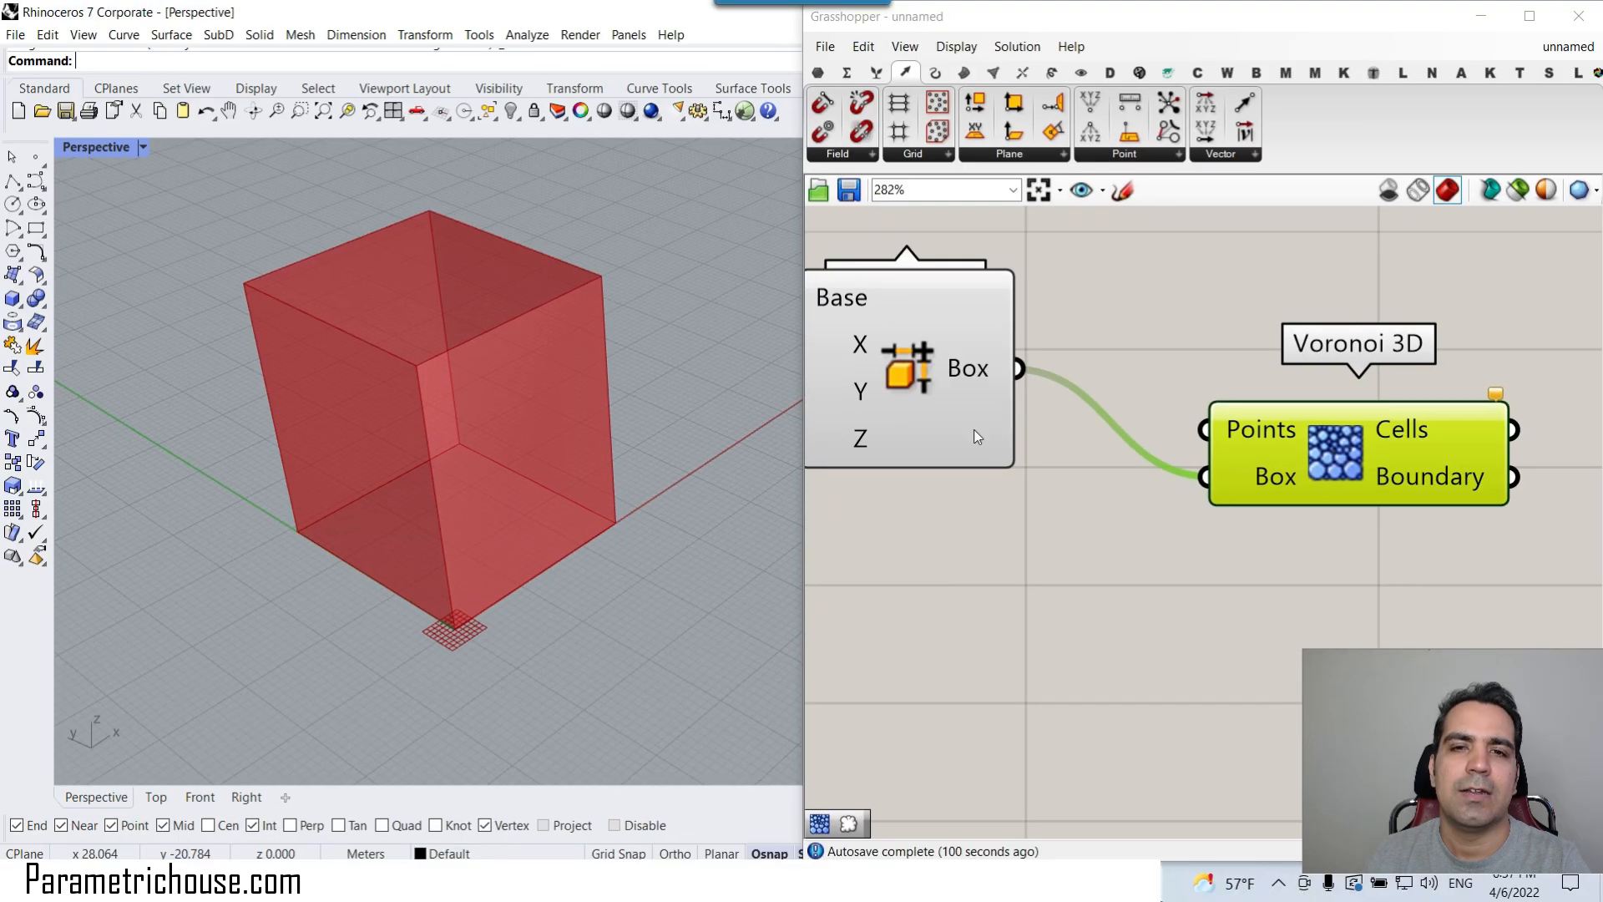
pyautogui.click(914, 133)
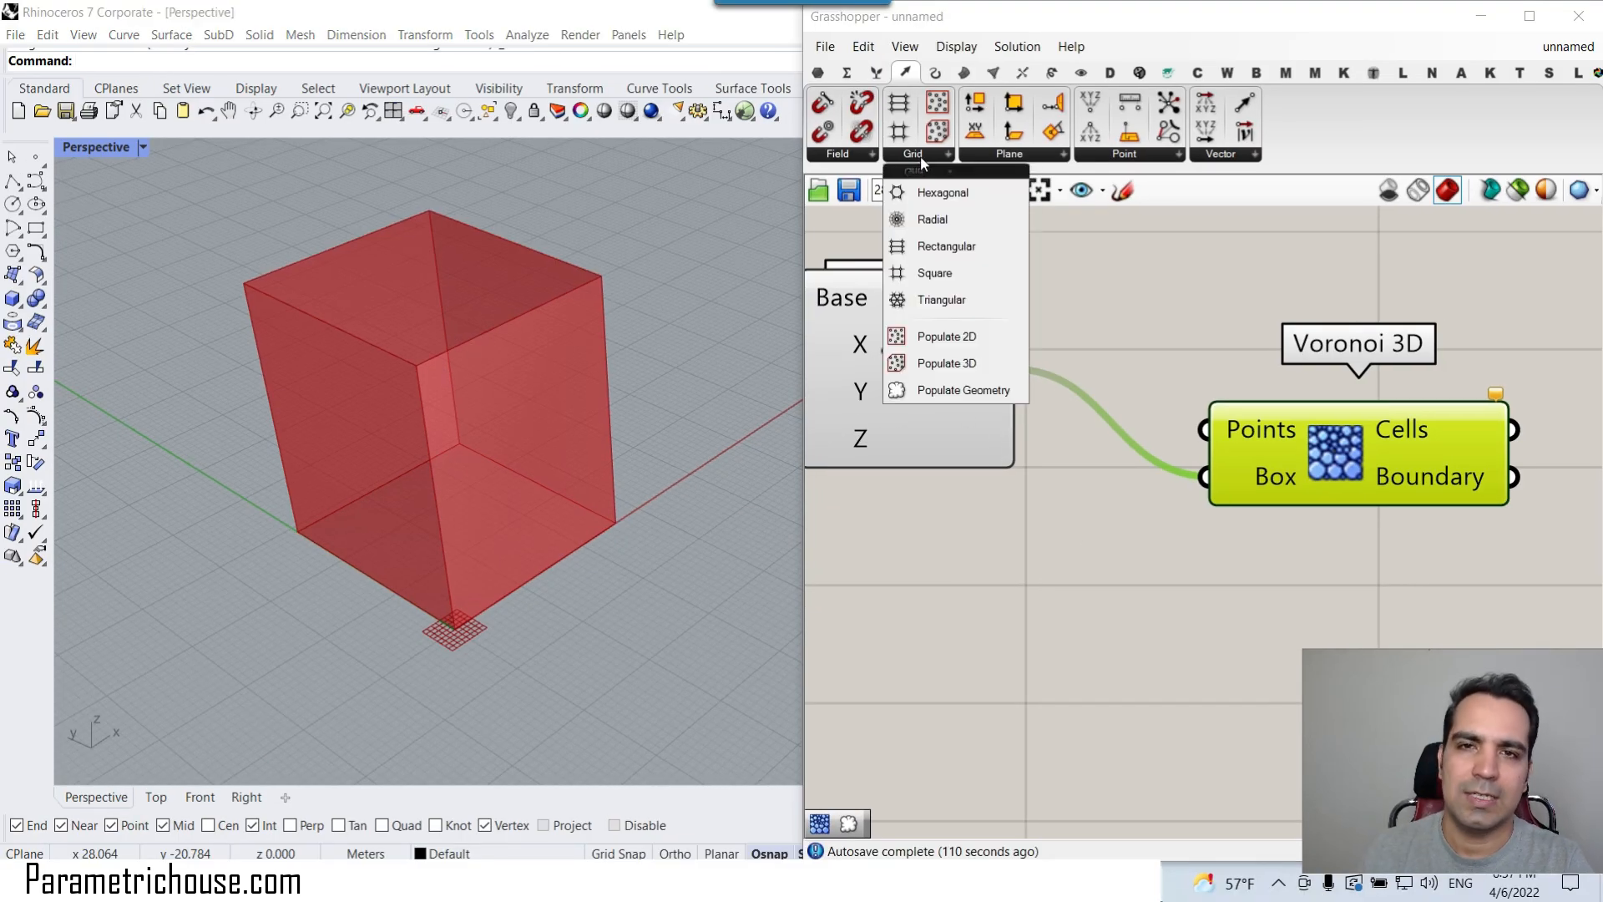
pyautogui.click(965, 390)
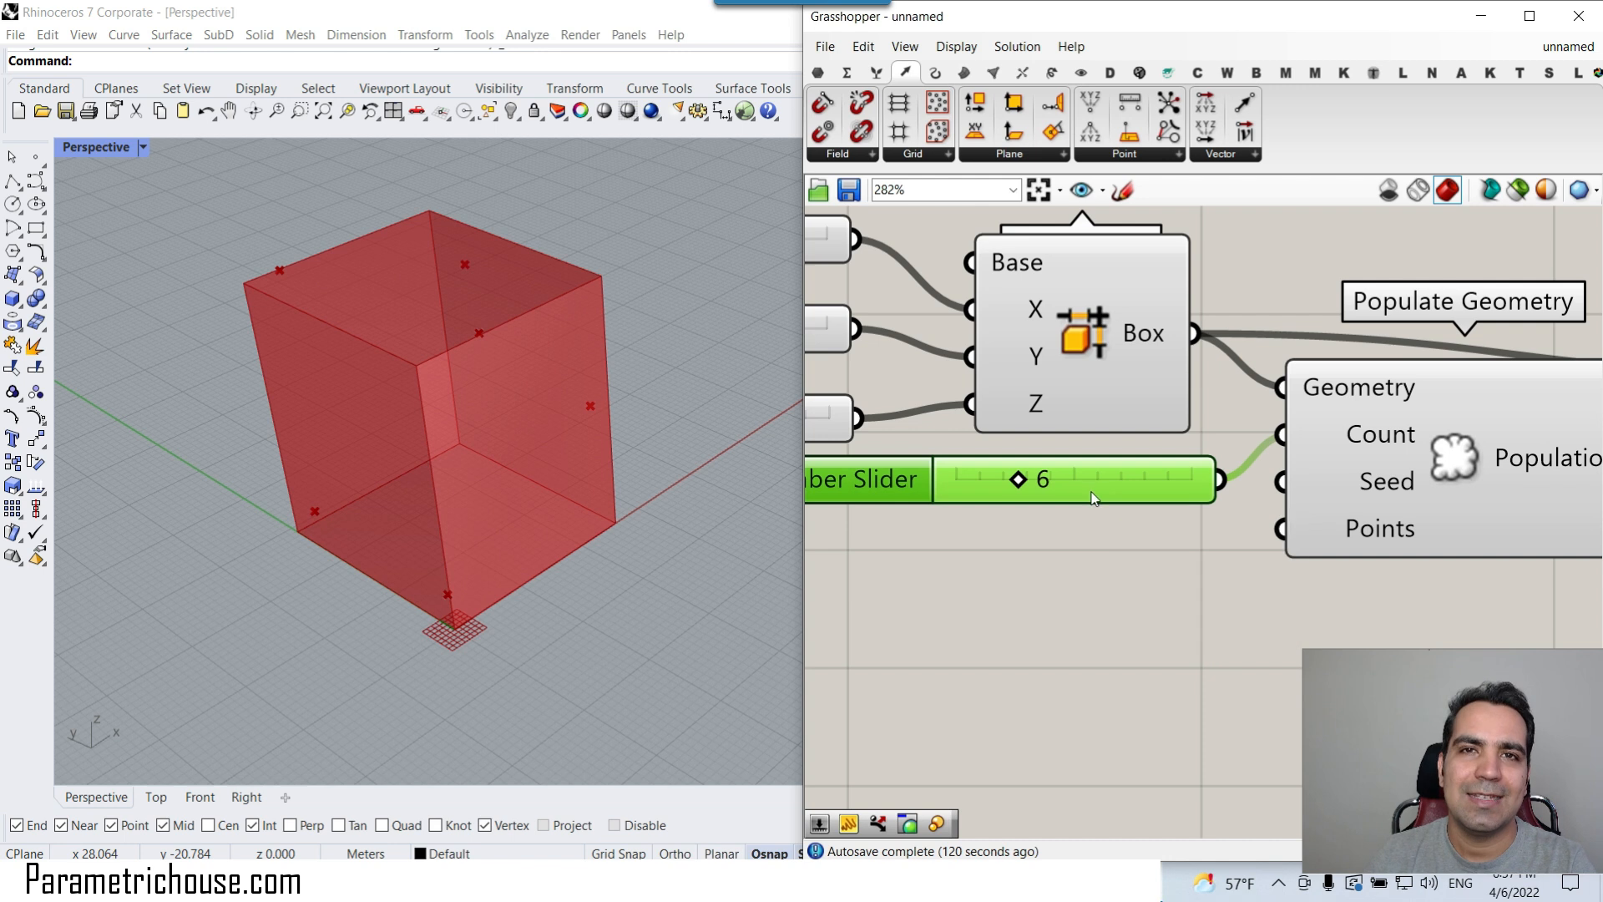
pyautogui.scroll(3)
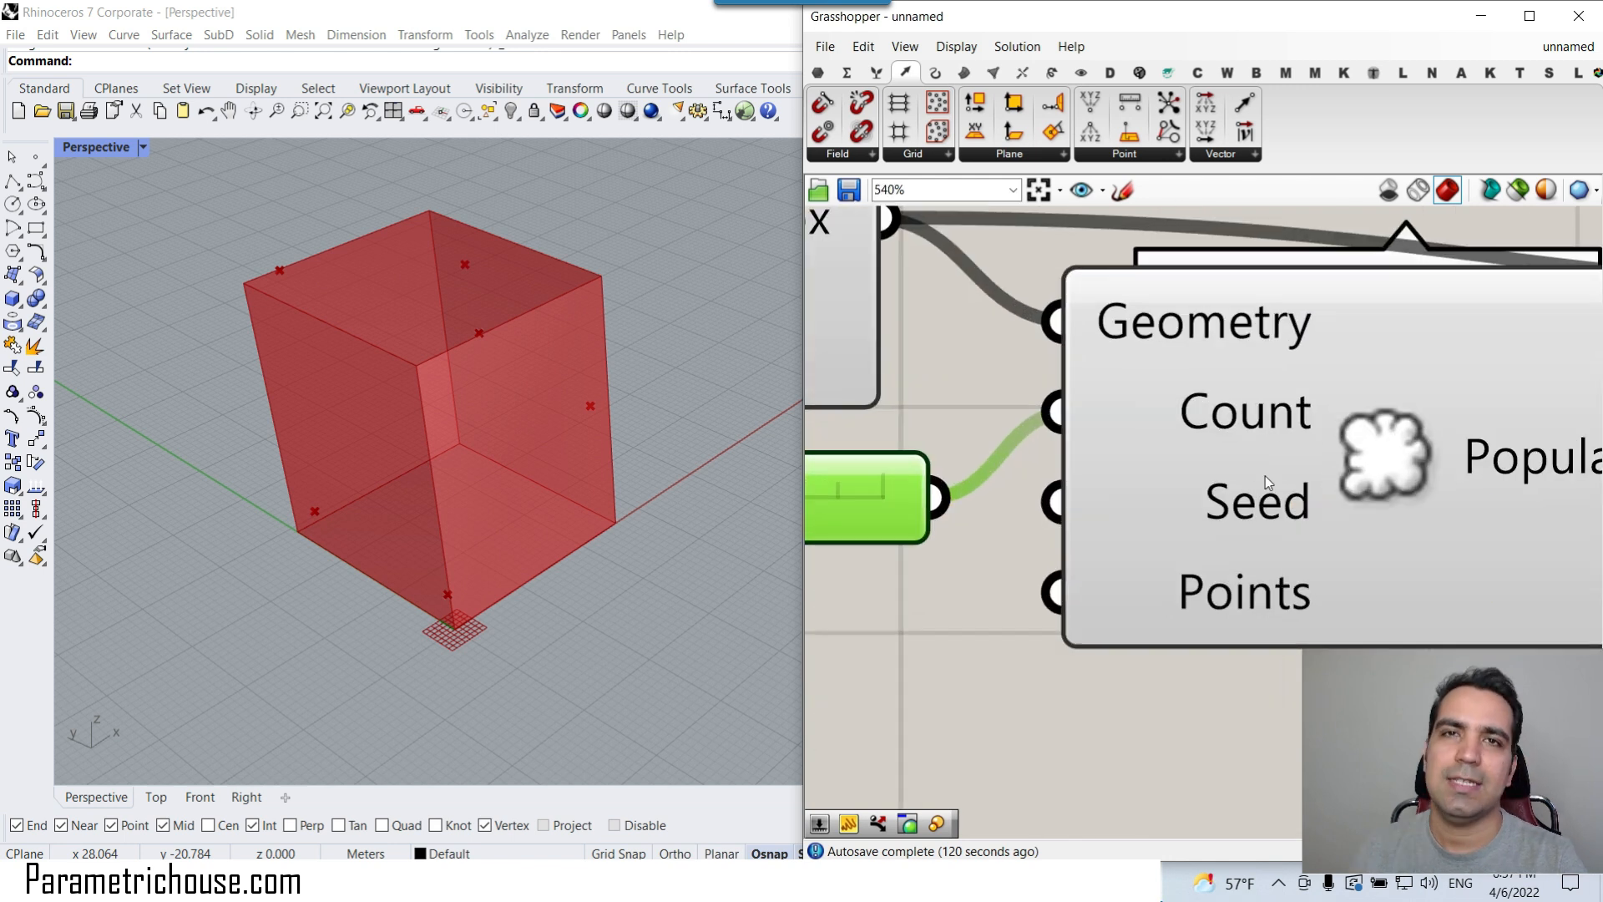
pyautogui.moveTo(1268, 502)
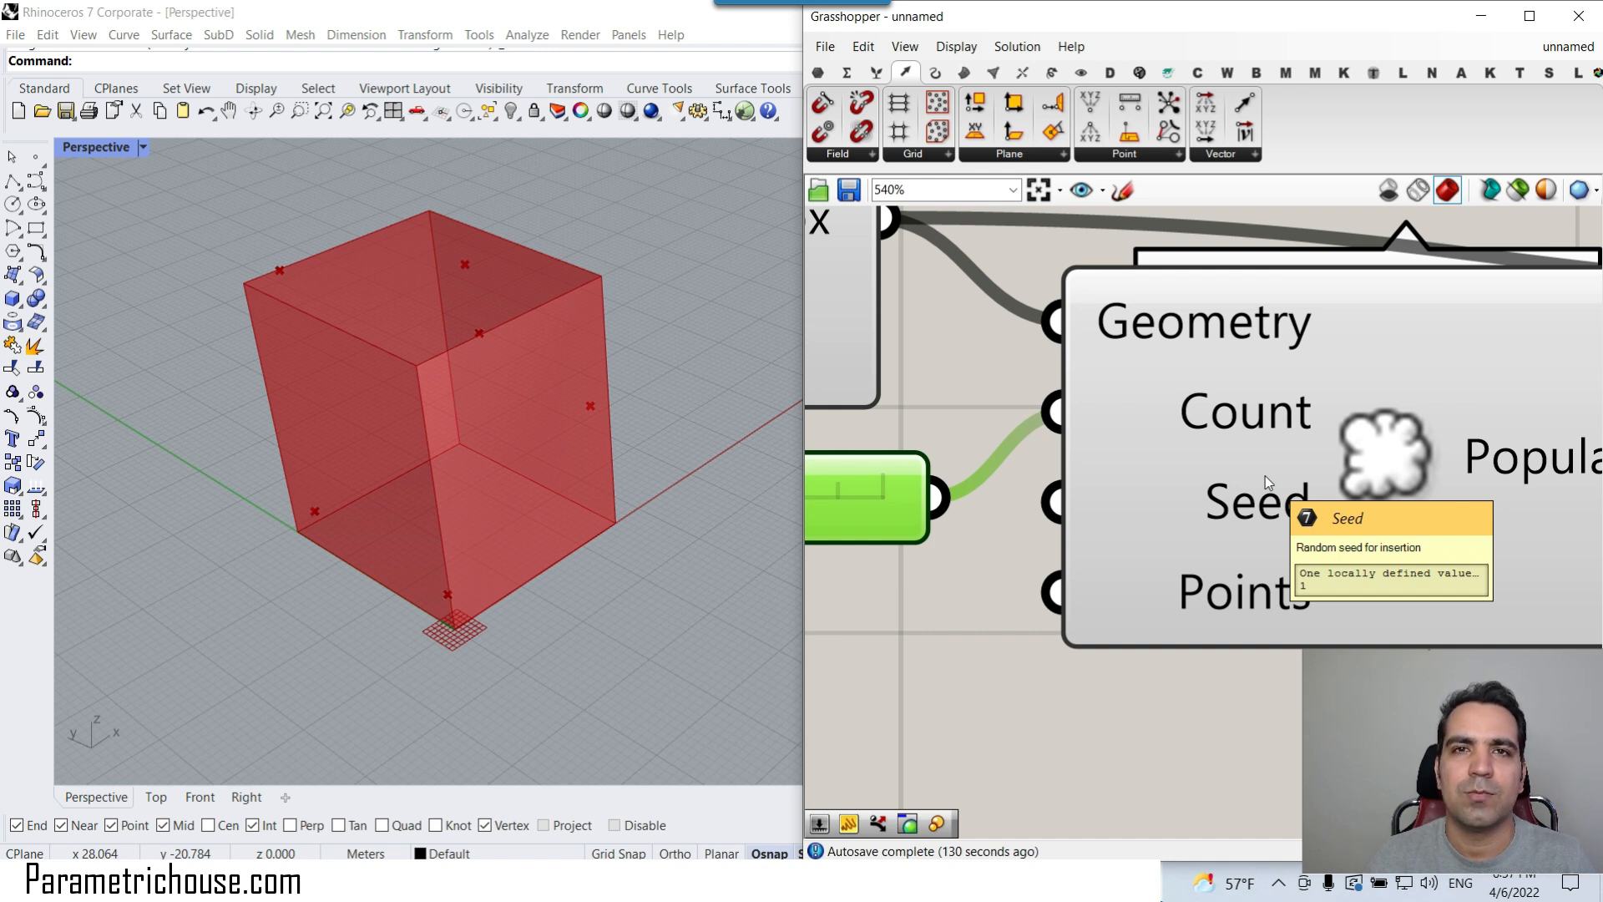
pyautogui.scroll(-3)
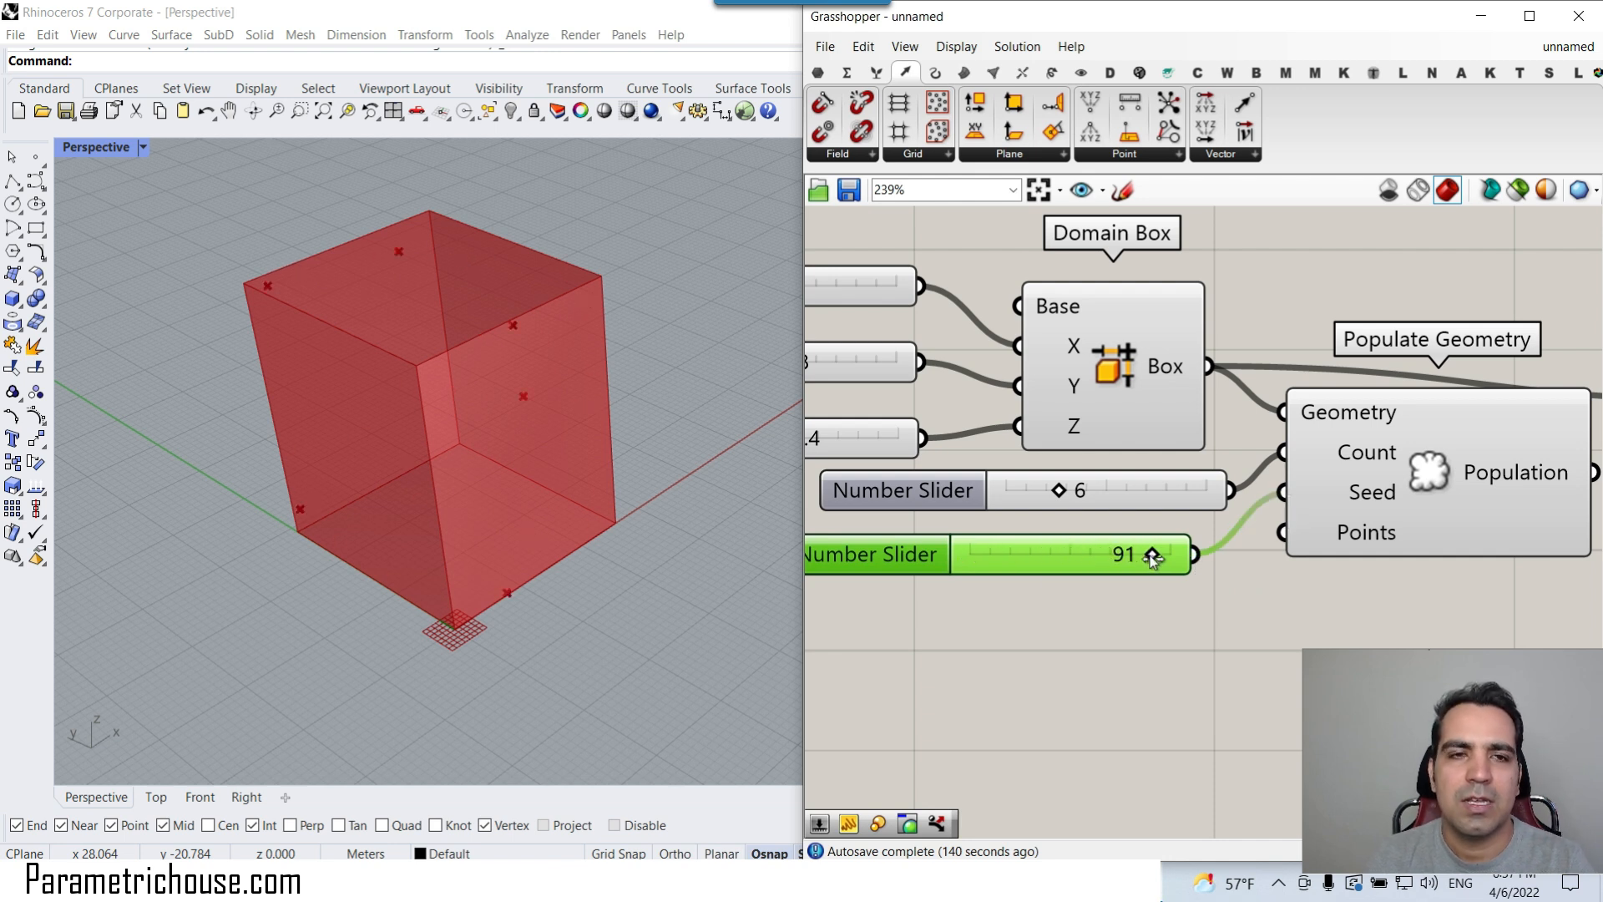
pyautogui.moveTo(1329, 454)
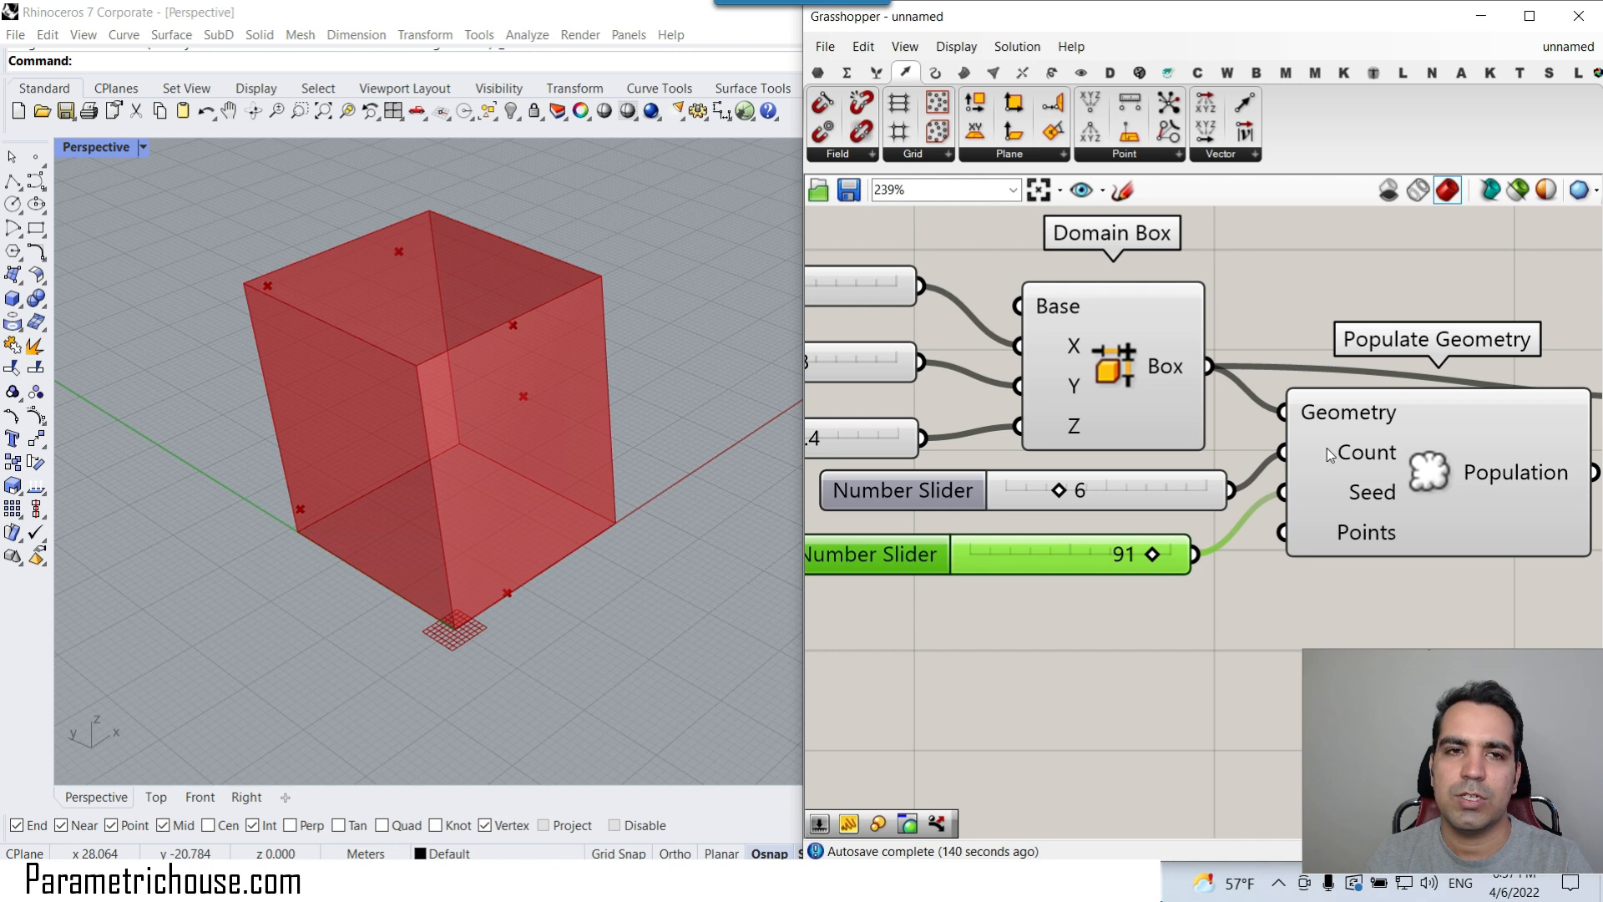
pyautogui.moveTo(1092, 573)
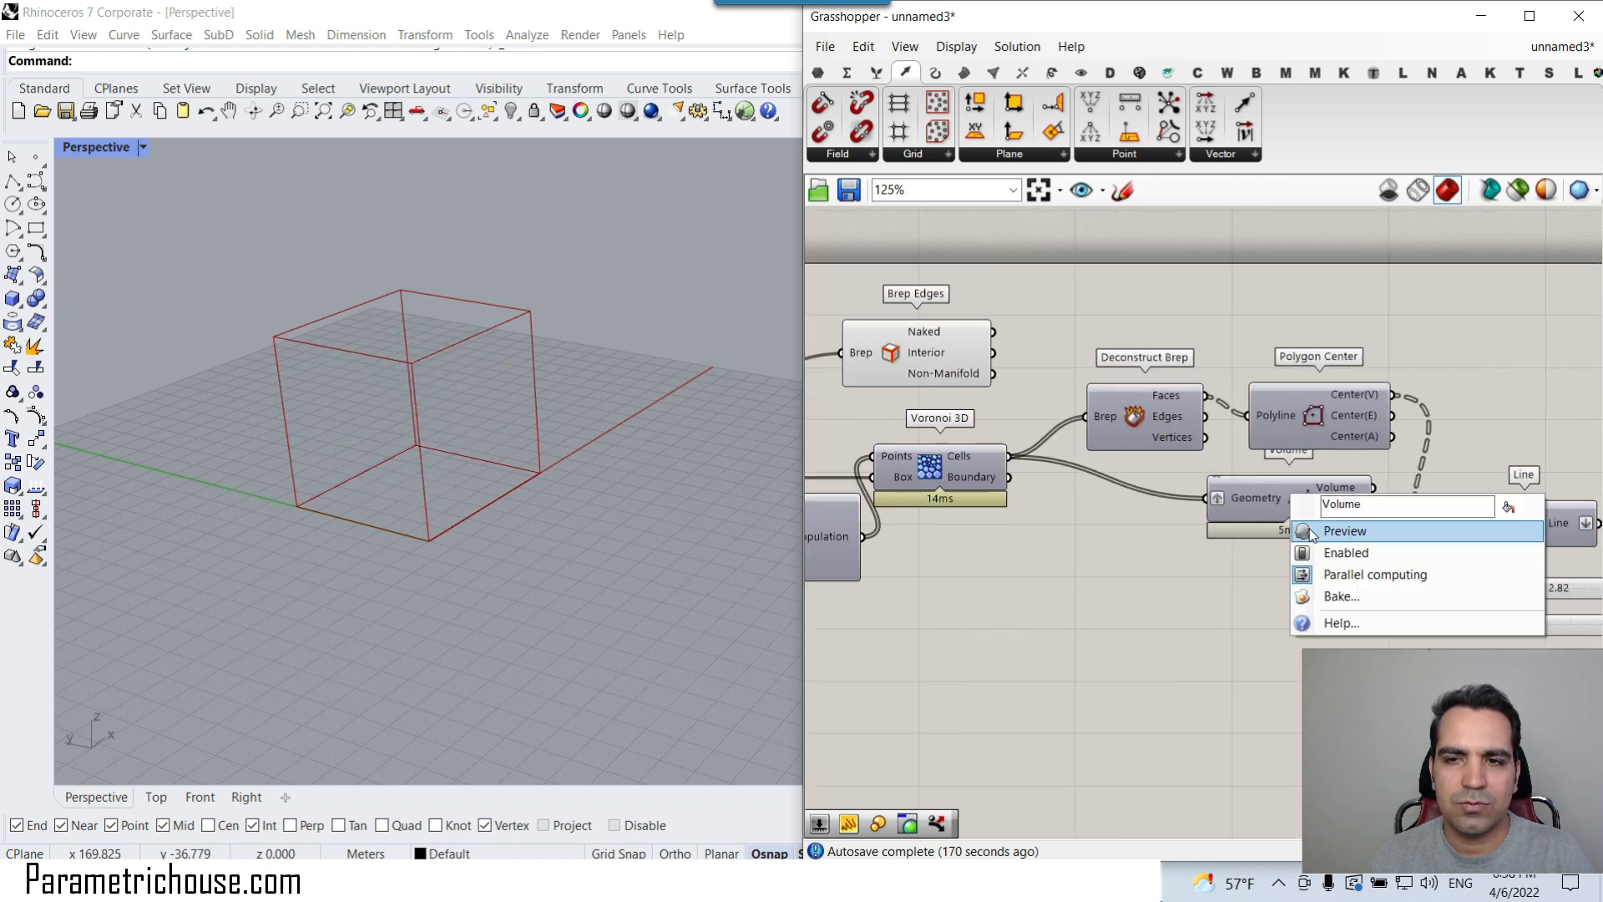
# Enable the Volume component's preview so its centroids show in Rhino
pyautogui.click(1345, 531)
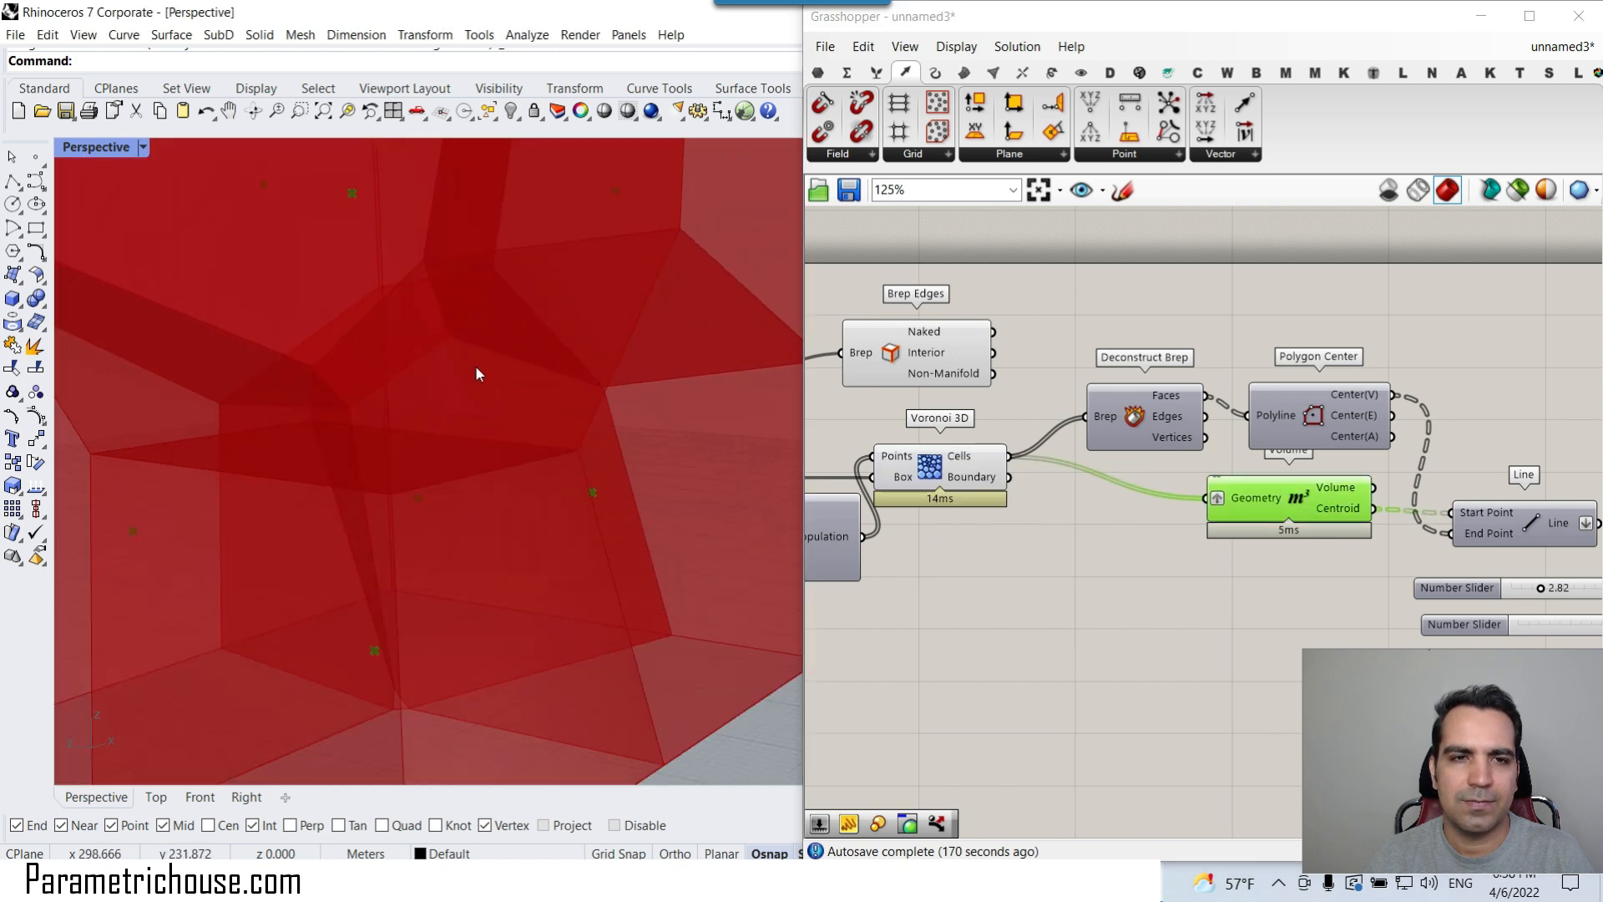
pyautogui.moveTo(491, 384)
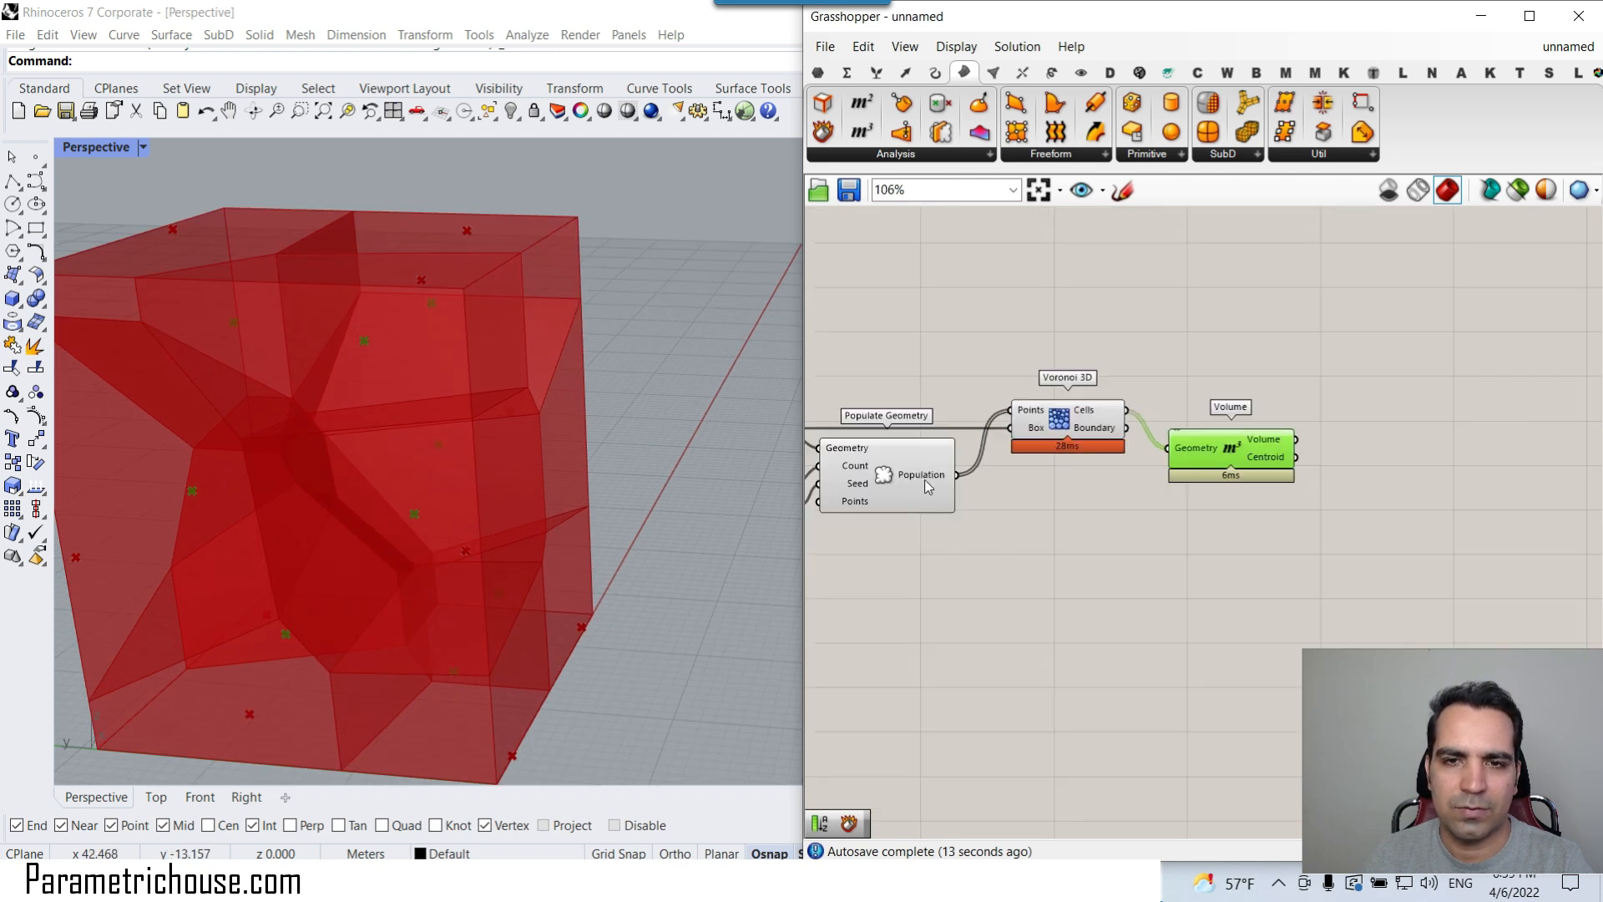
pyautogui.moveTo(1146, 473)
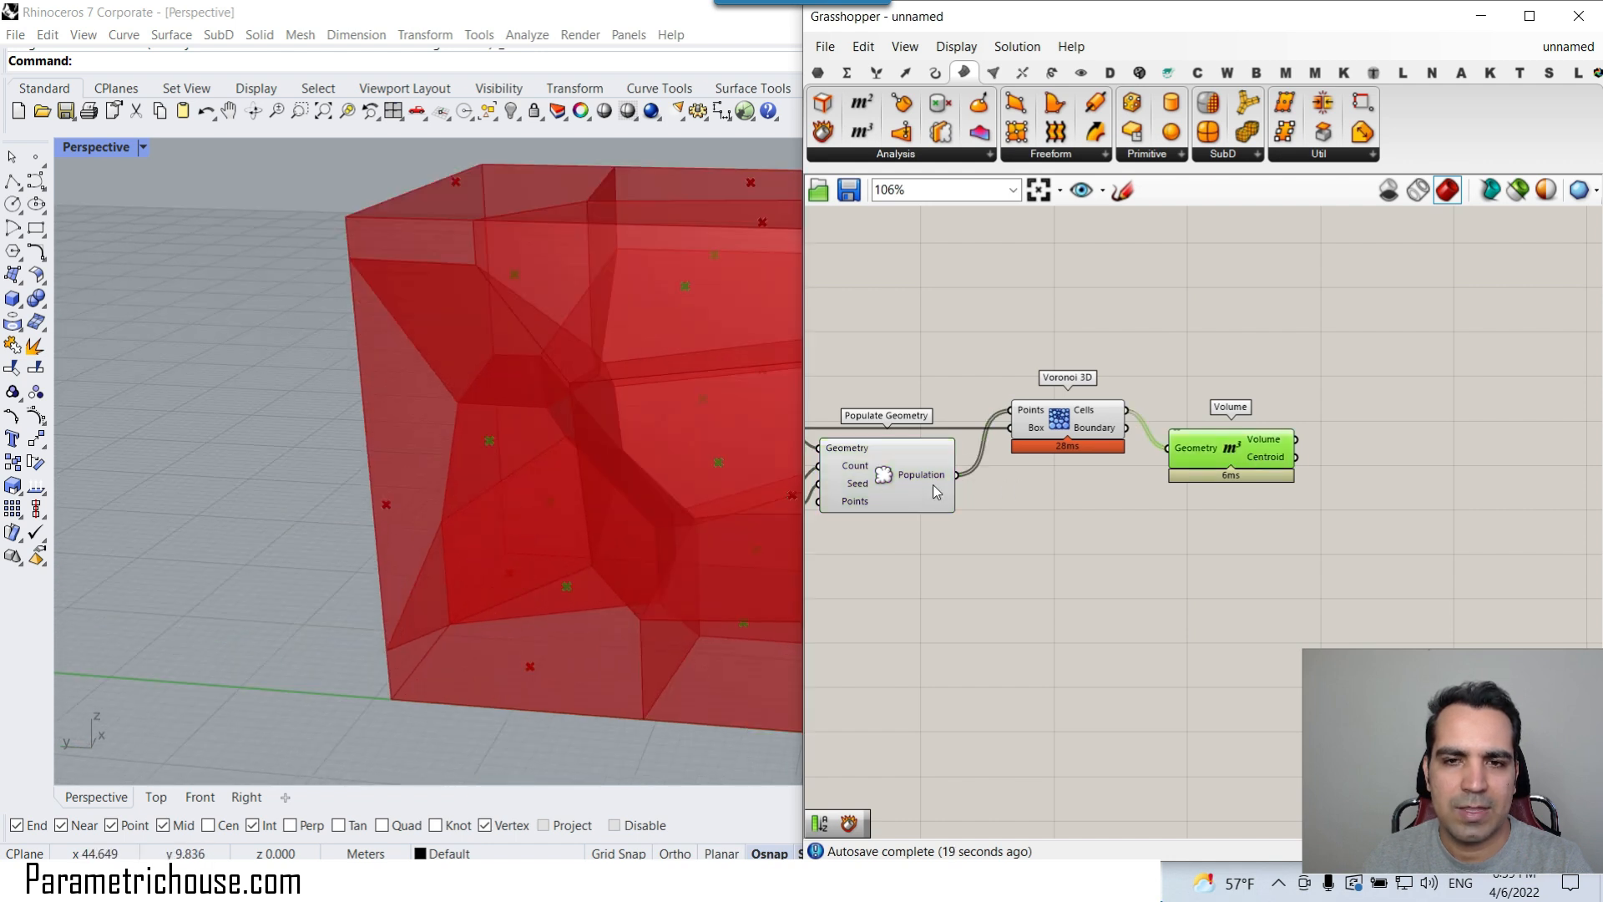
pyautogui.click(885, 475)
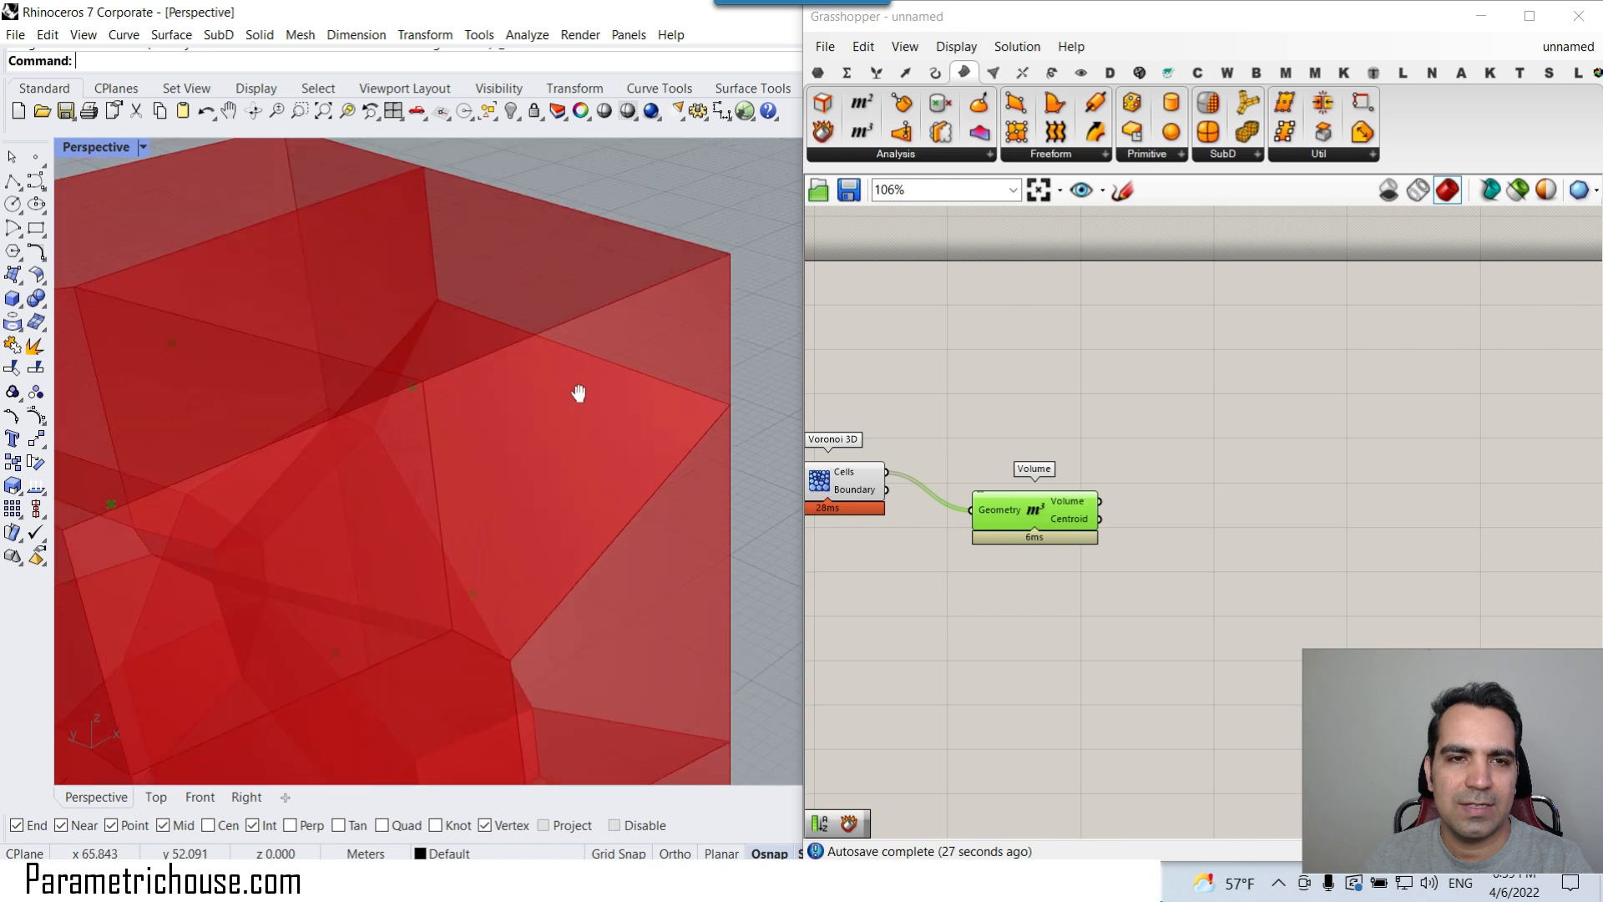
pyautogui.scroll(3)
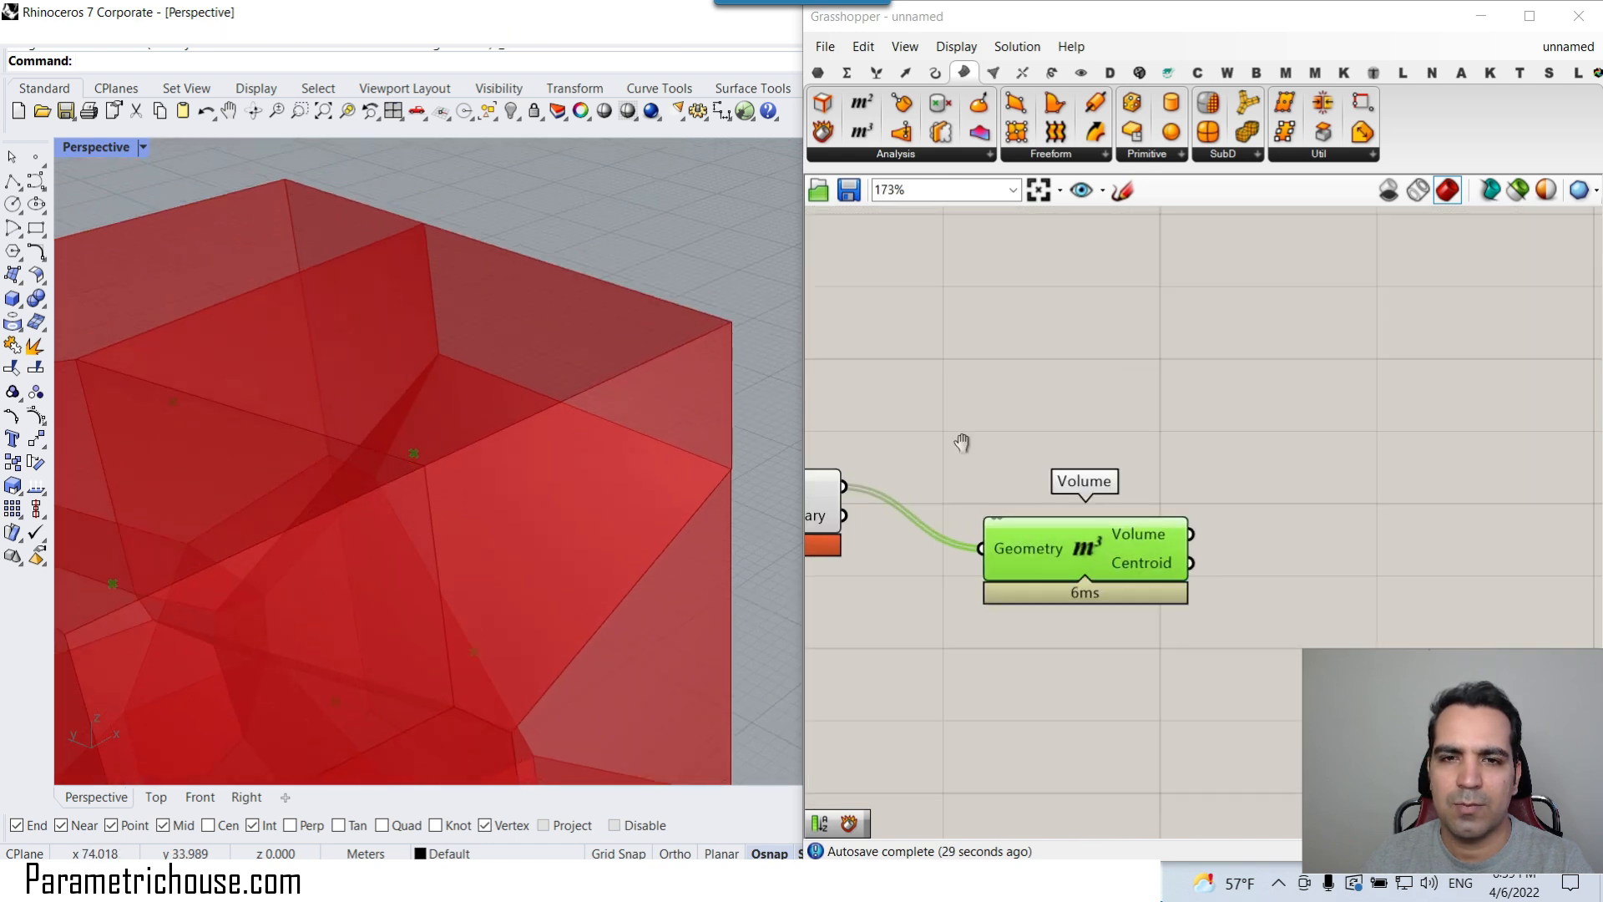
# Start adding the face Area measurement from the Surface category
pyautogui.click(962, 72)
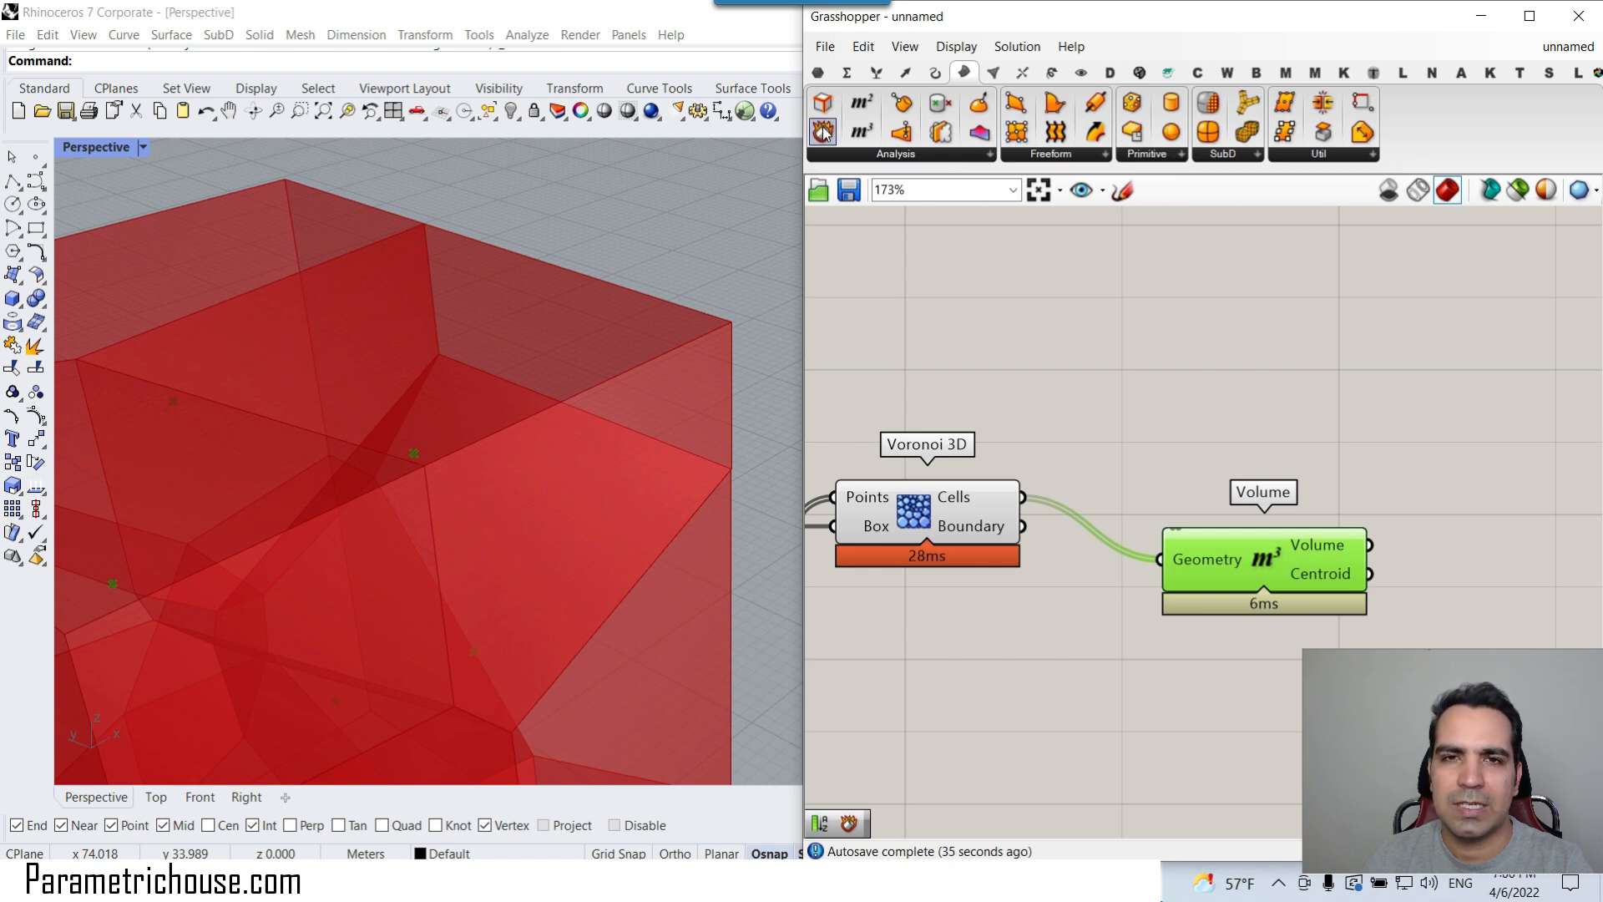
pyautogui.moveTo(823, 131)
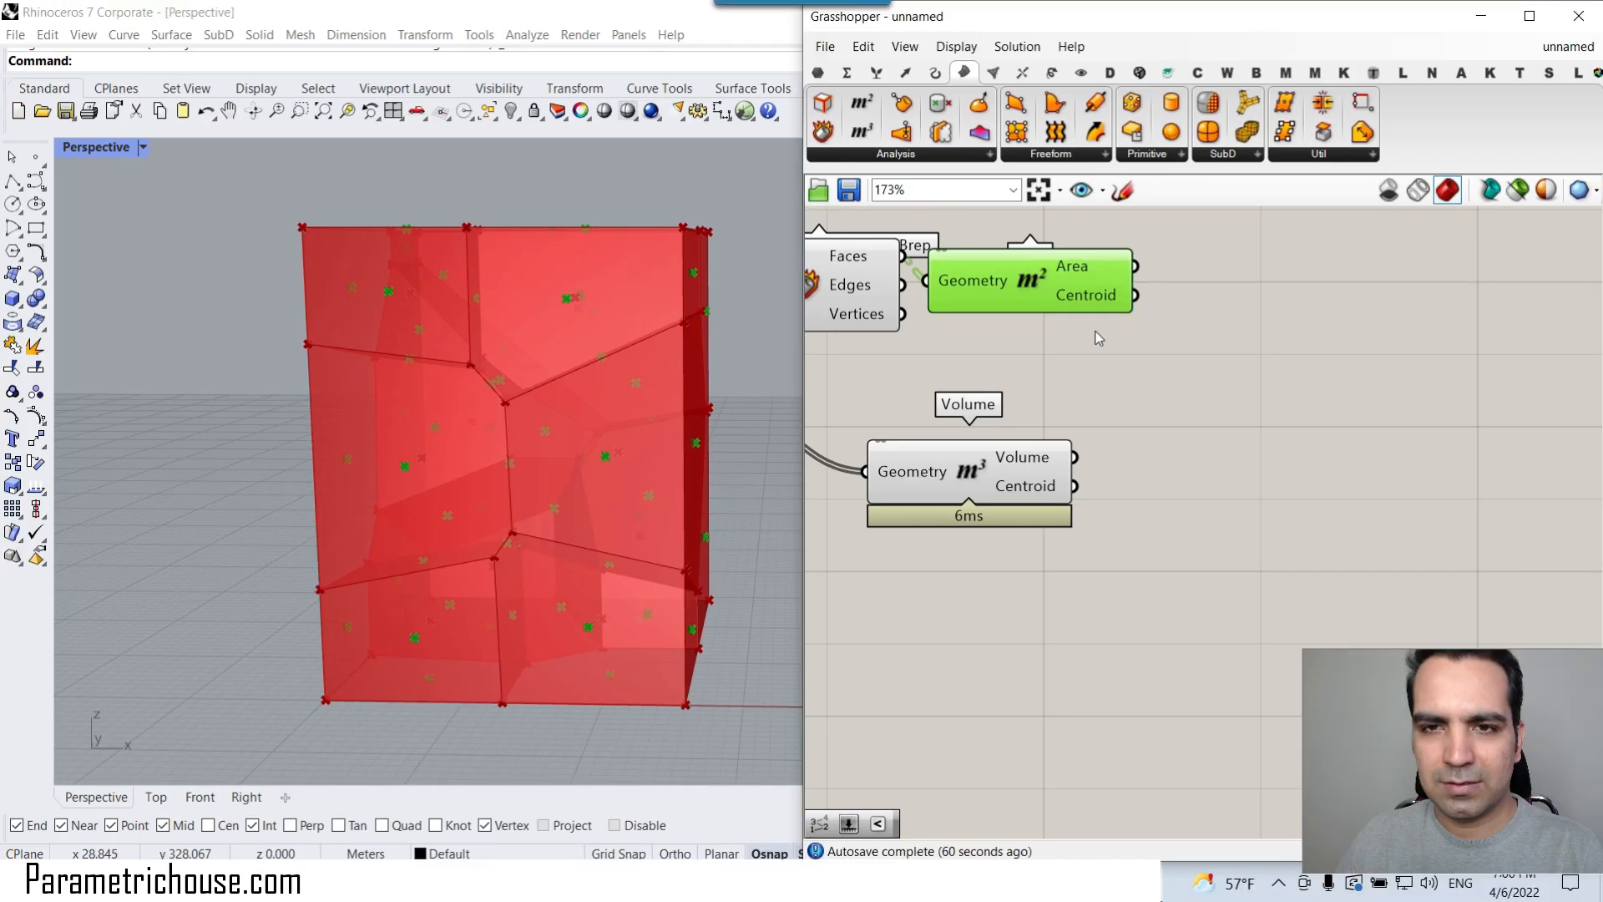
pyautogui.moveTo(1084, 286)
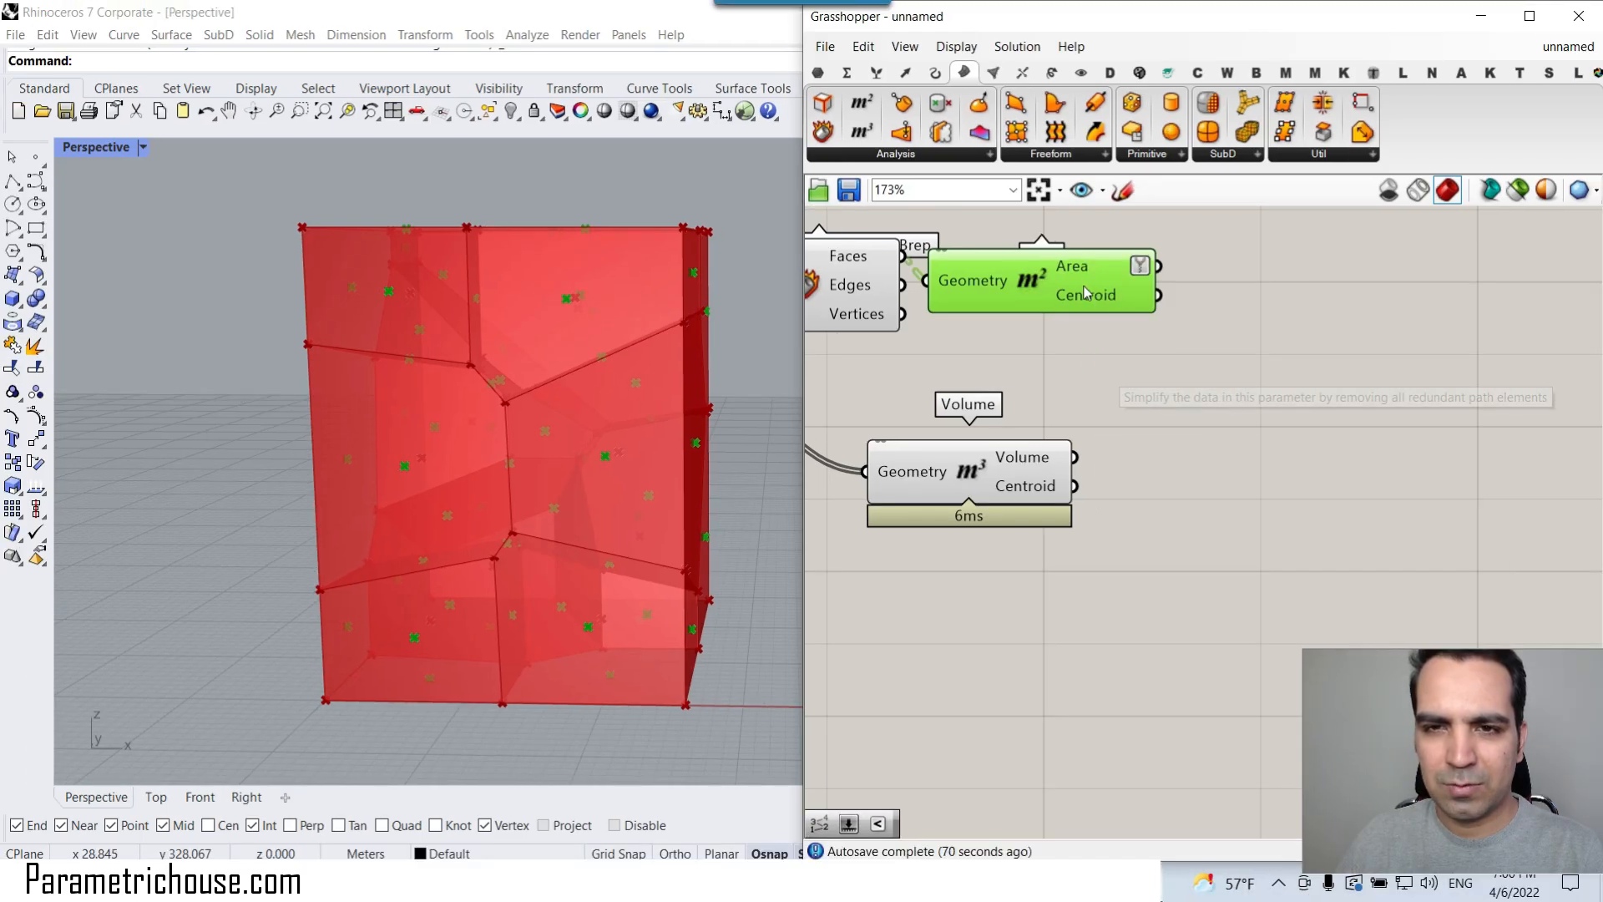
pyautogui.rightClick(1156, 265)
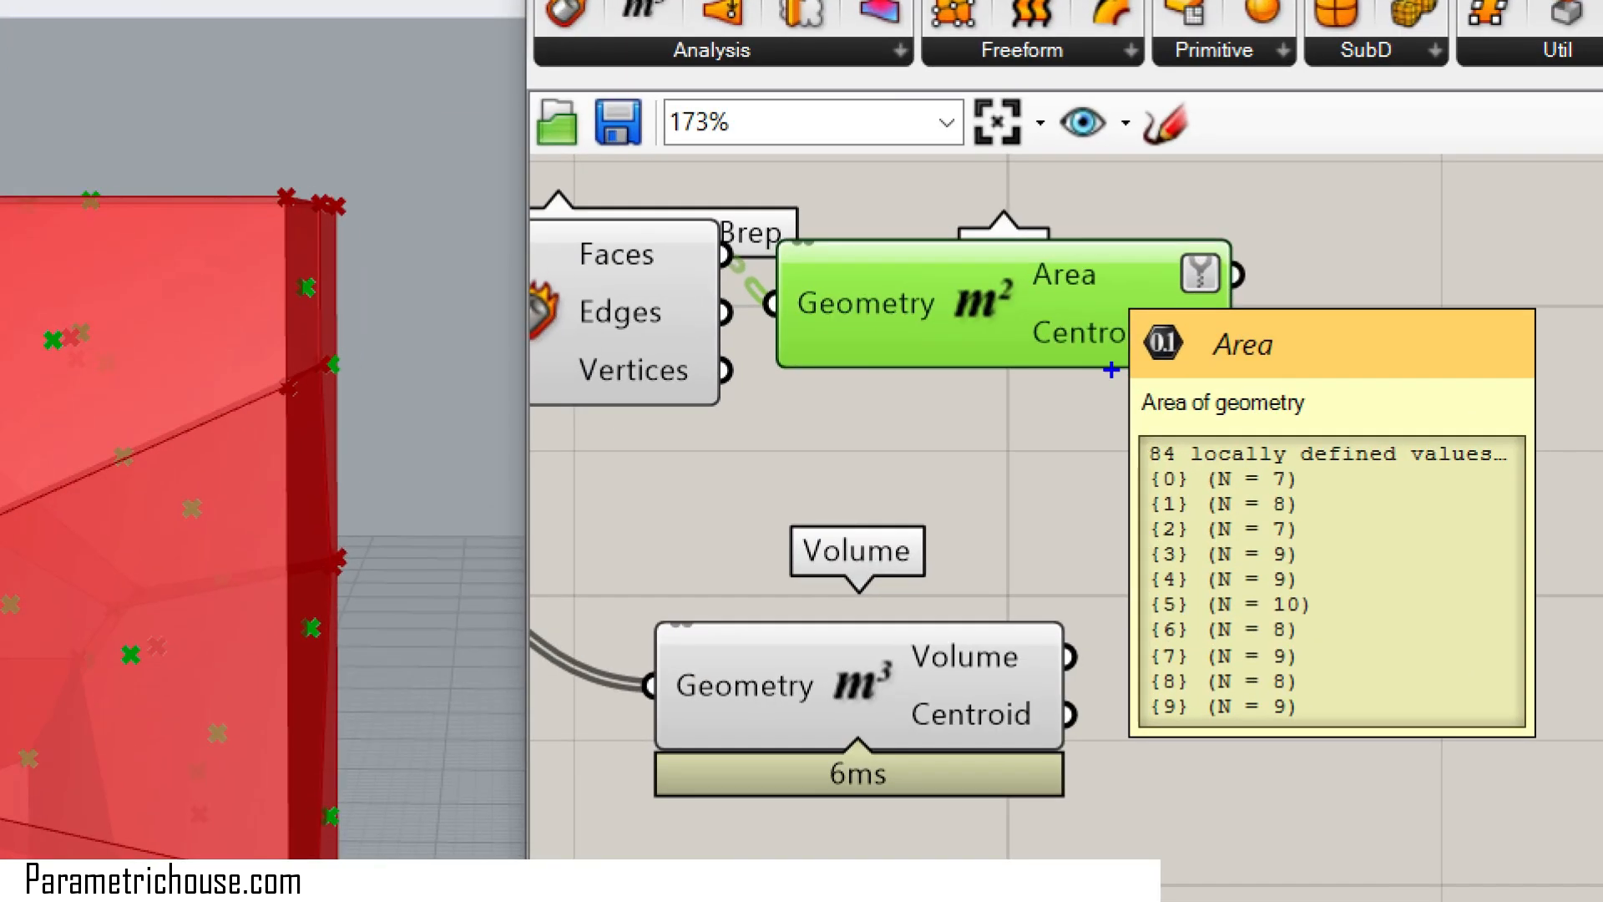
pyautogui.moveTo(1138, 630)
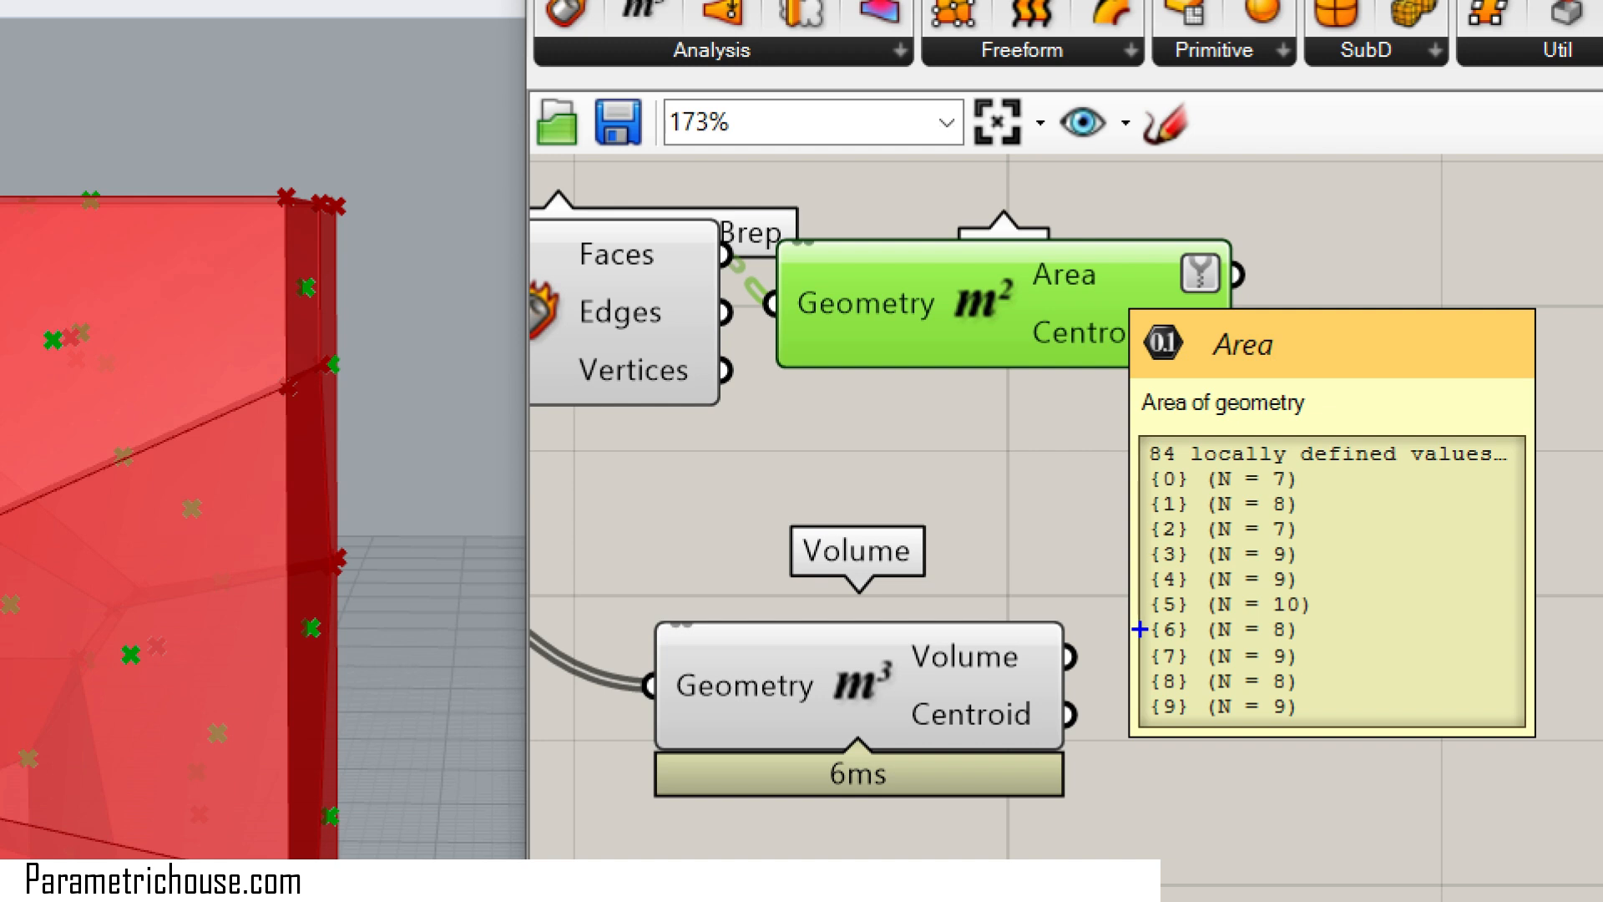
pyautogui.moveTo(1183, 429)
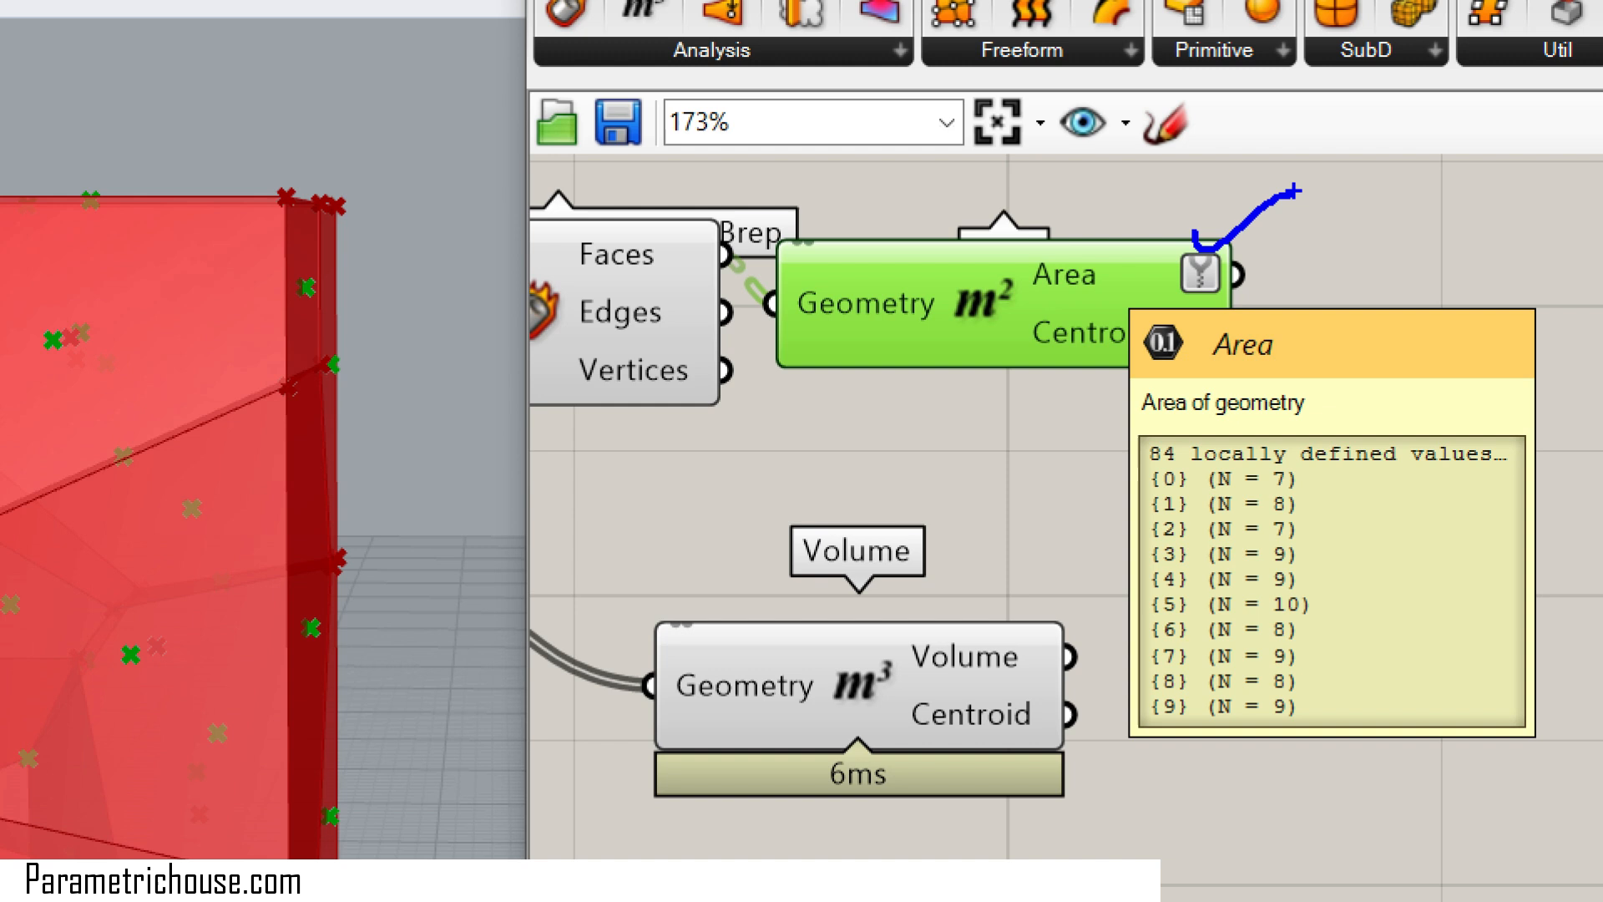
pyautogui.moveTo(1525, 162)
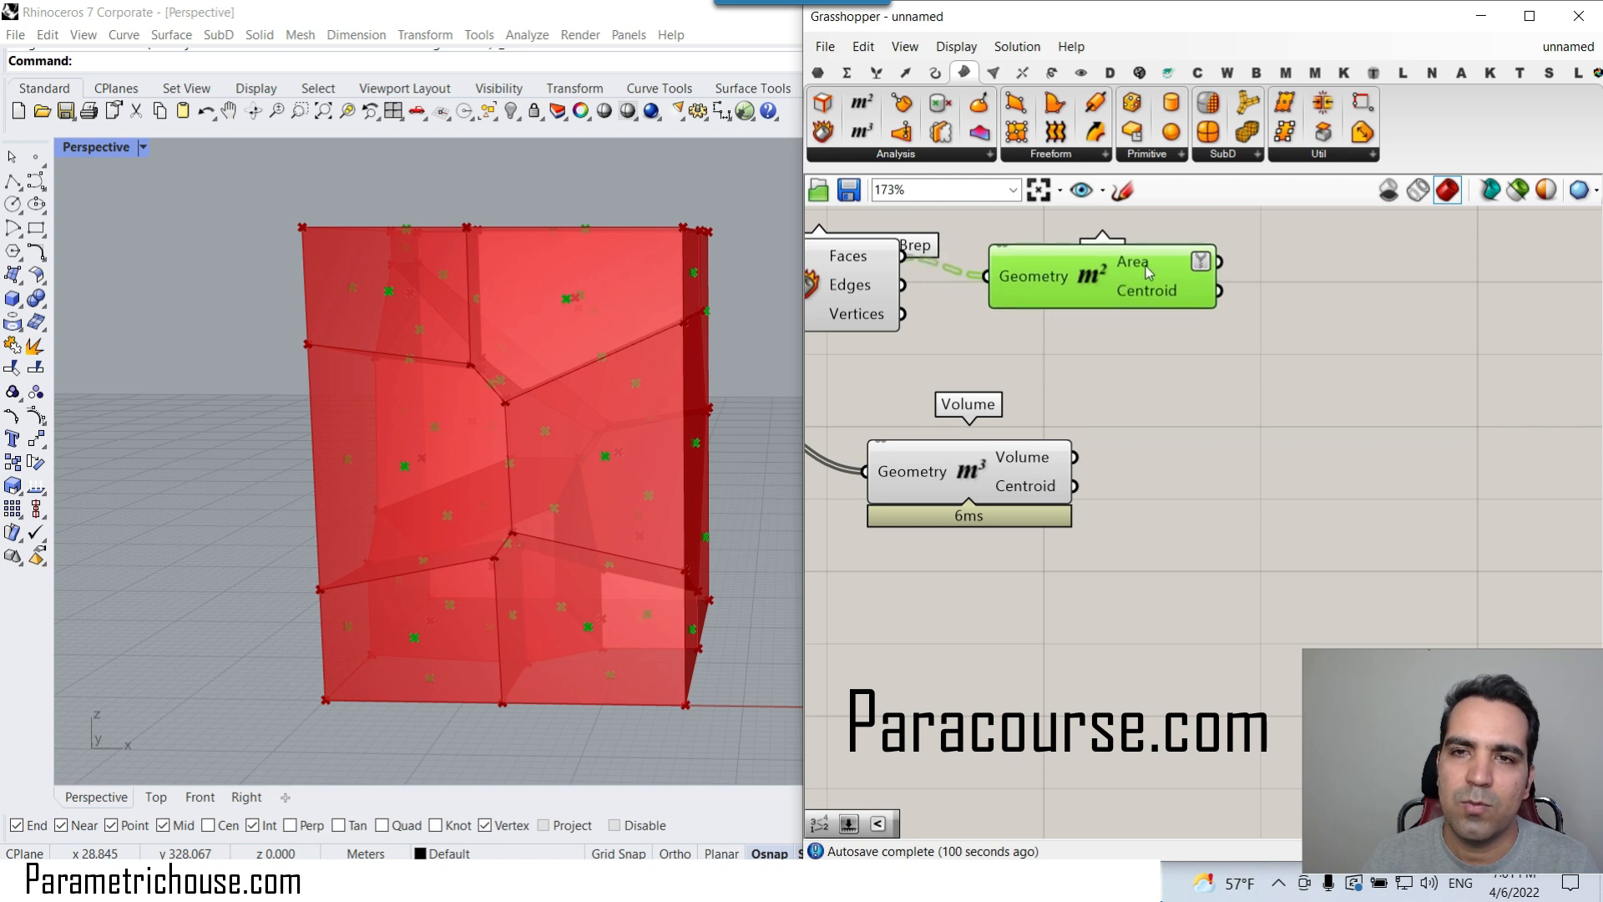
# Move Simplify onto the Area Centroid output before wiring the Line component
pyautogui.rightClick(1213, 261)
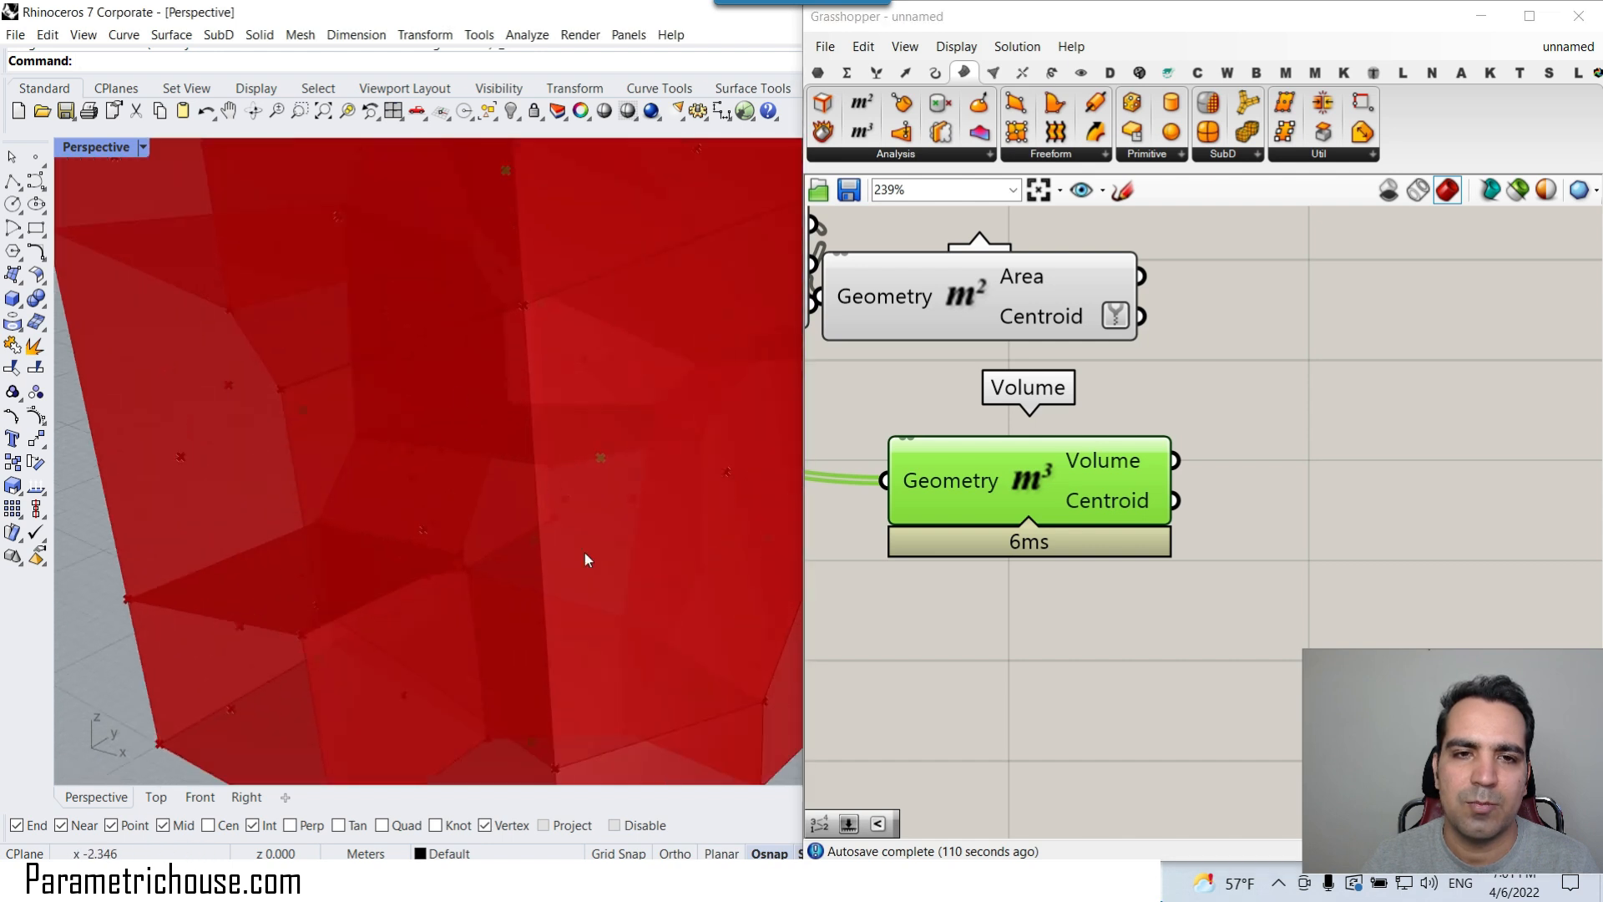
pyautogui.click(977, 297)
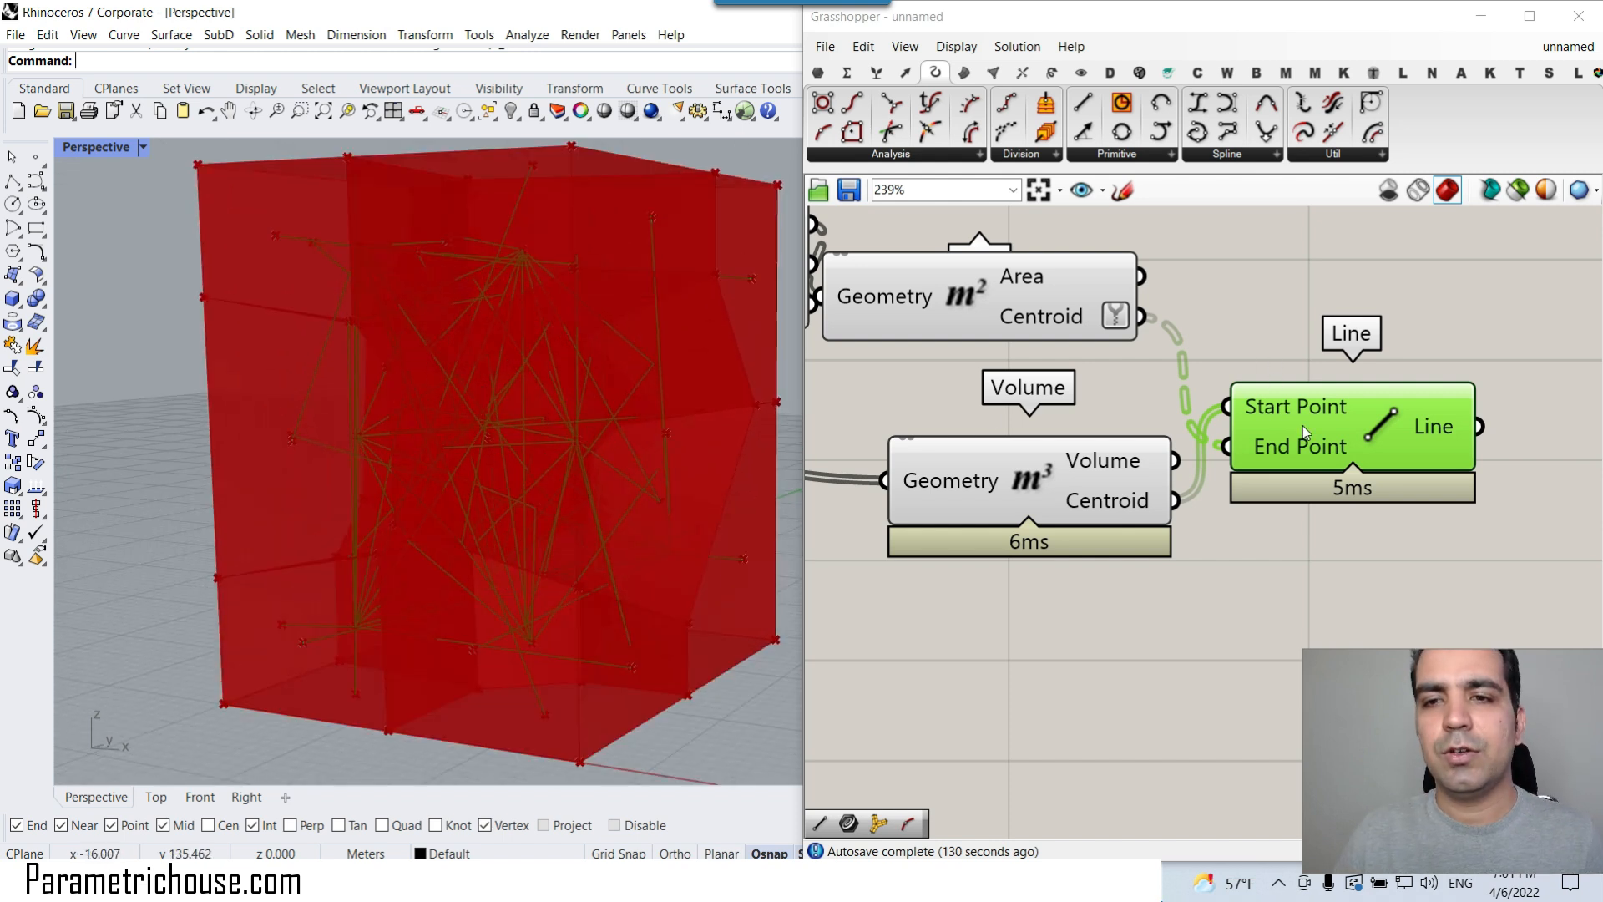
pyautogui.moveTo(1300, 371)
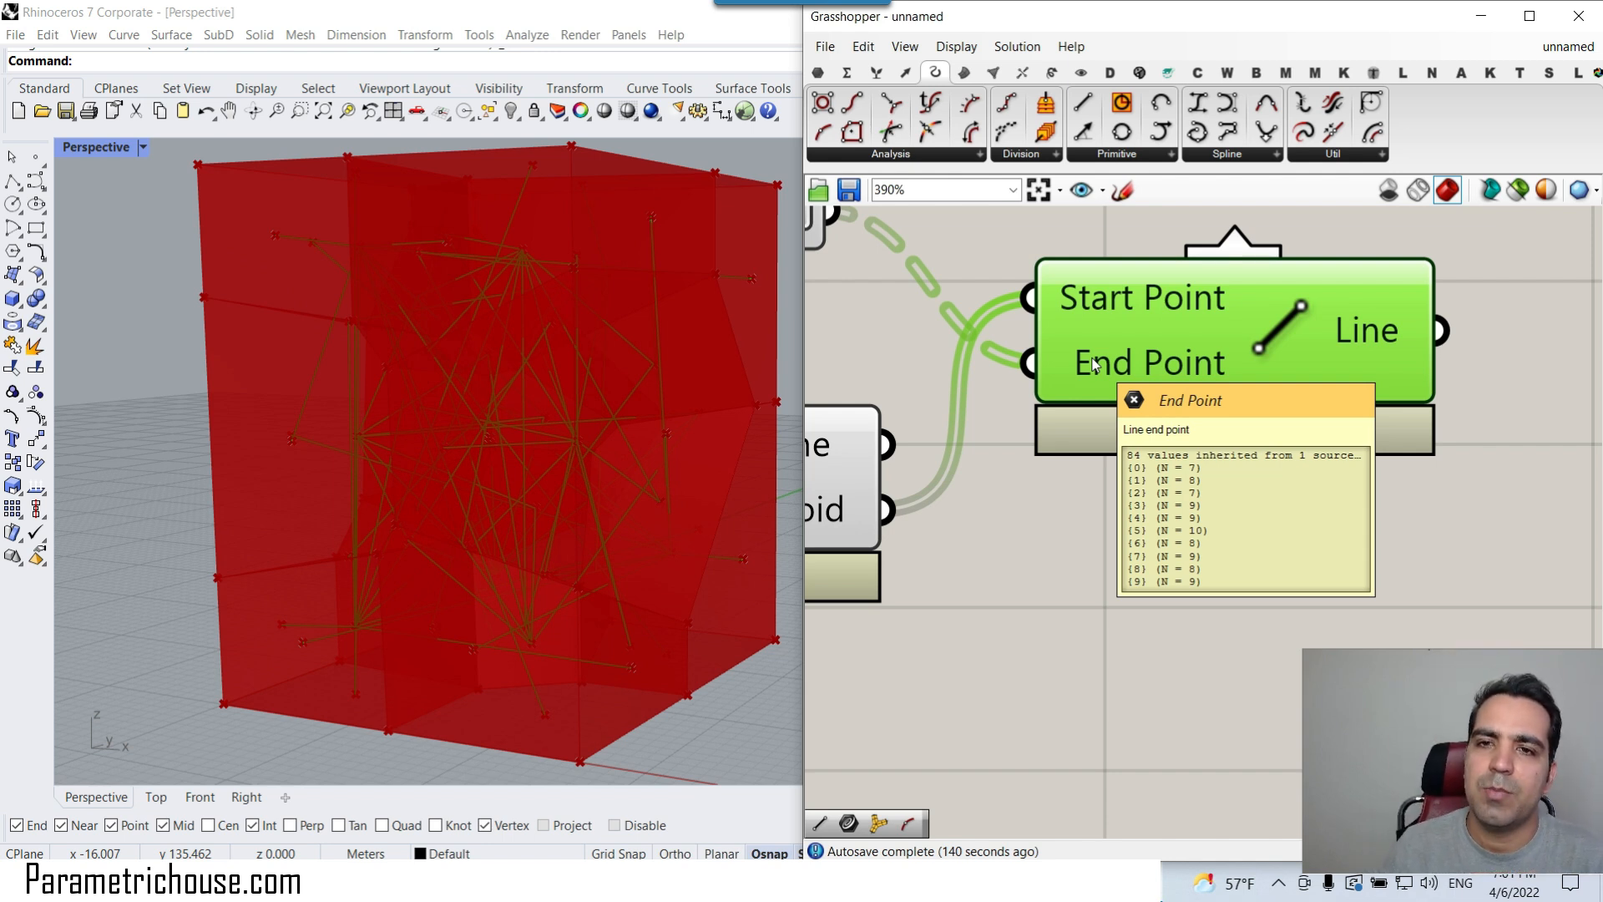
pyautogui.moveTo(1089, 308)
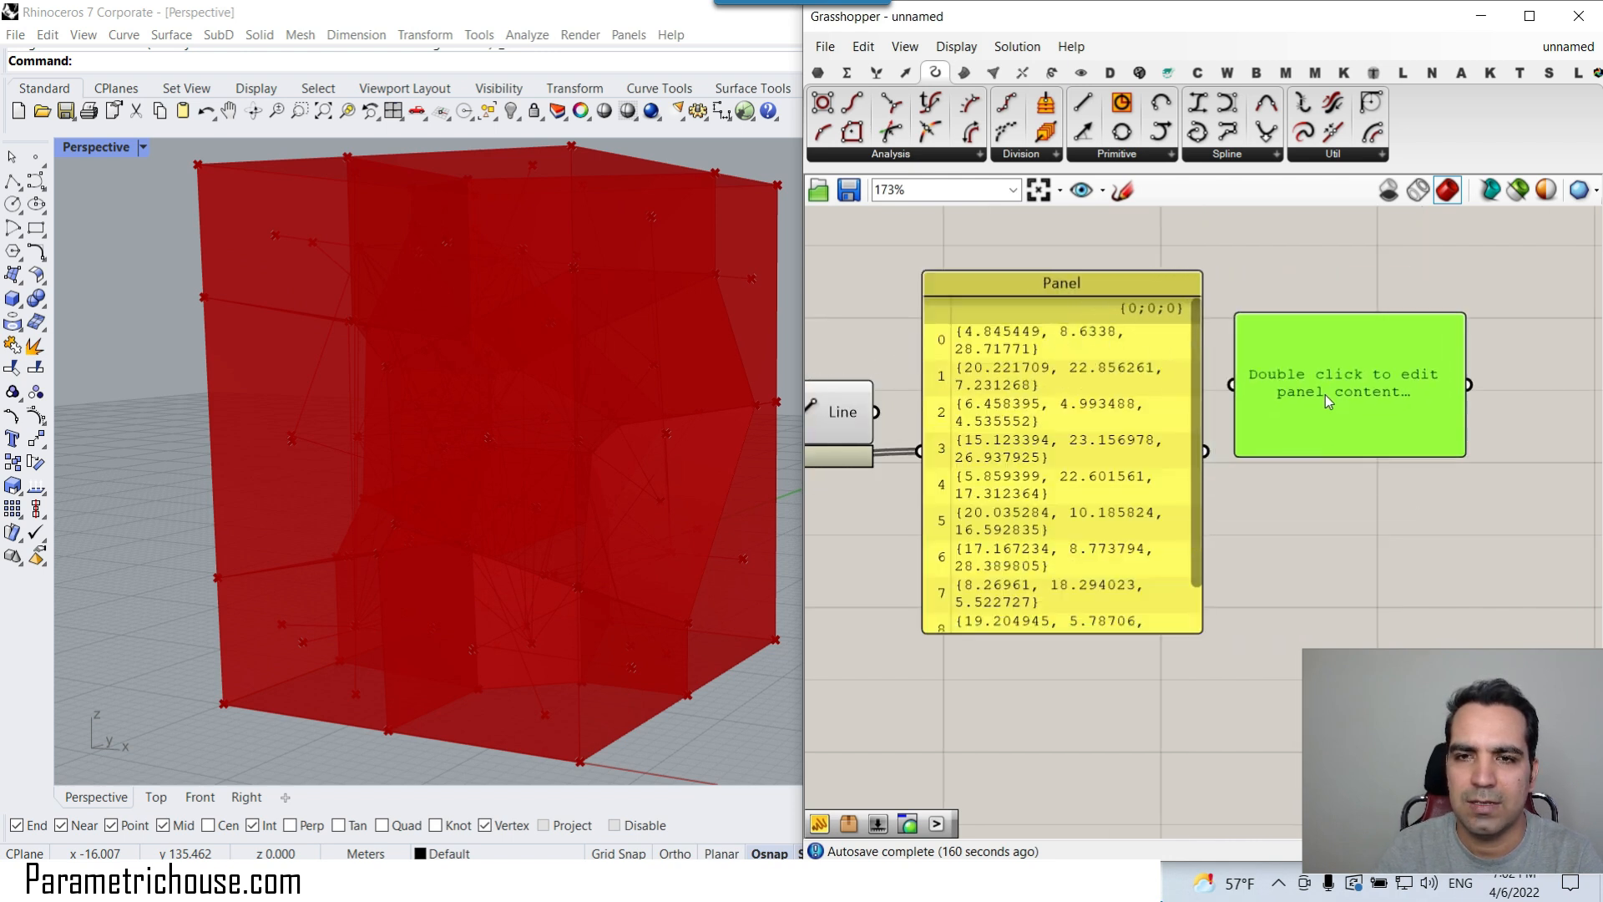
# Graft and simplify the face and cell centroids so lines radiate within each cell
pyautogui.scroll(-3)
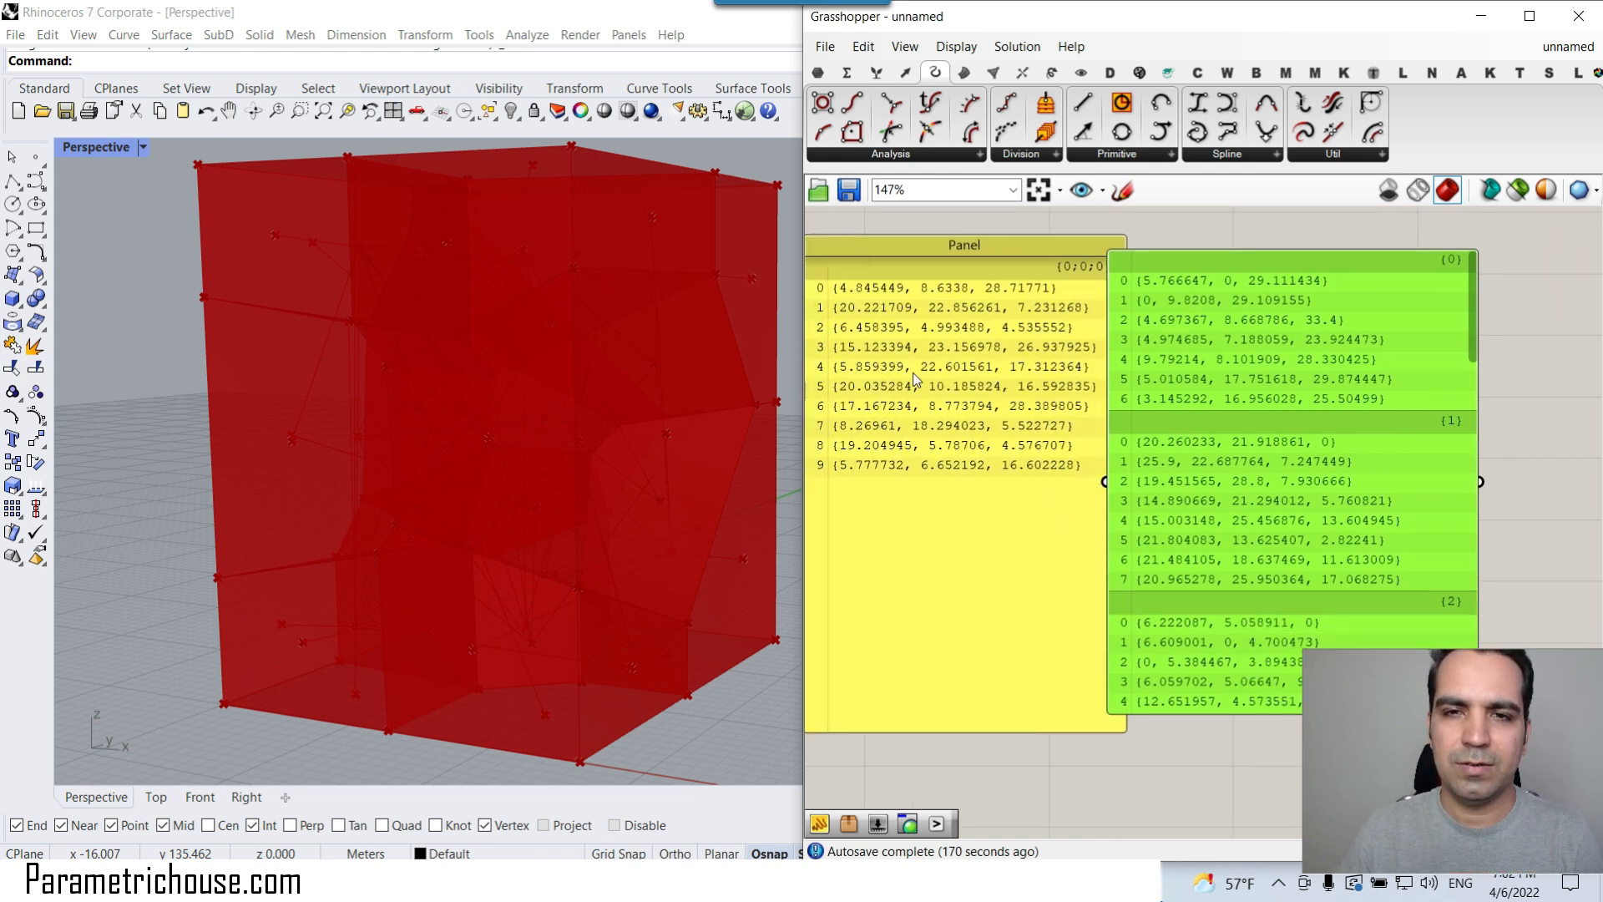
pyautogui.moveTo(941, 449)
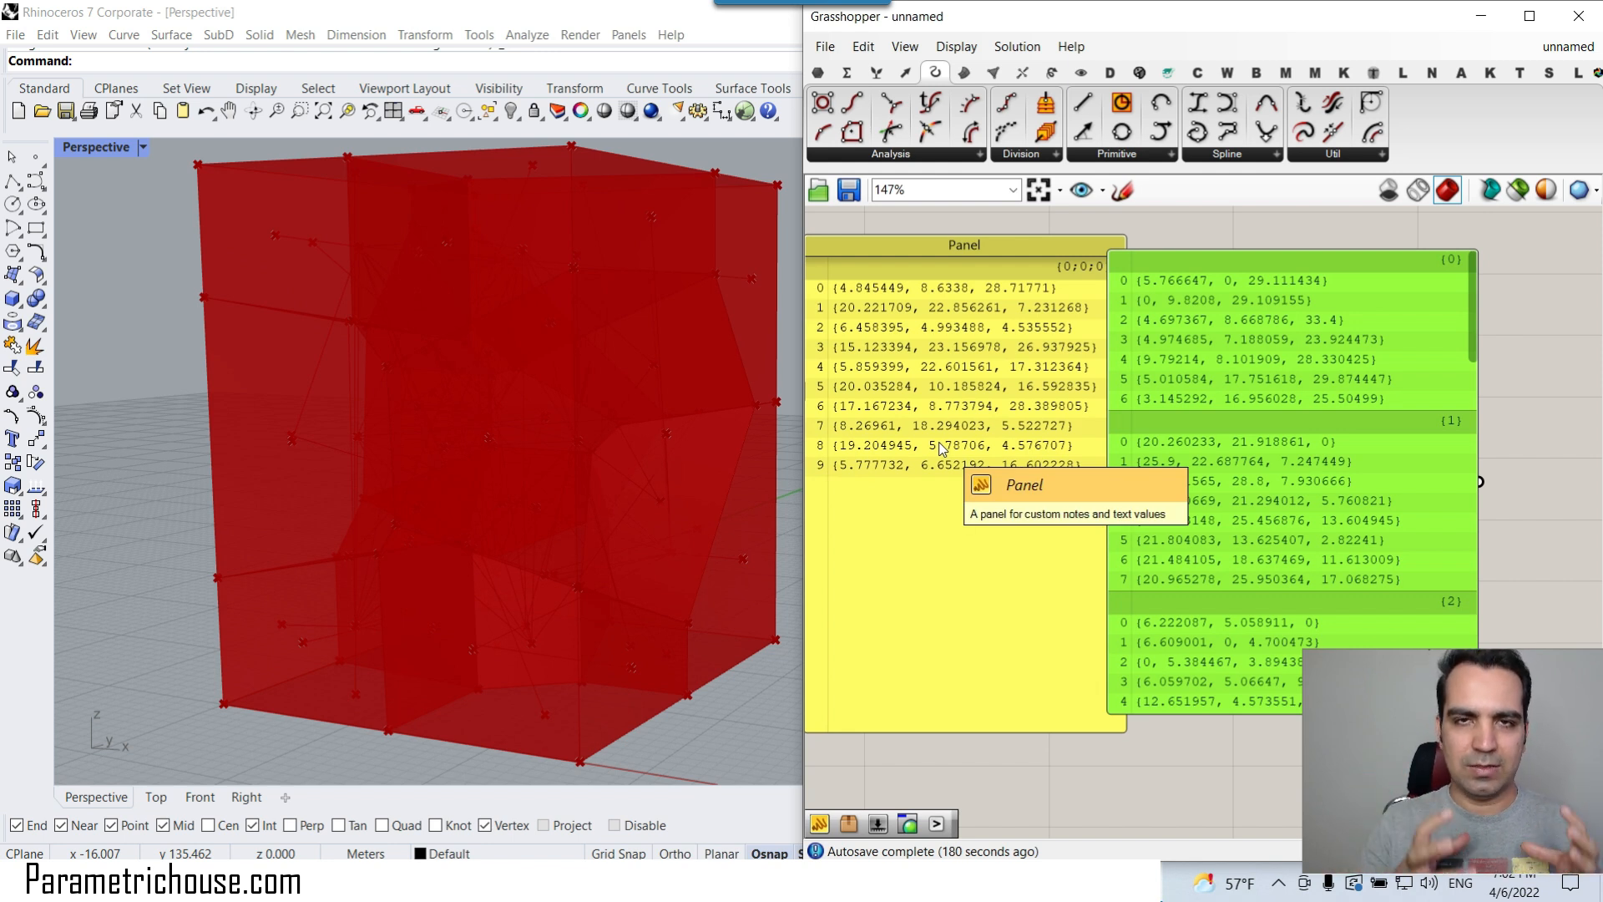
pyautogui.moveTo(936, 280)
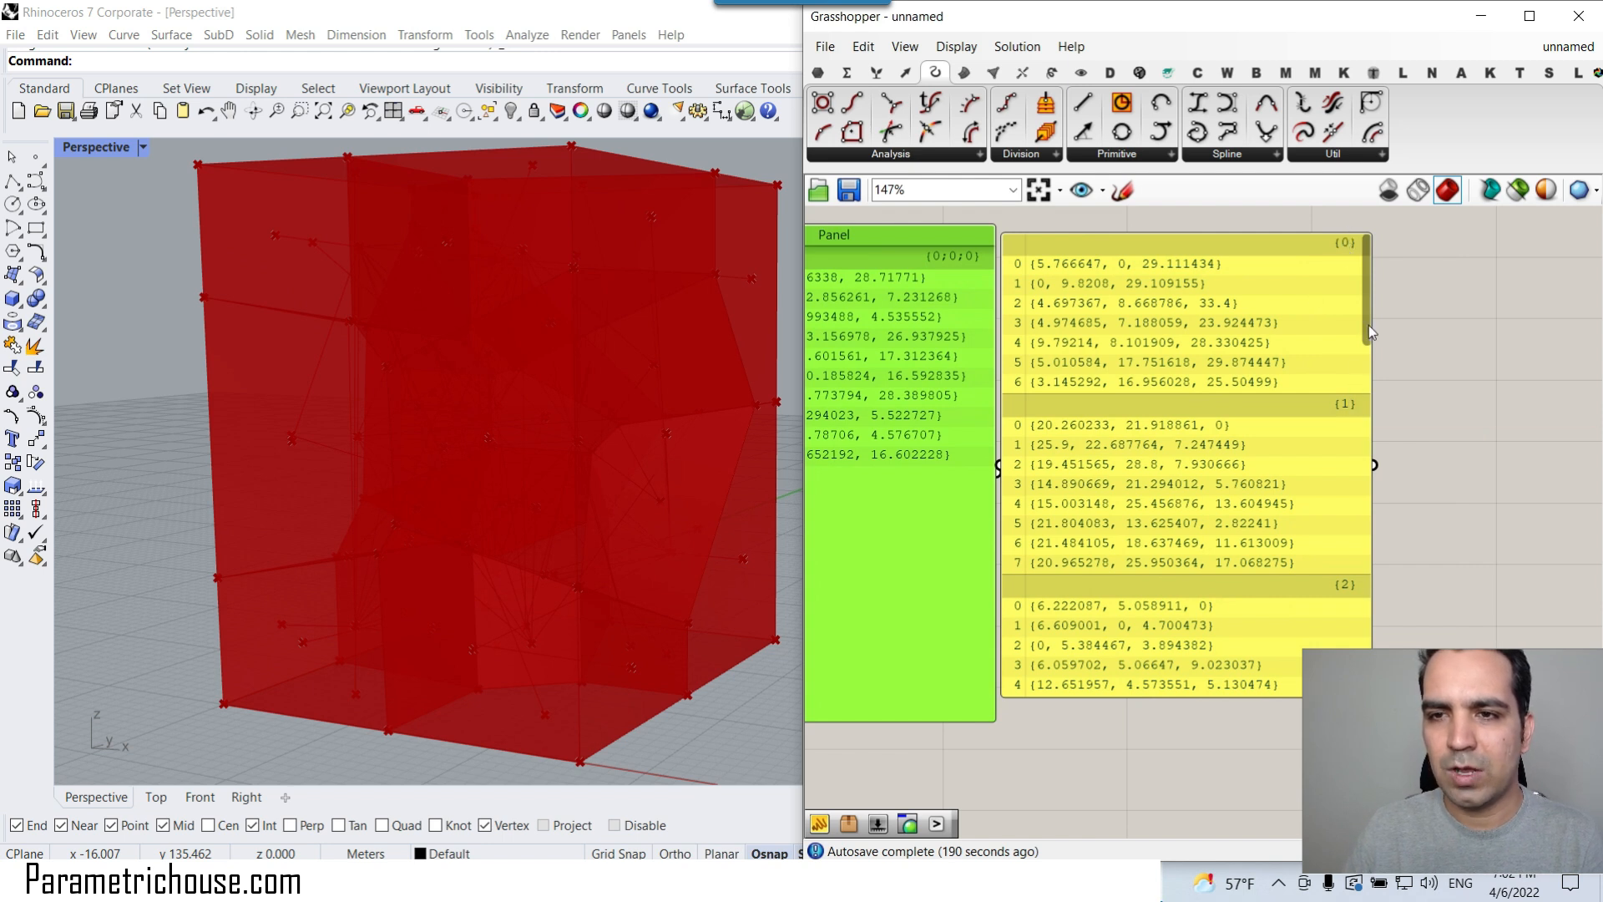
pyautogui.scroll(-3)
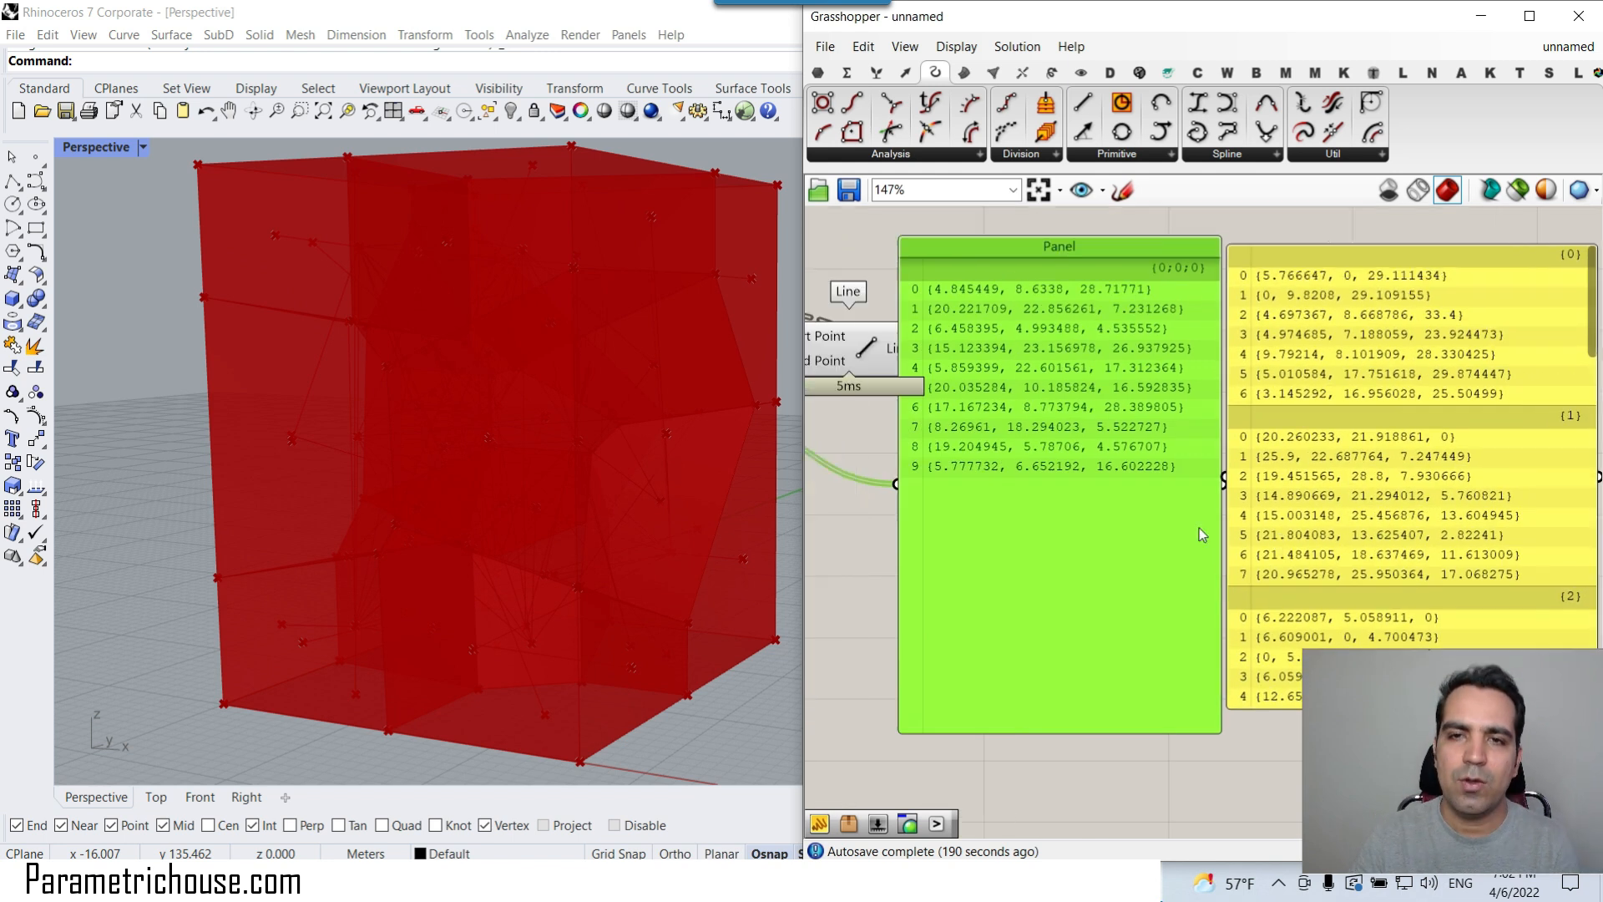
pyautogui.rightClick(959, 434)
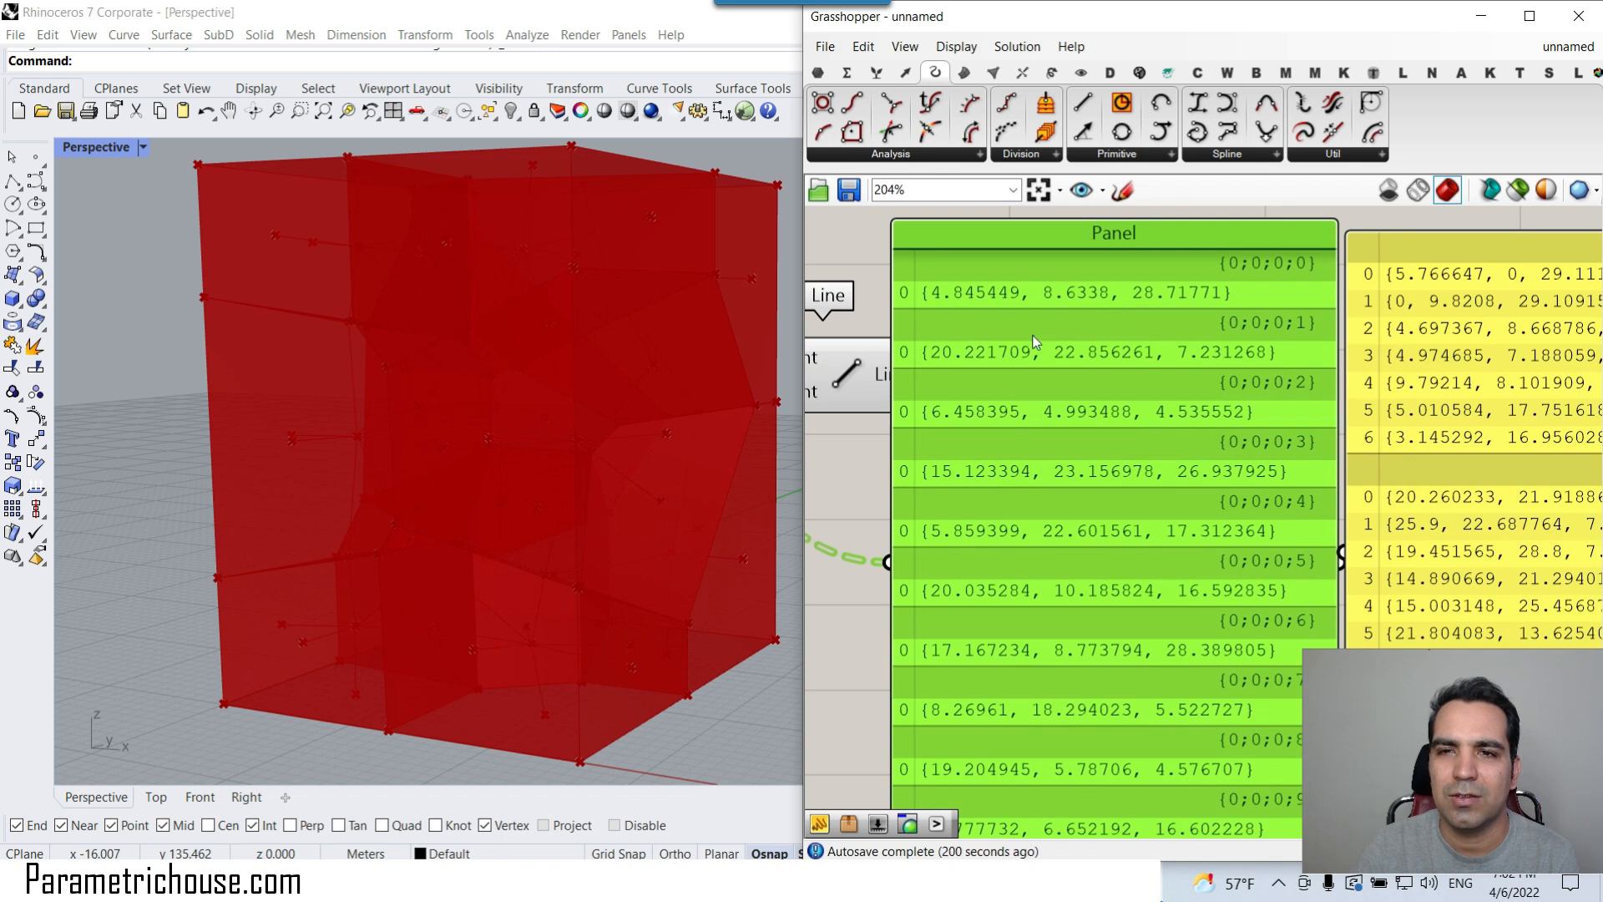
pyautogui.rightClick(1058, 402)
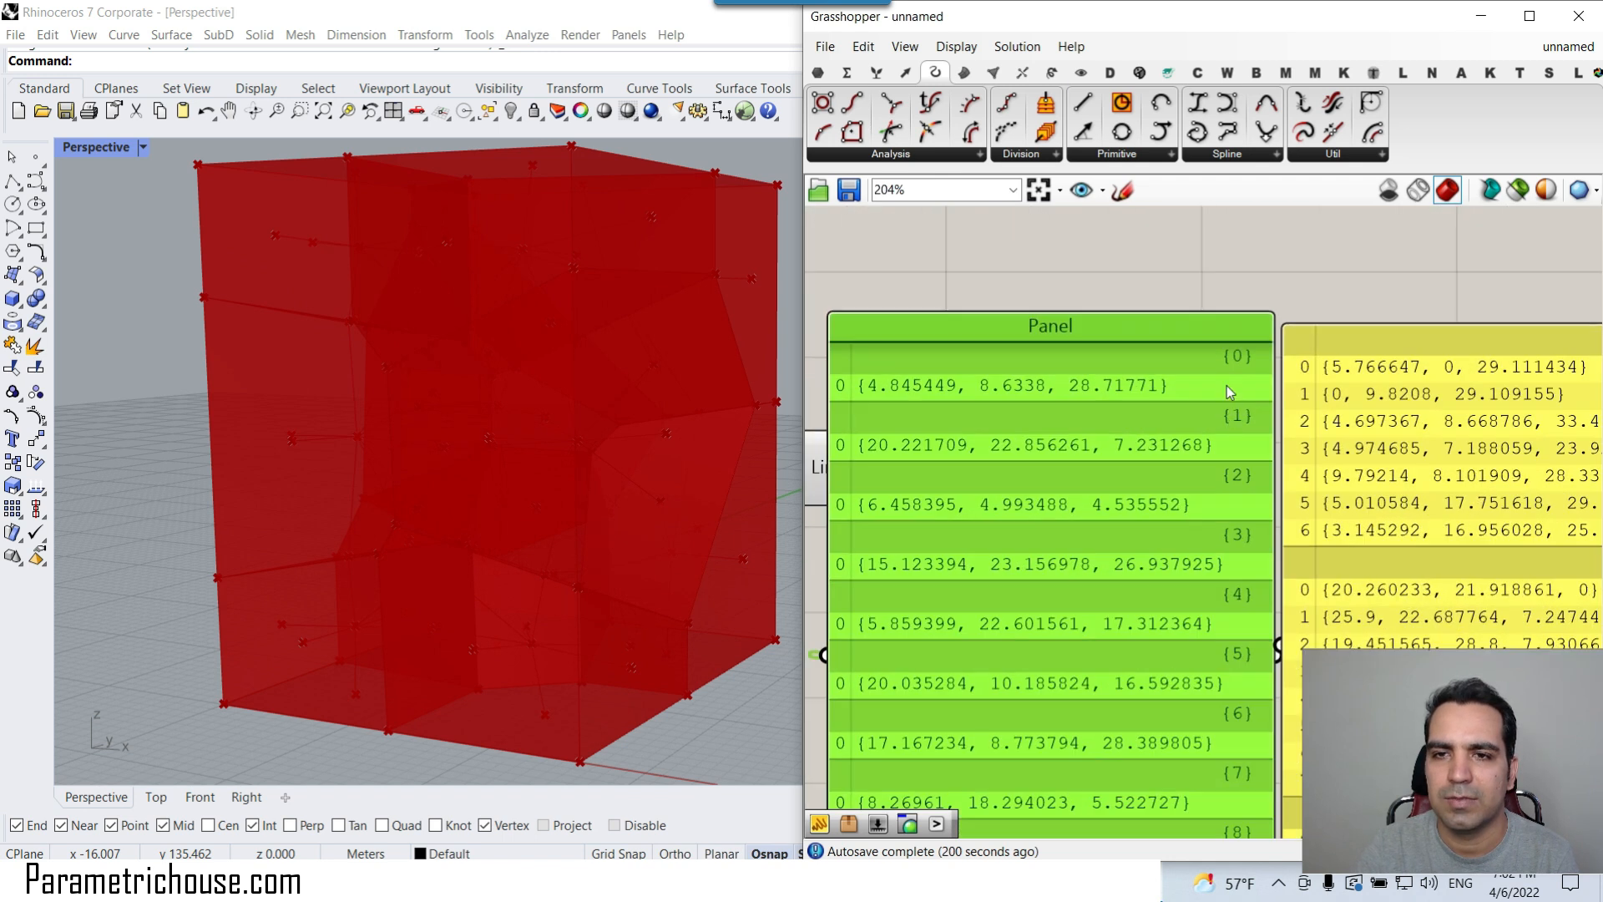
pyautogui.rightClick(848, 439)
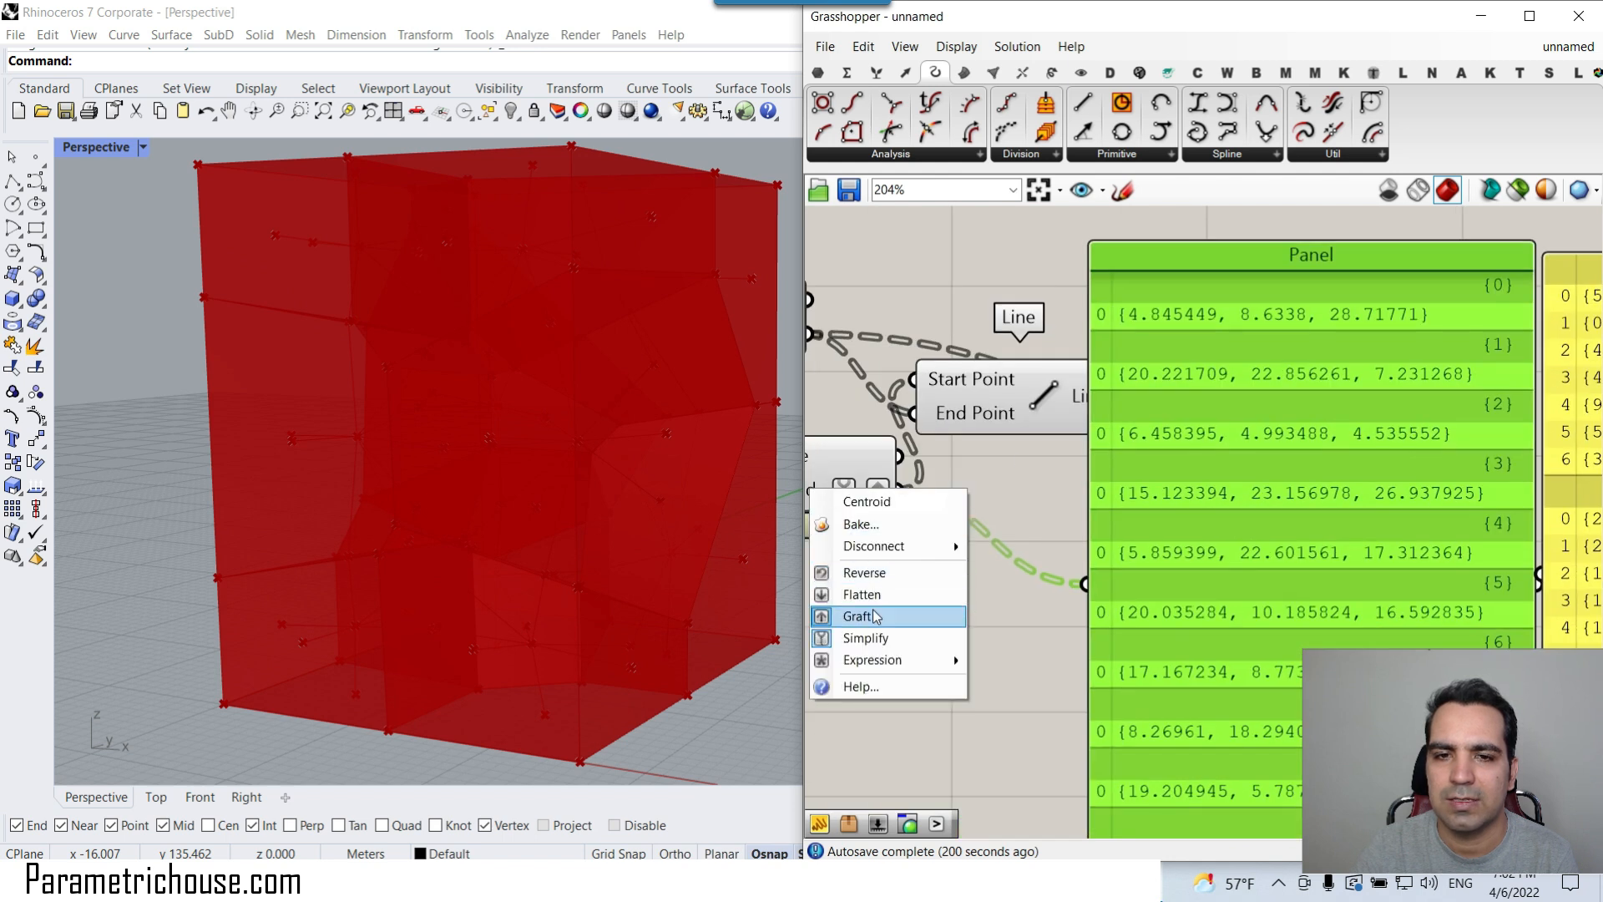
# Remove the centroid coordinate Panel from the definition
pyautogui.click(858, 617)
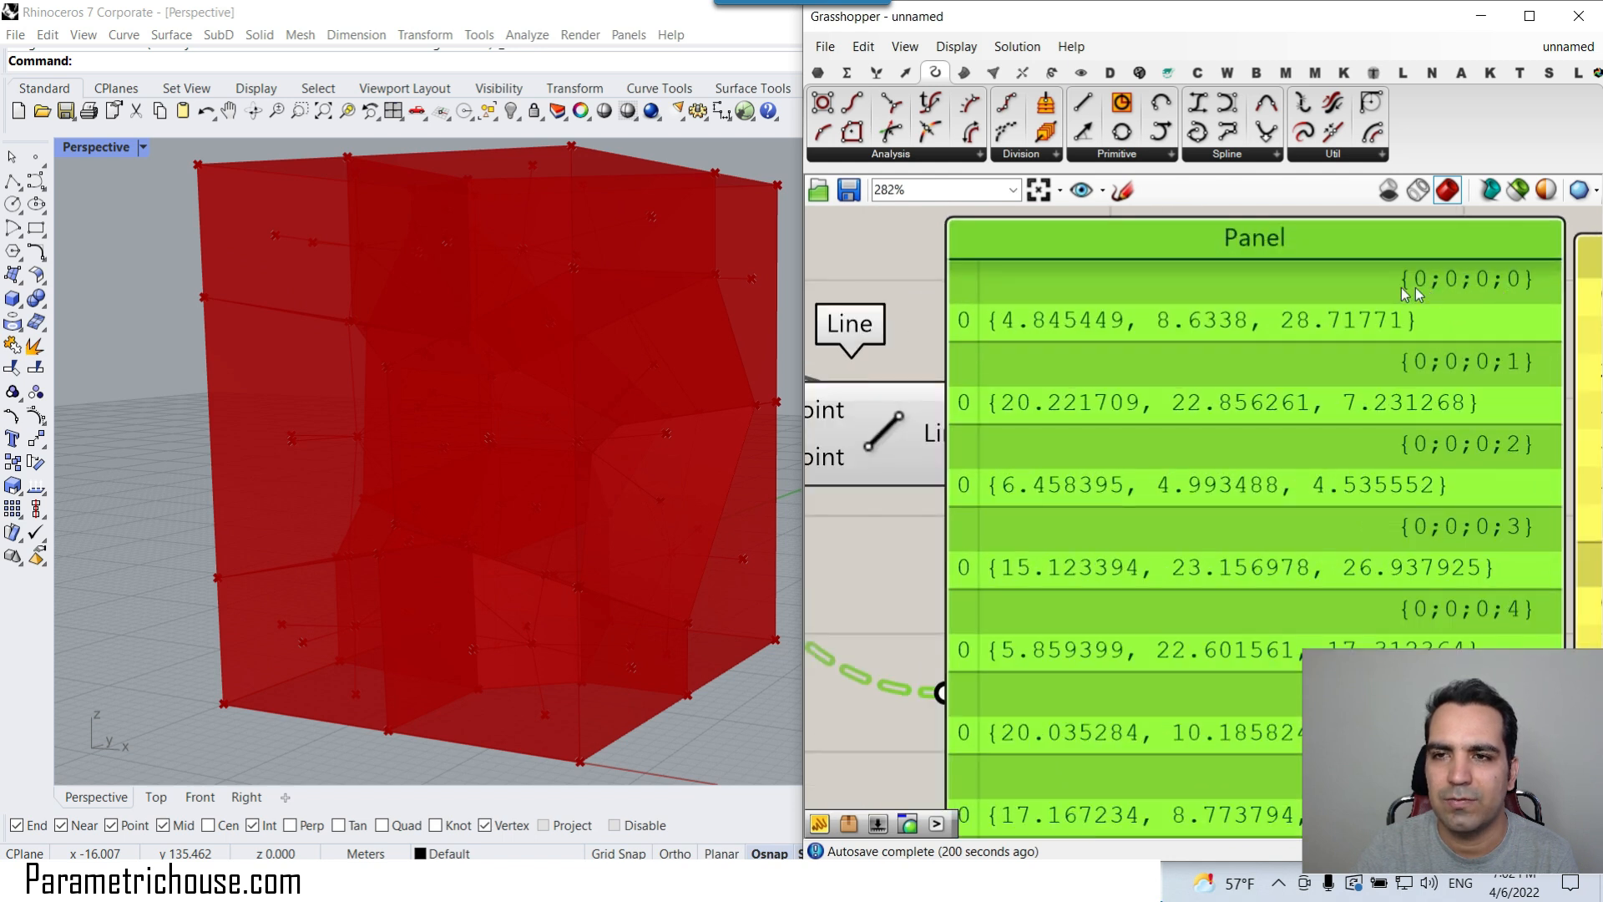
pyautogui.rightClick(1017, 500)
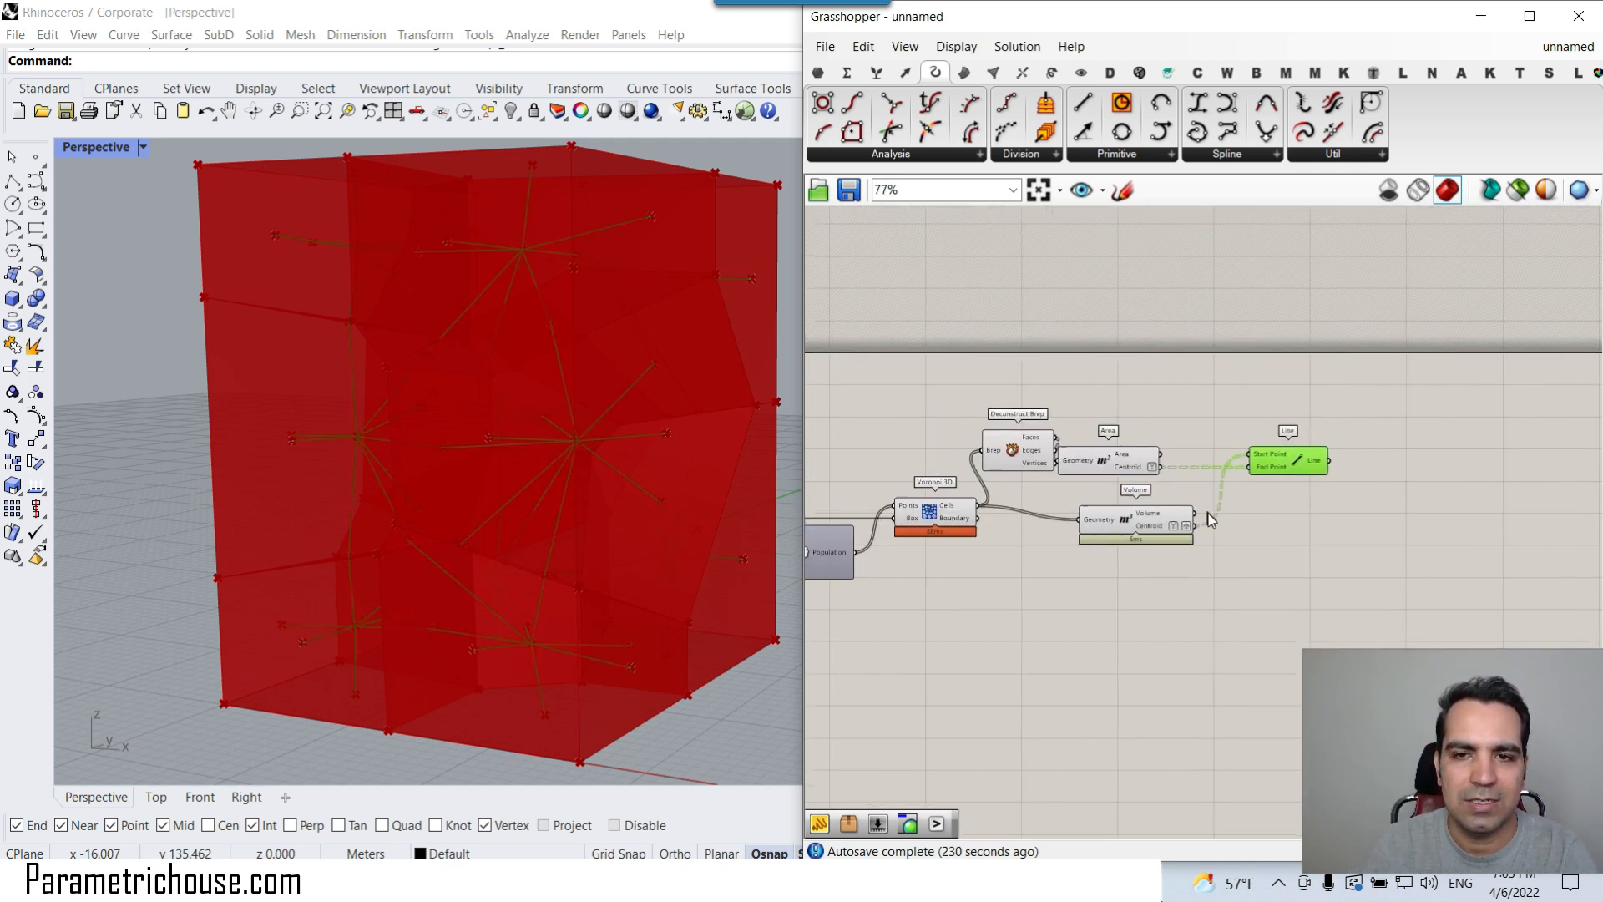
pyautogui.scroll(-3)
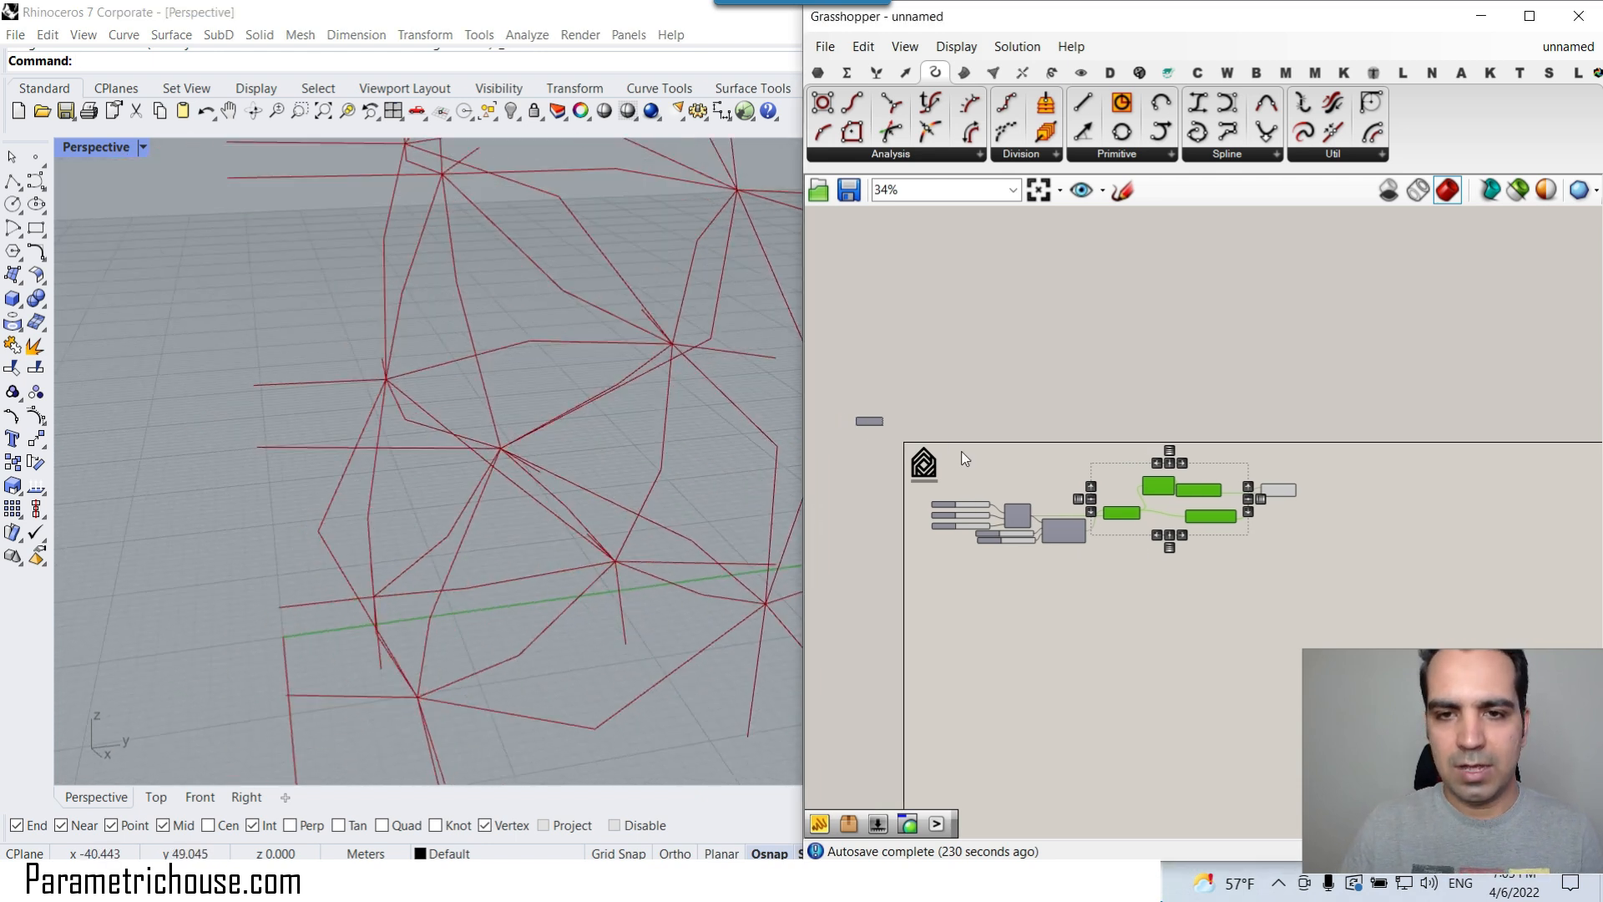
# Show only the radiating centroid lines and head to the Surface SubD components
pyautogui.scroll(3)
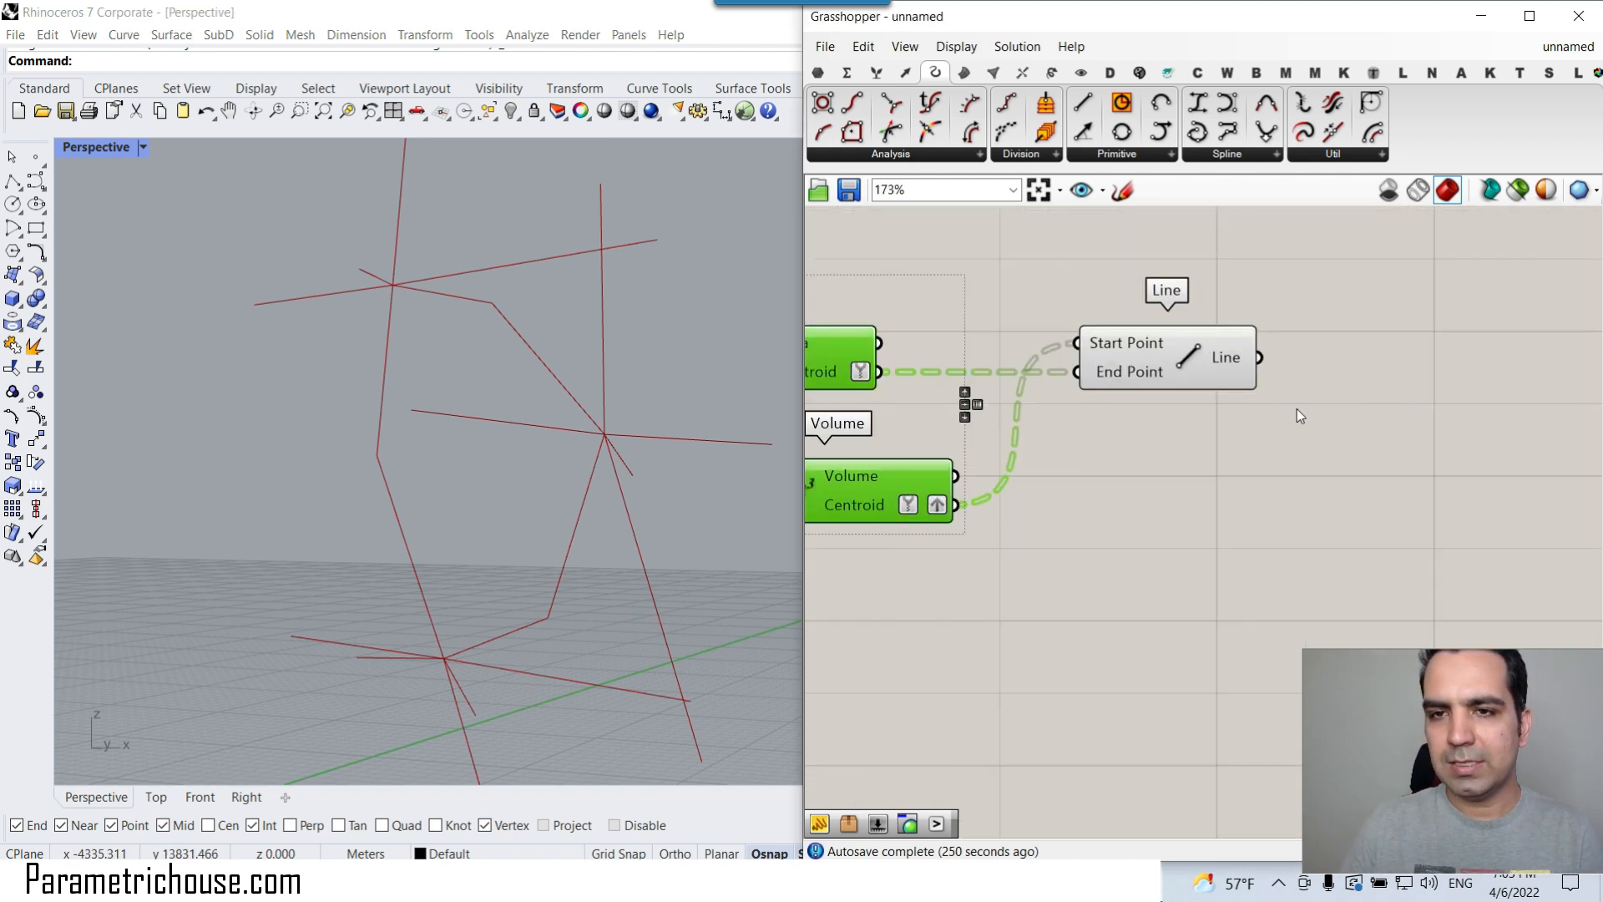
pyautogui.scroll(3)
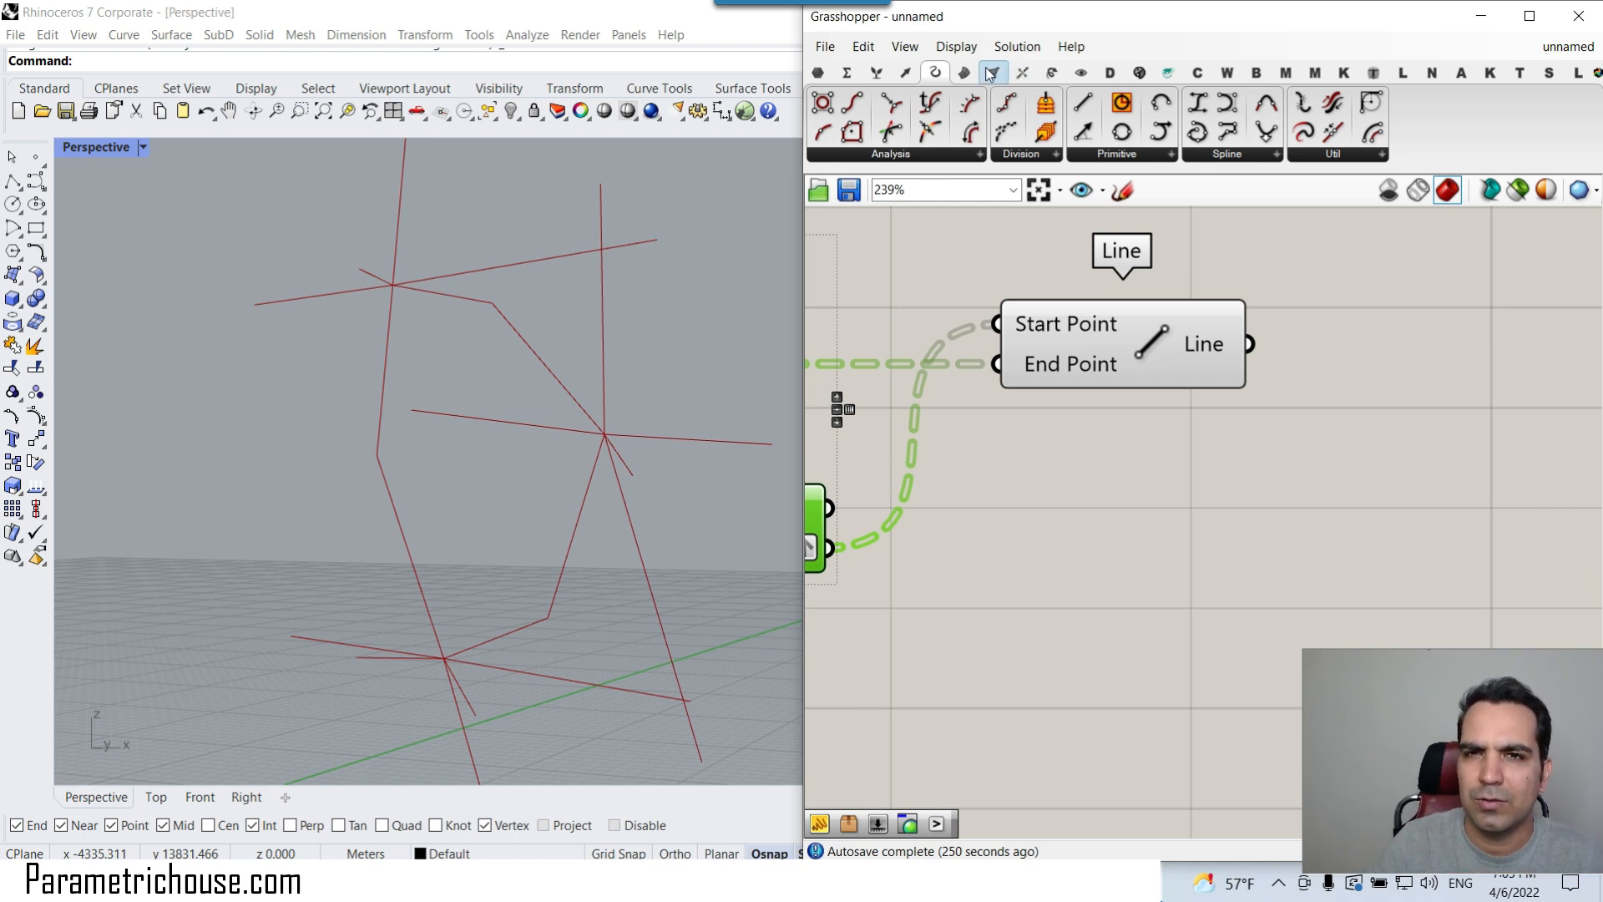
pyautogui.click(962, 72)
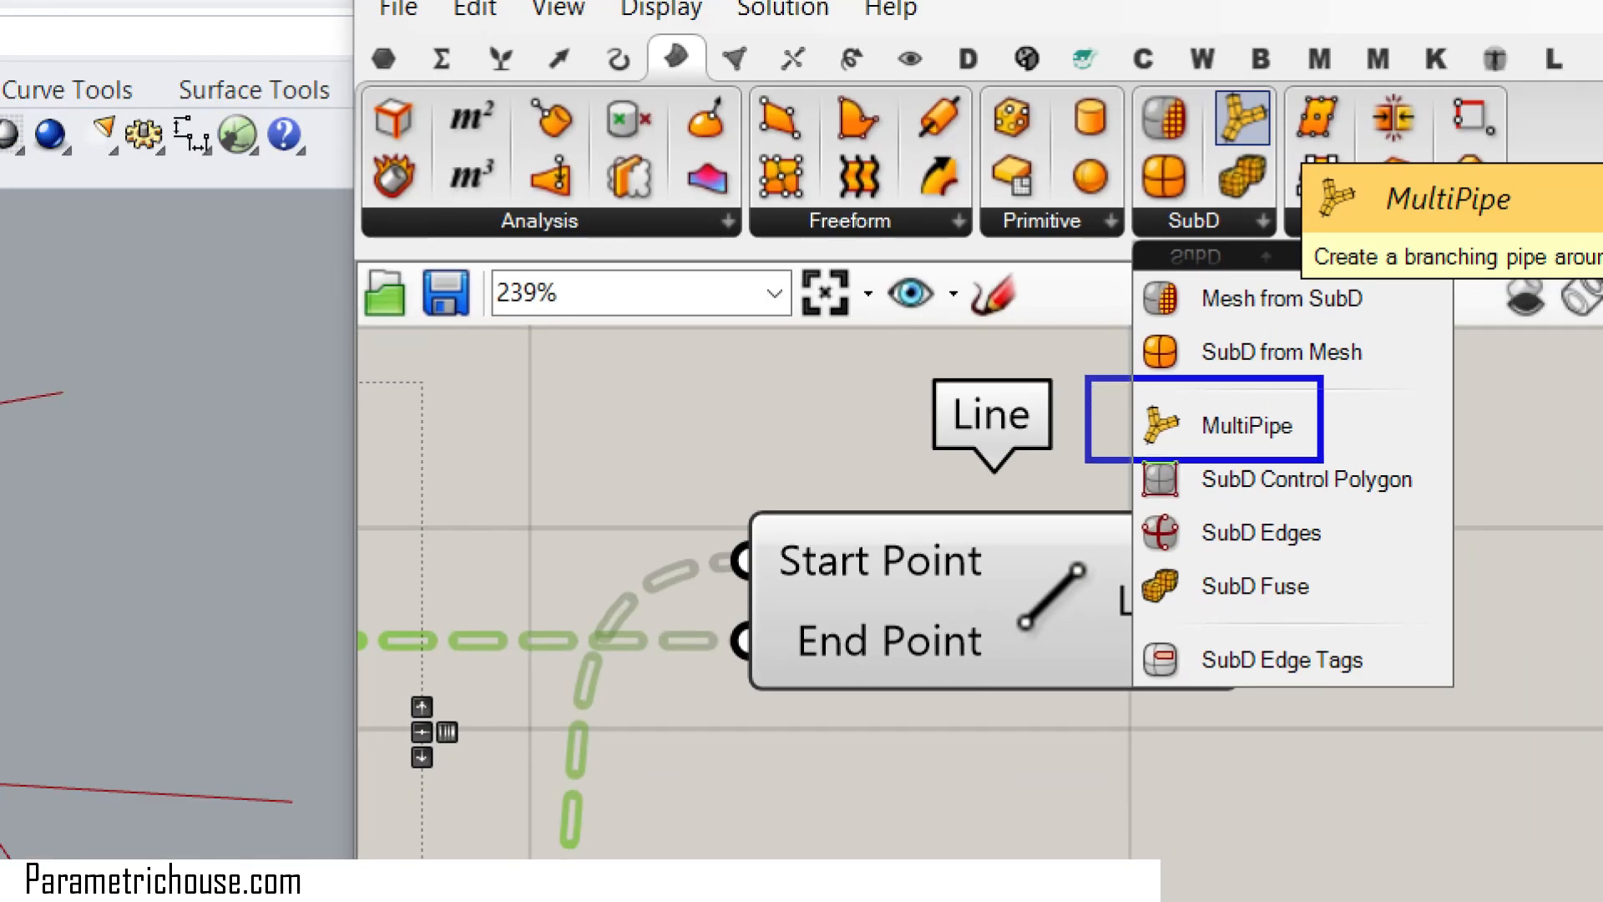
pyautogui.moveTo(1223, 112)
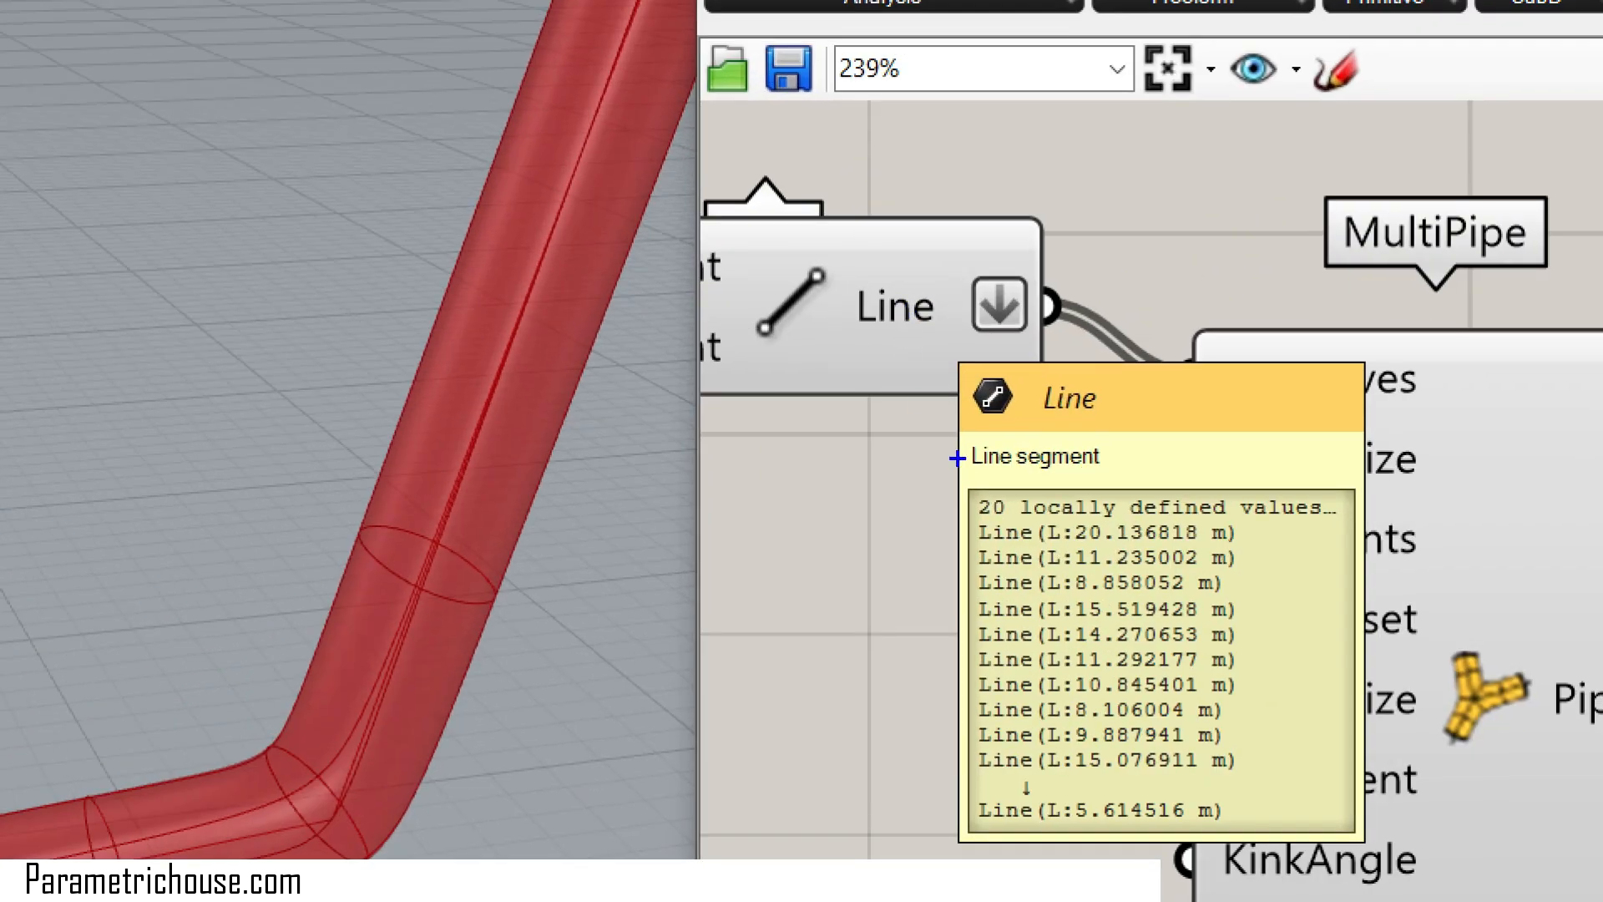
pyautogui.moveTo(967, 490)
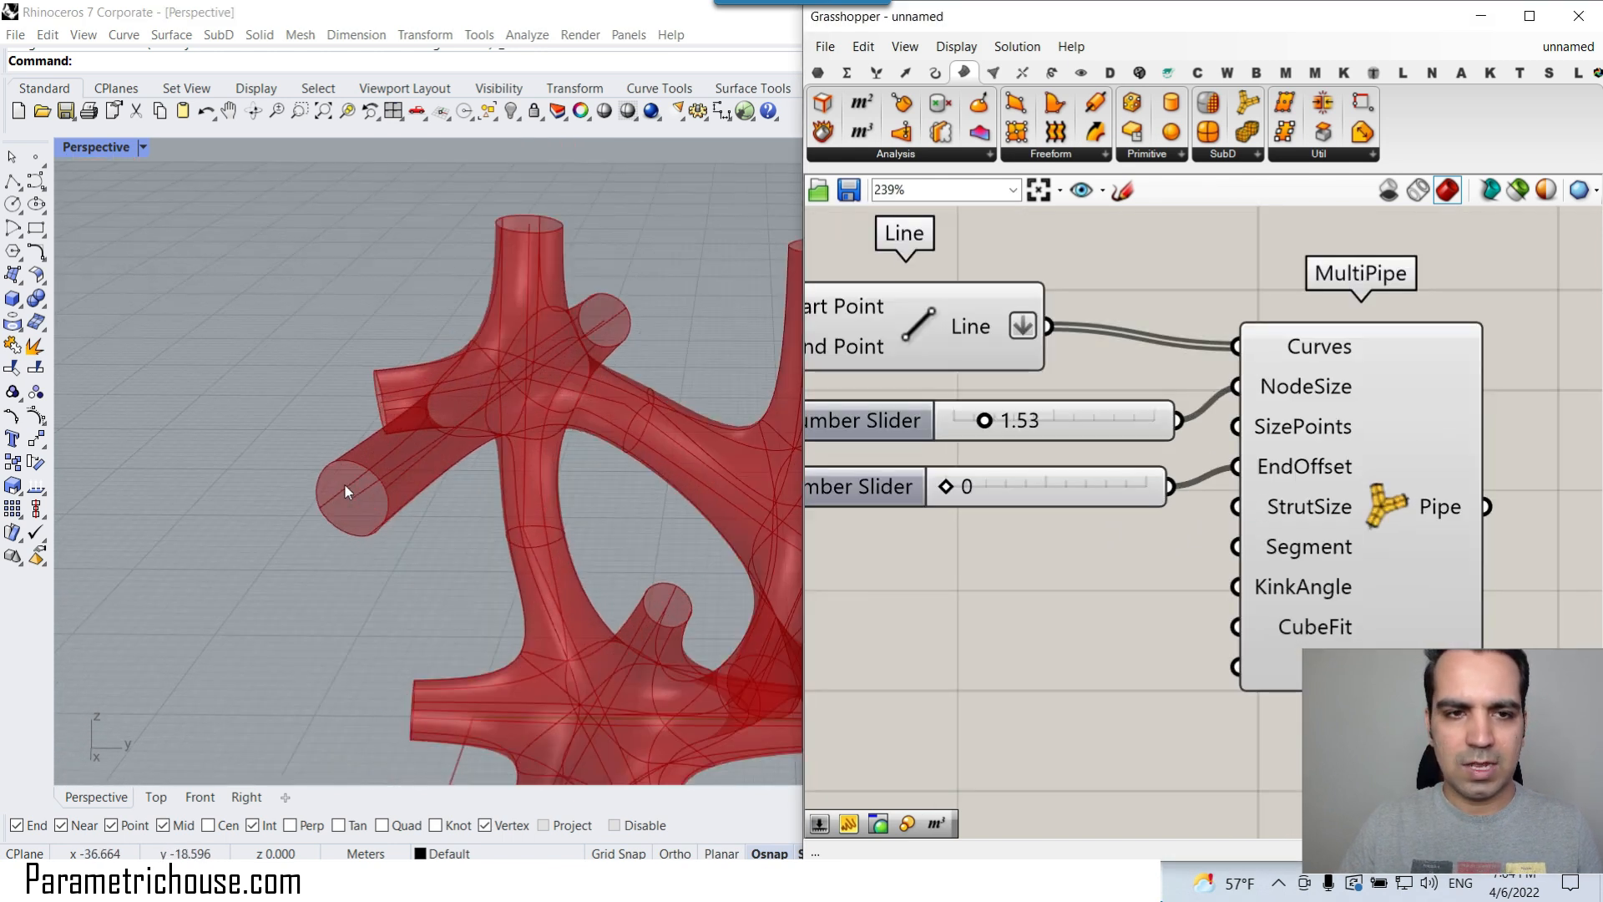
pyautogui.moveTo(1090, 421)
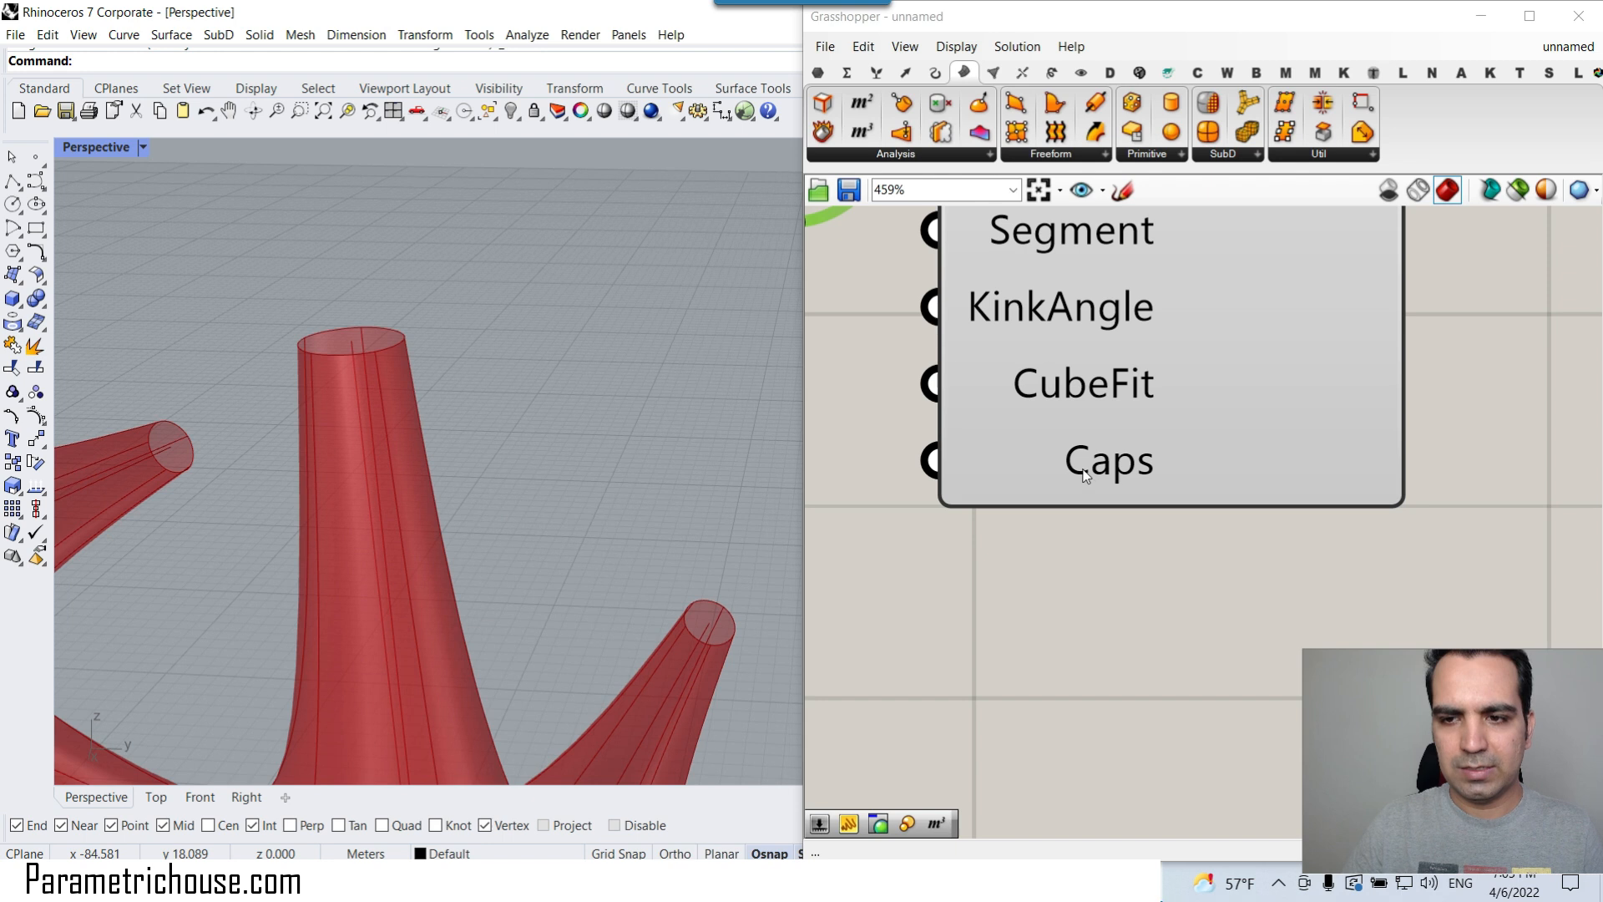
# Bake the MultiPipe lattice with node size 1.53 and end offset 0 into Rhino
pyautogui.rightClick(1109, 461)
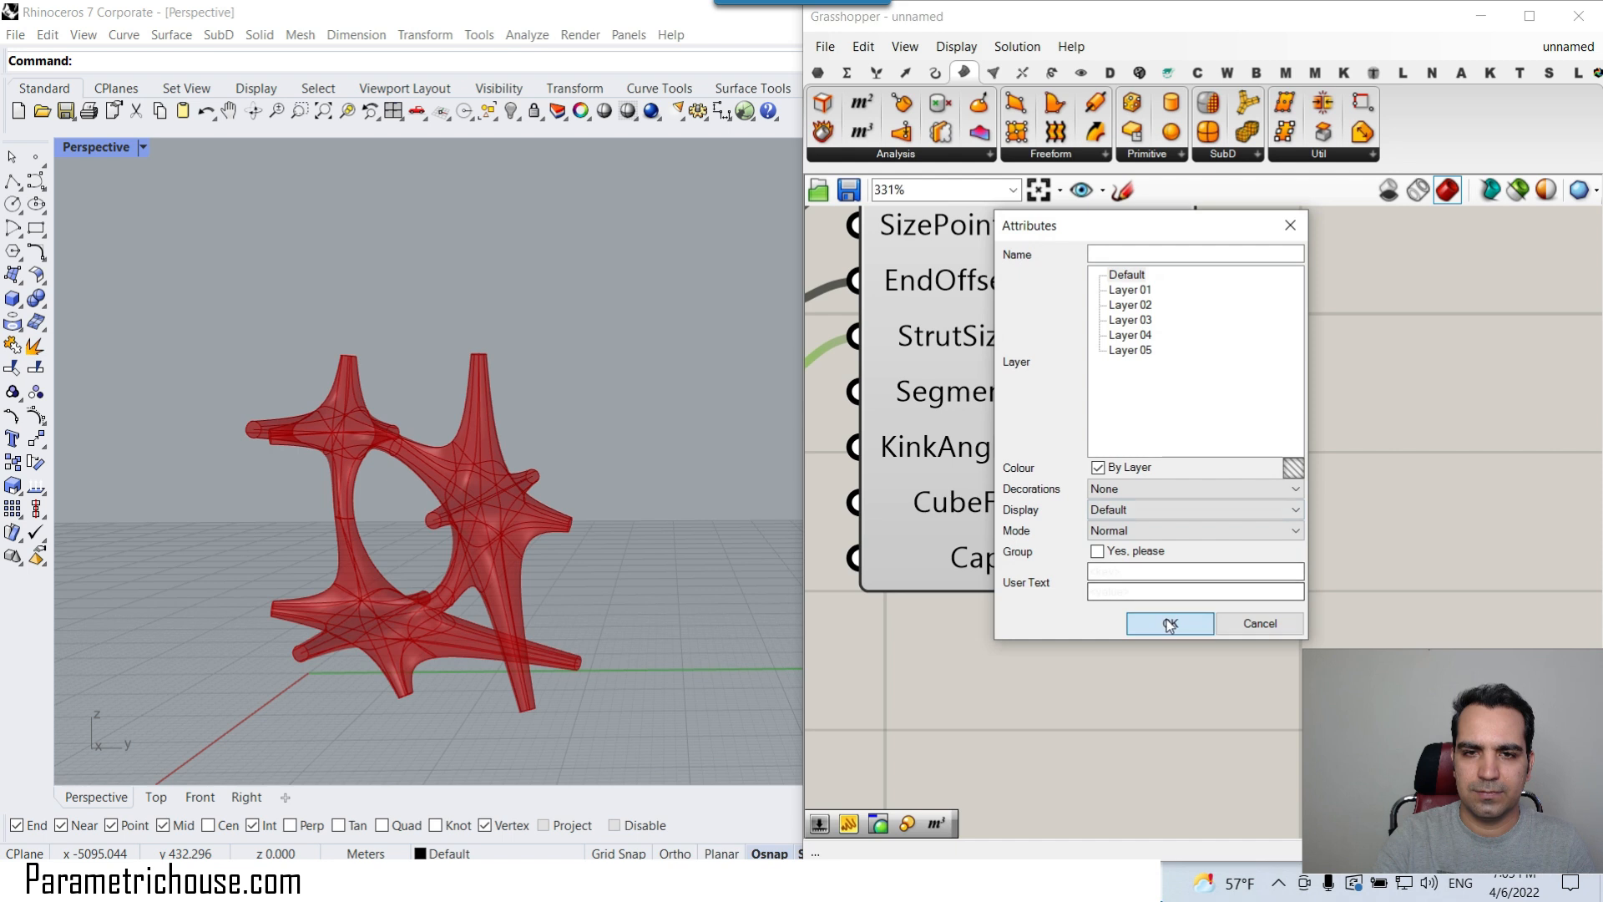
pyautogui.click(1169, 623)
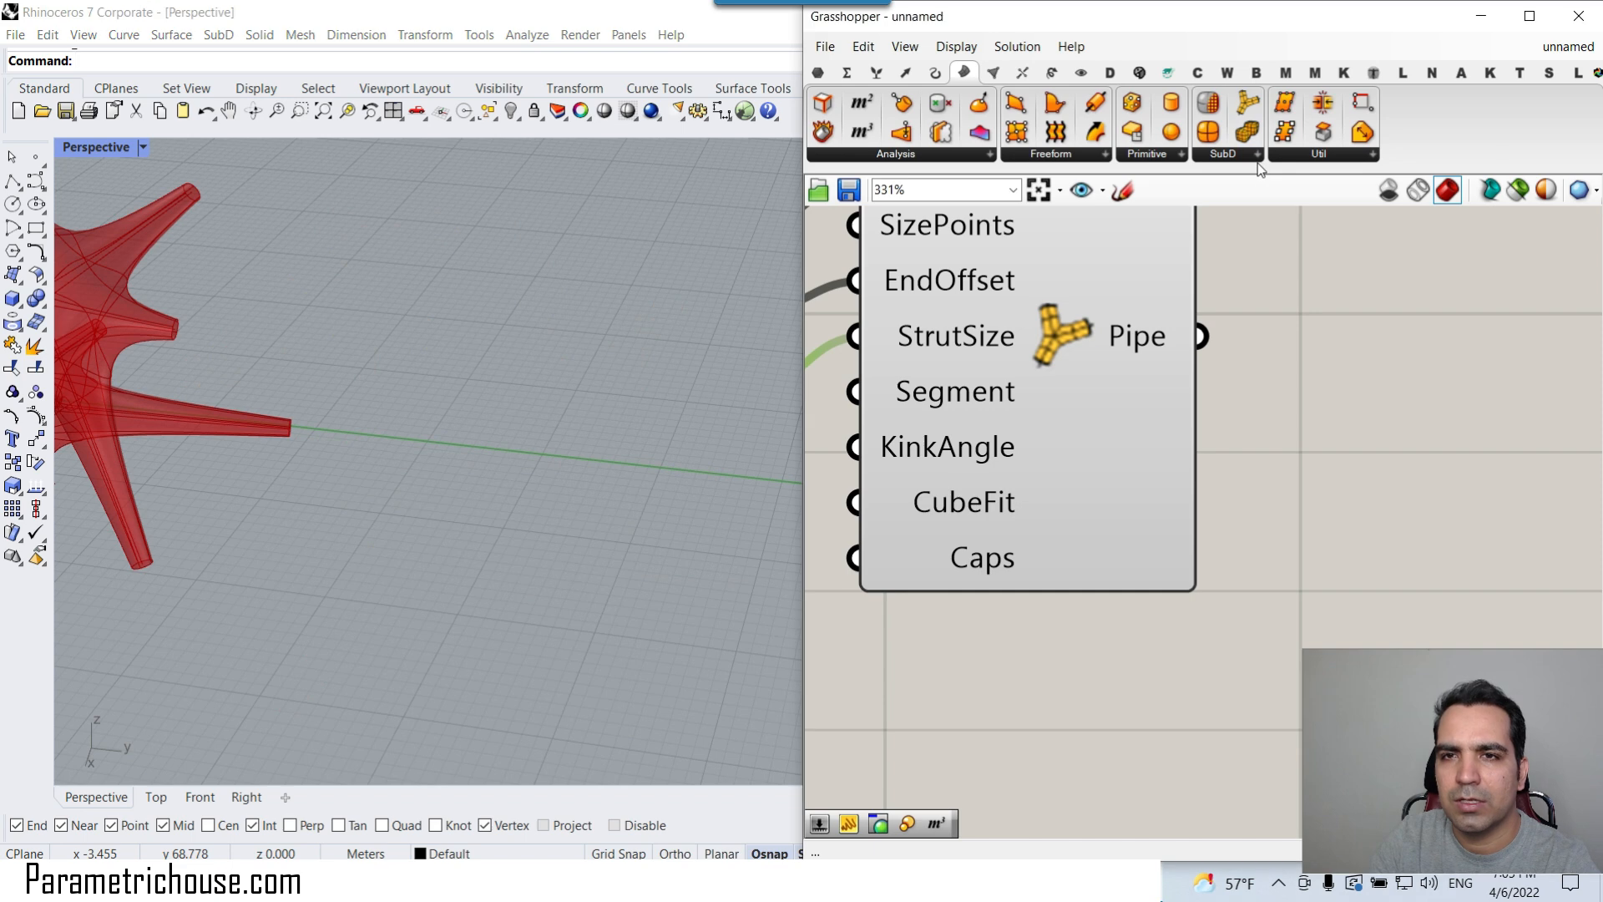
# Expand the Surface tab's SubD panel to list Mesh from SubD and MultiPipe
pyautogui.click(1241, 157)
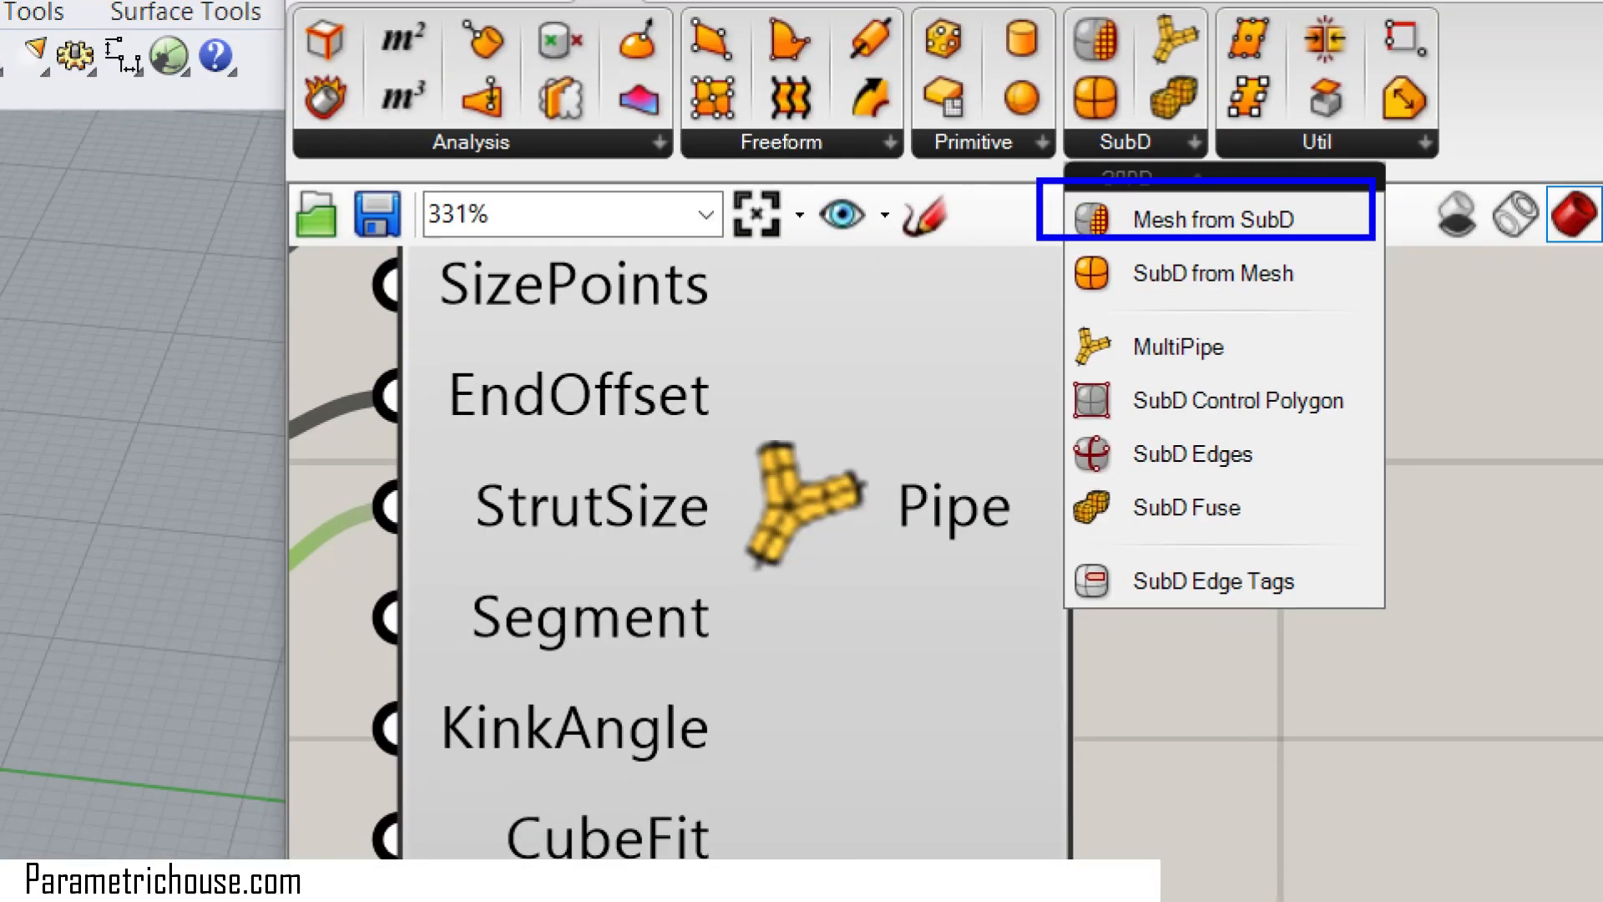
pyautogui.click(1213, 219)
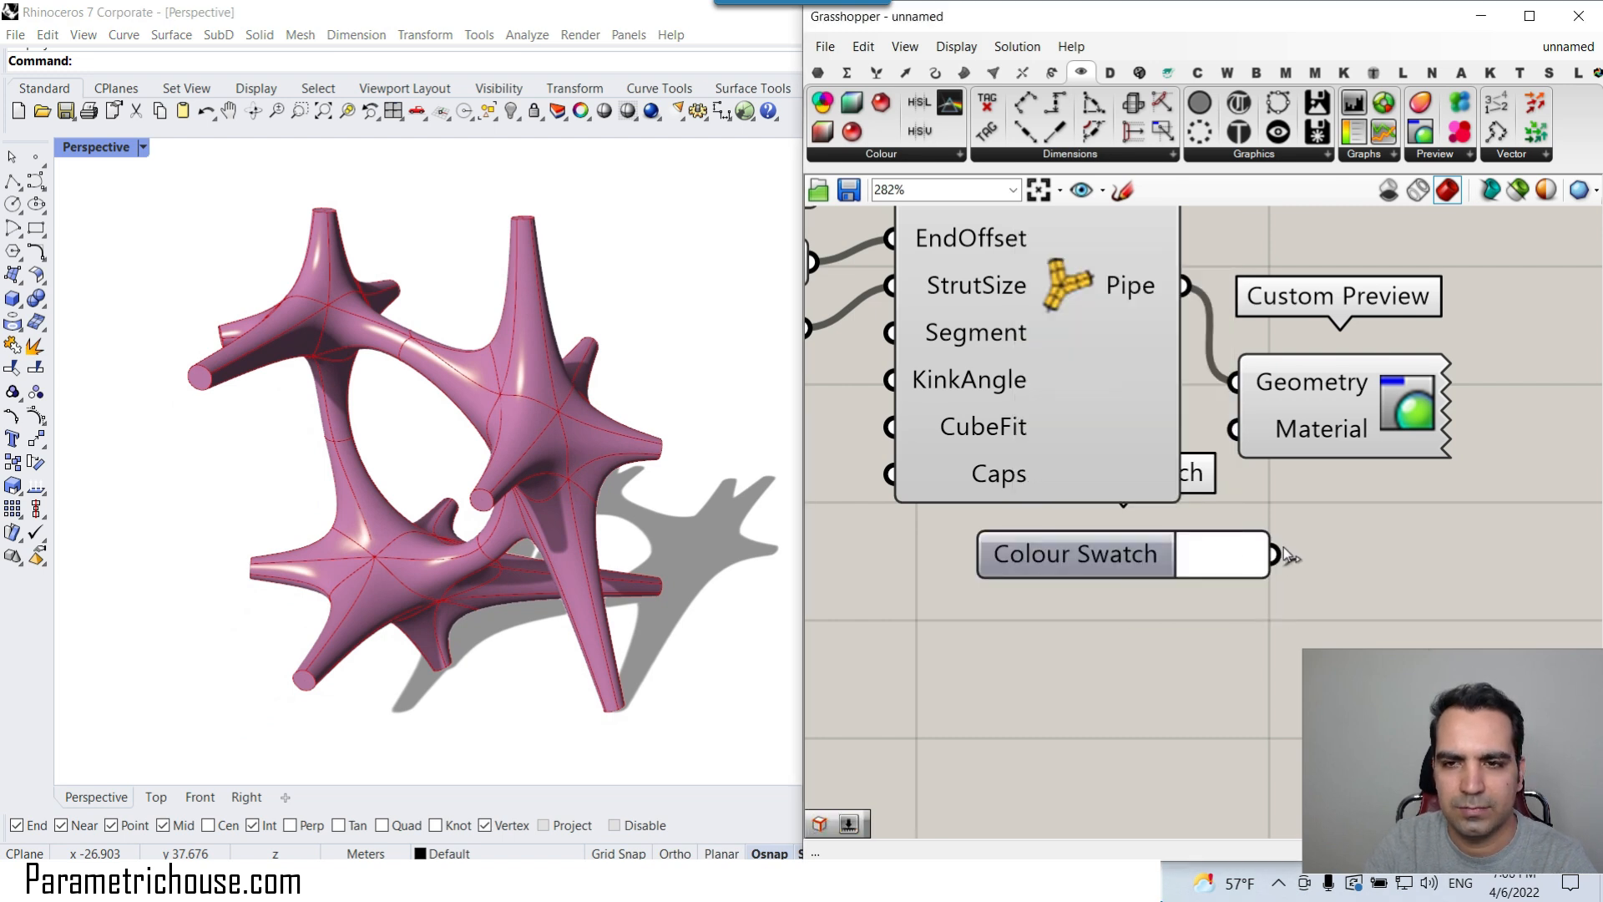
# Set the Colour Swatch to yellow so the pipe lattice previews solid yellow
pyautogui.click(1232, 555)
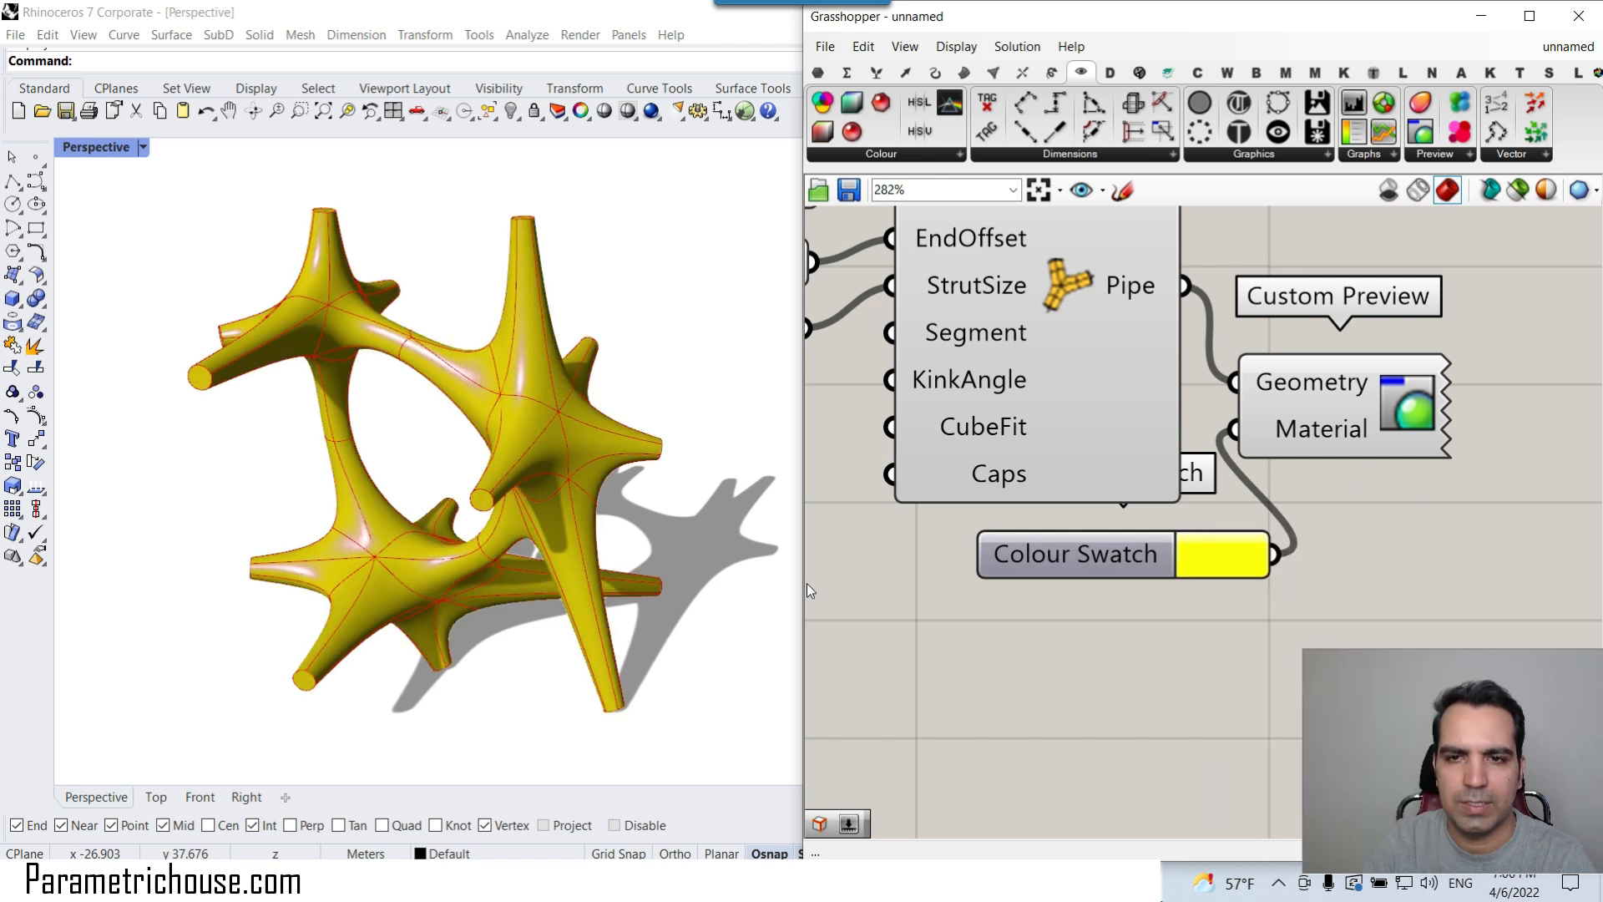
pyautogui.scroll(-3)
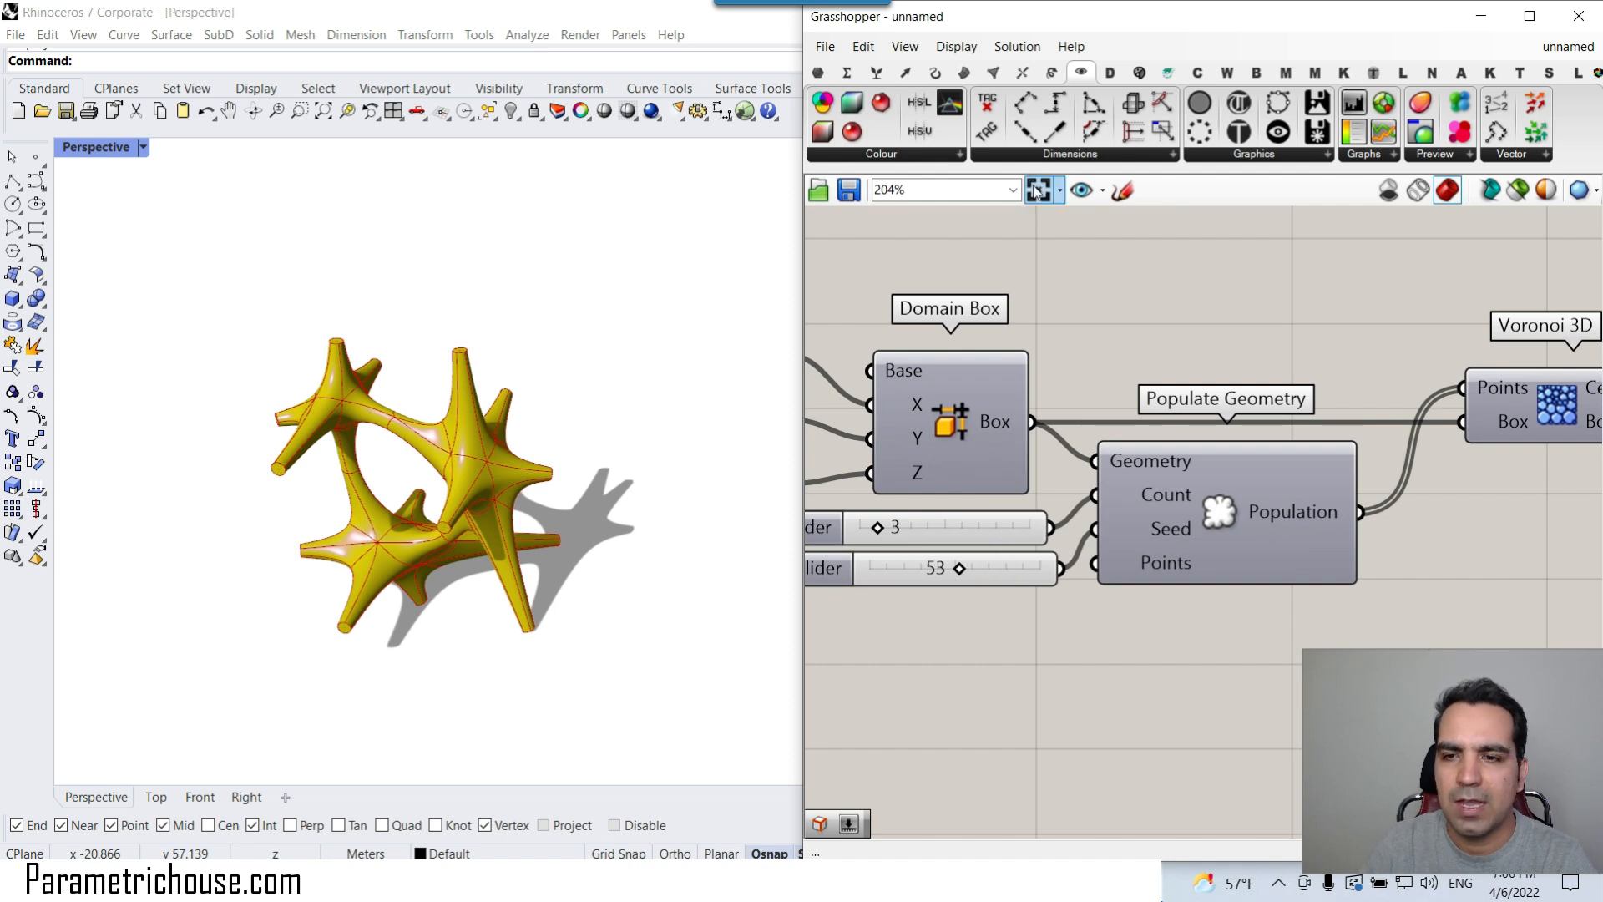
pyautogui.moveTo(1037, 191)
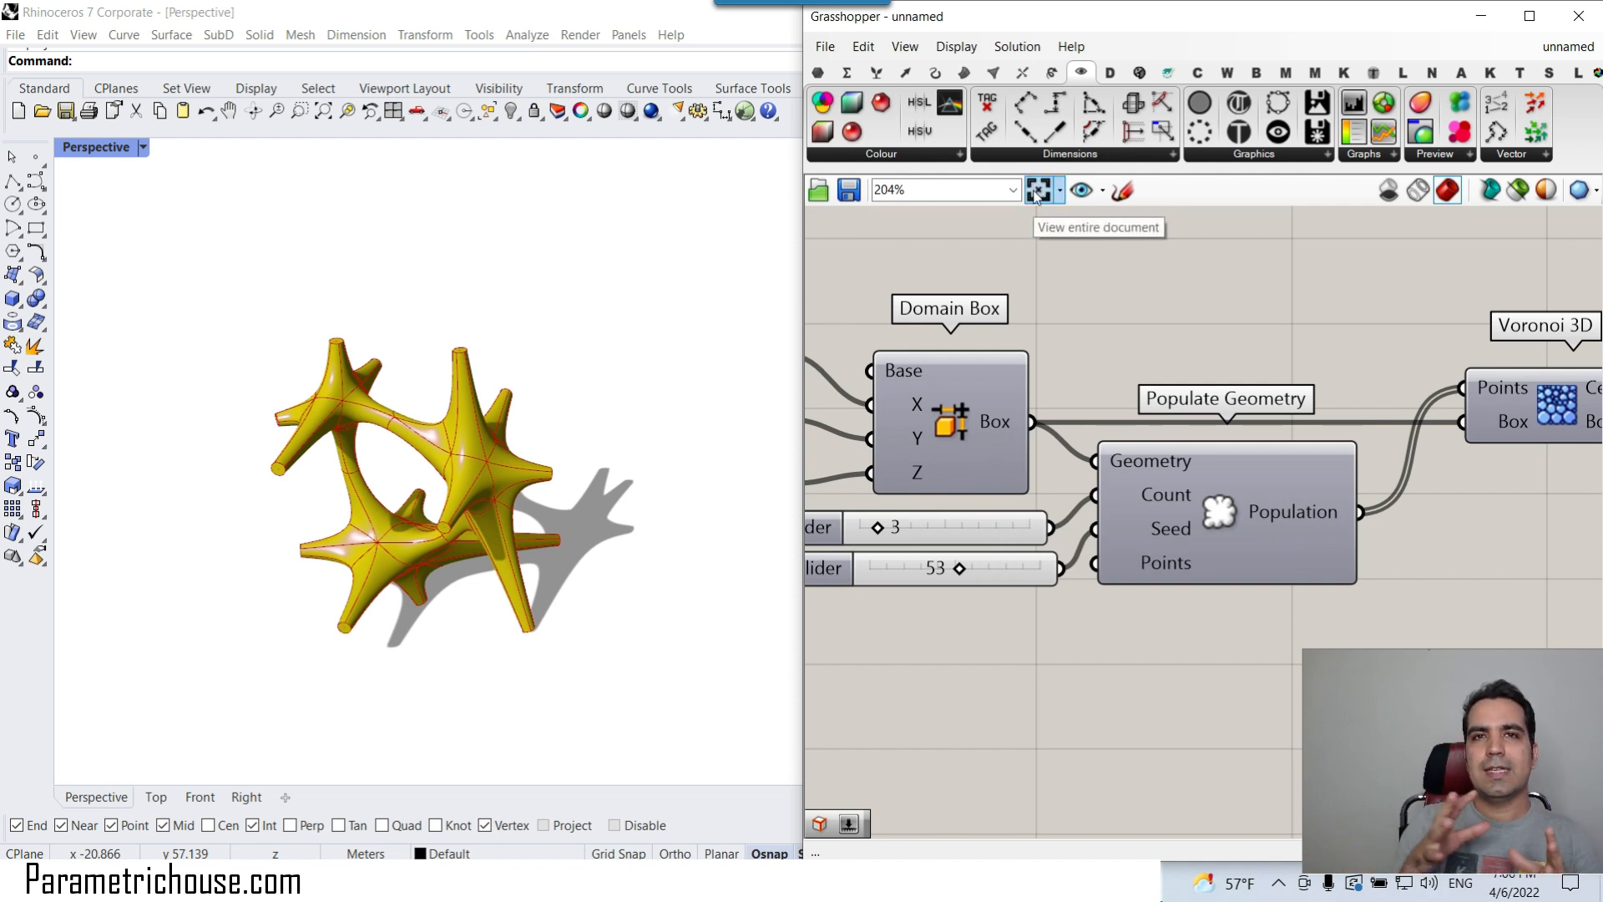
pyautogui.moveTo(1017, 21)
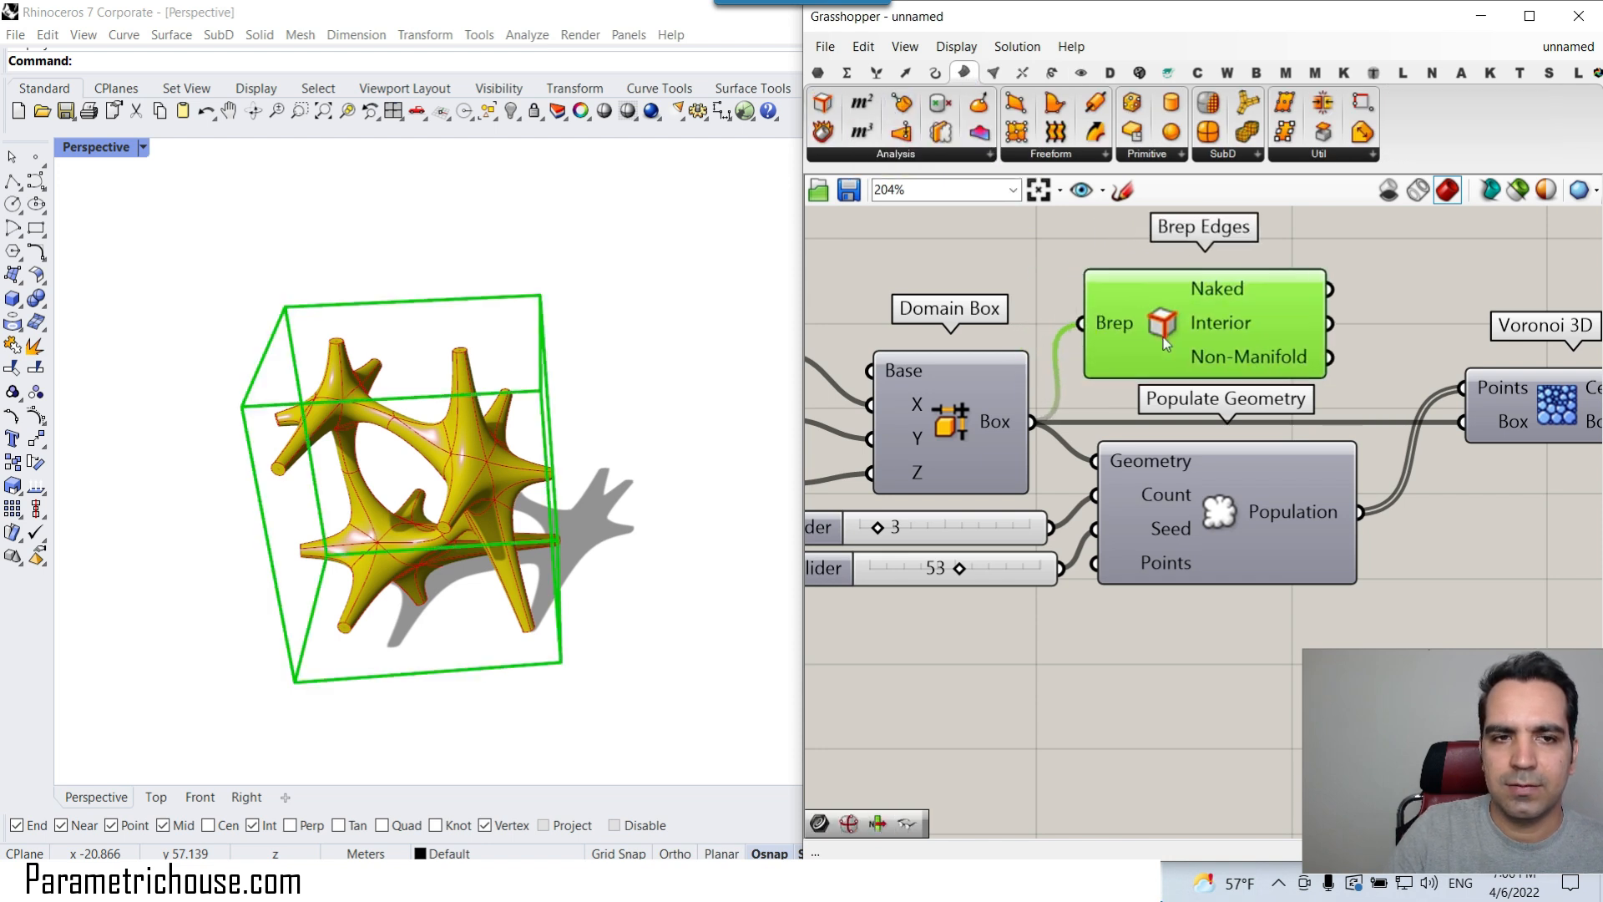
pyautogui.moveTo(608, 439)
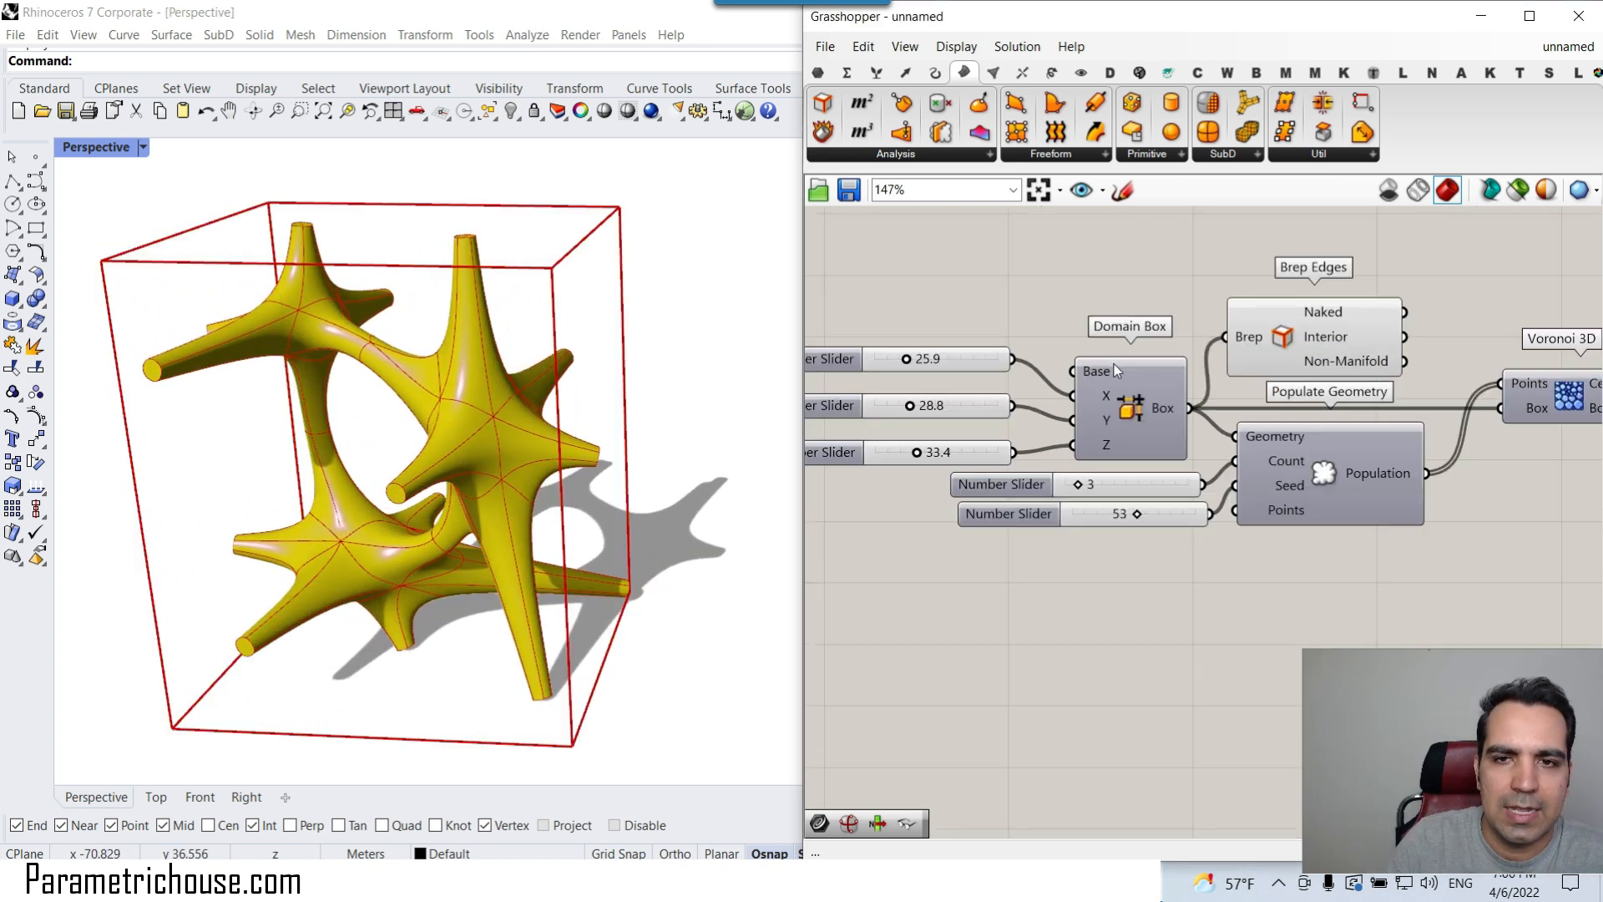
# Enlarge the X/Y/Z size sliders so the red box outline surrounds a bigger lattice
pyautogui.scroll(3)
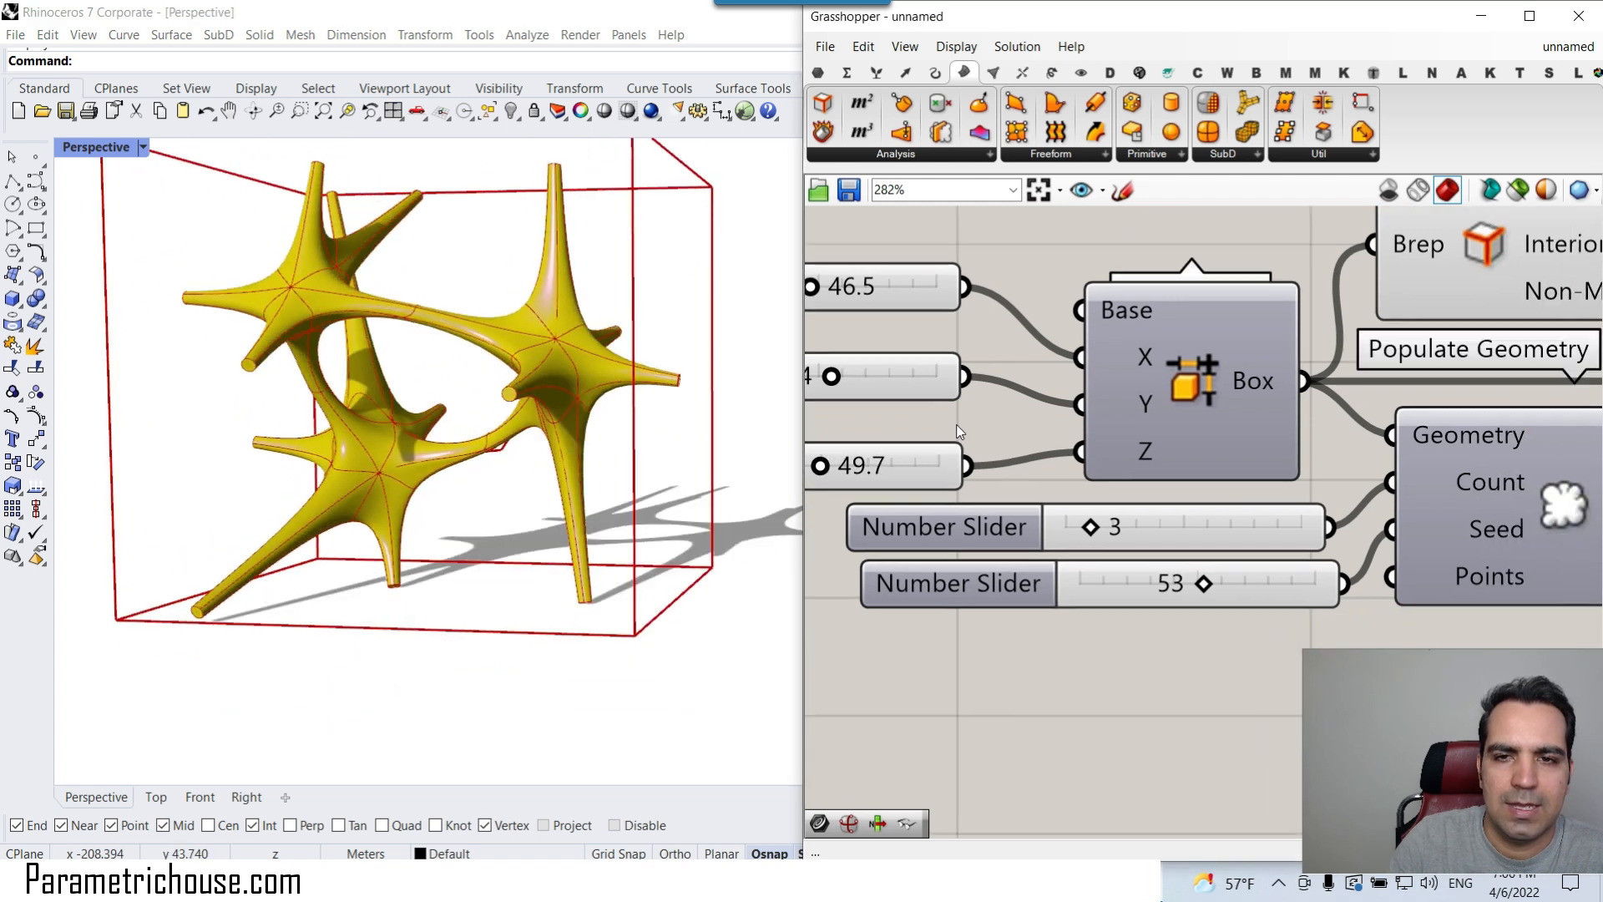
pyautogui.scroll(3)
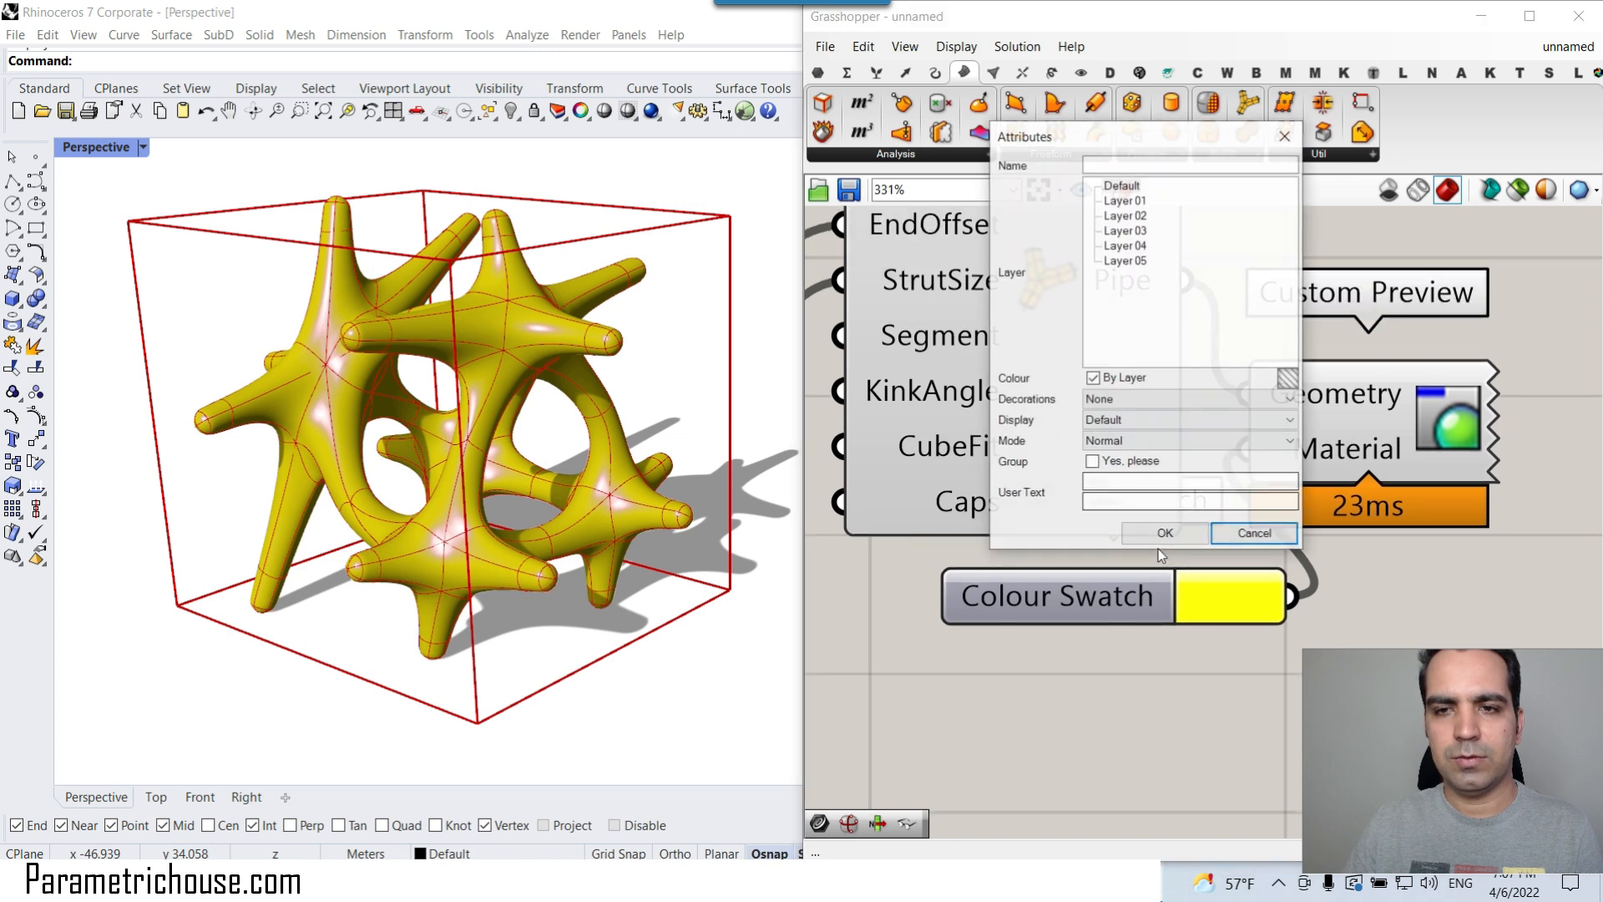
# Bake the MultiPipe lattice into Rhino and change the Perspective viewport display mode
pyautogui.click(140, 146)
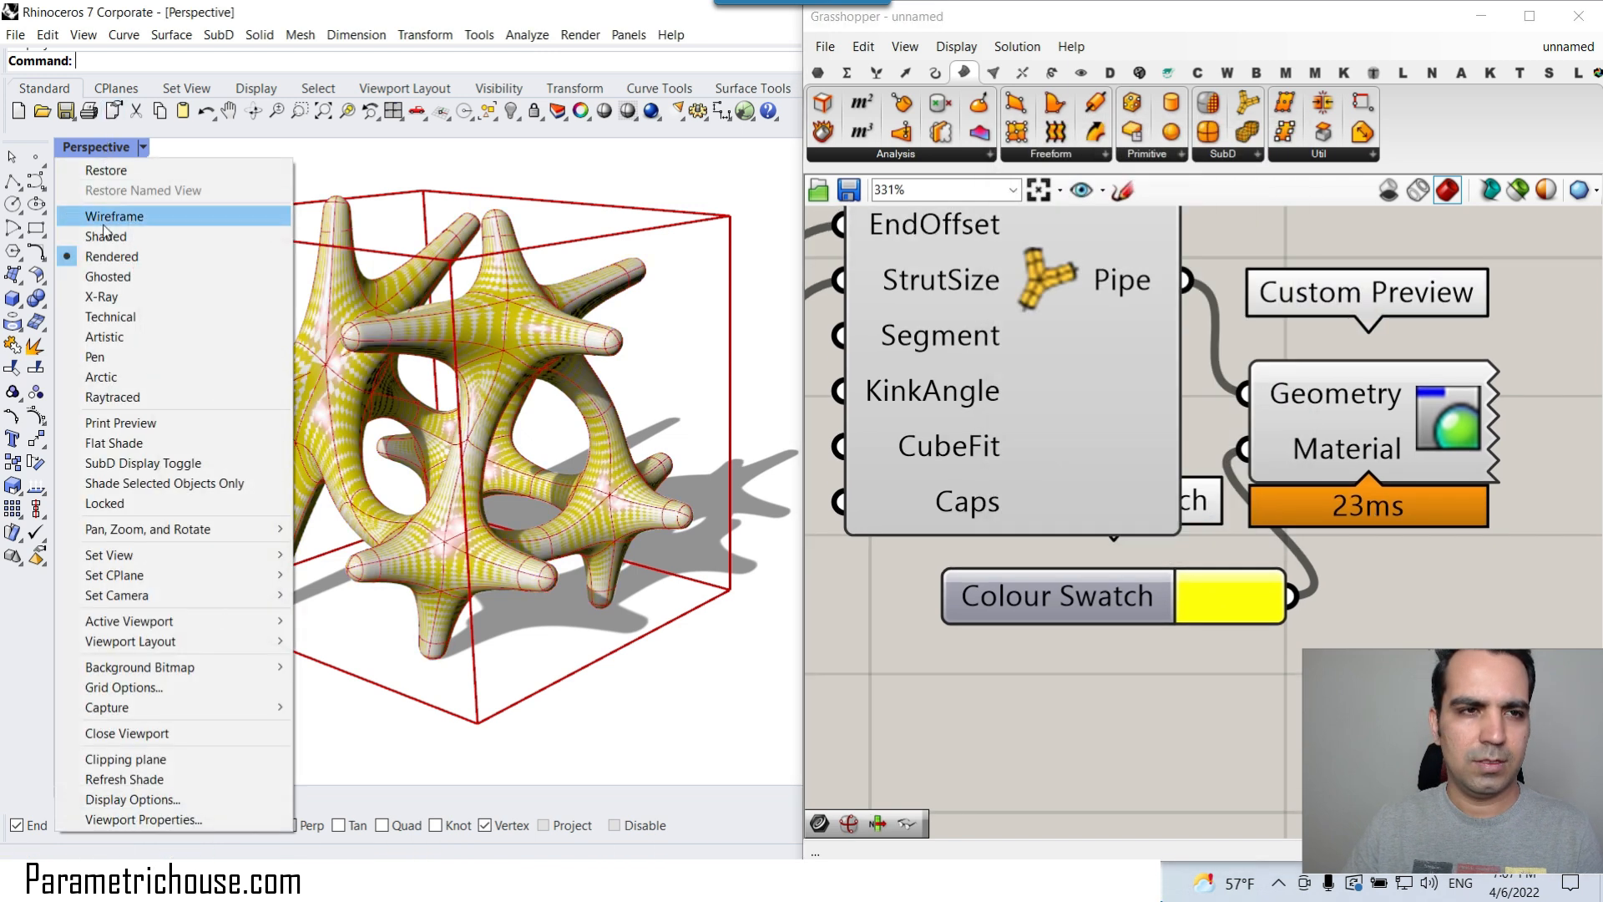
pyautogui.click(116, 216)
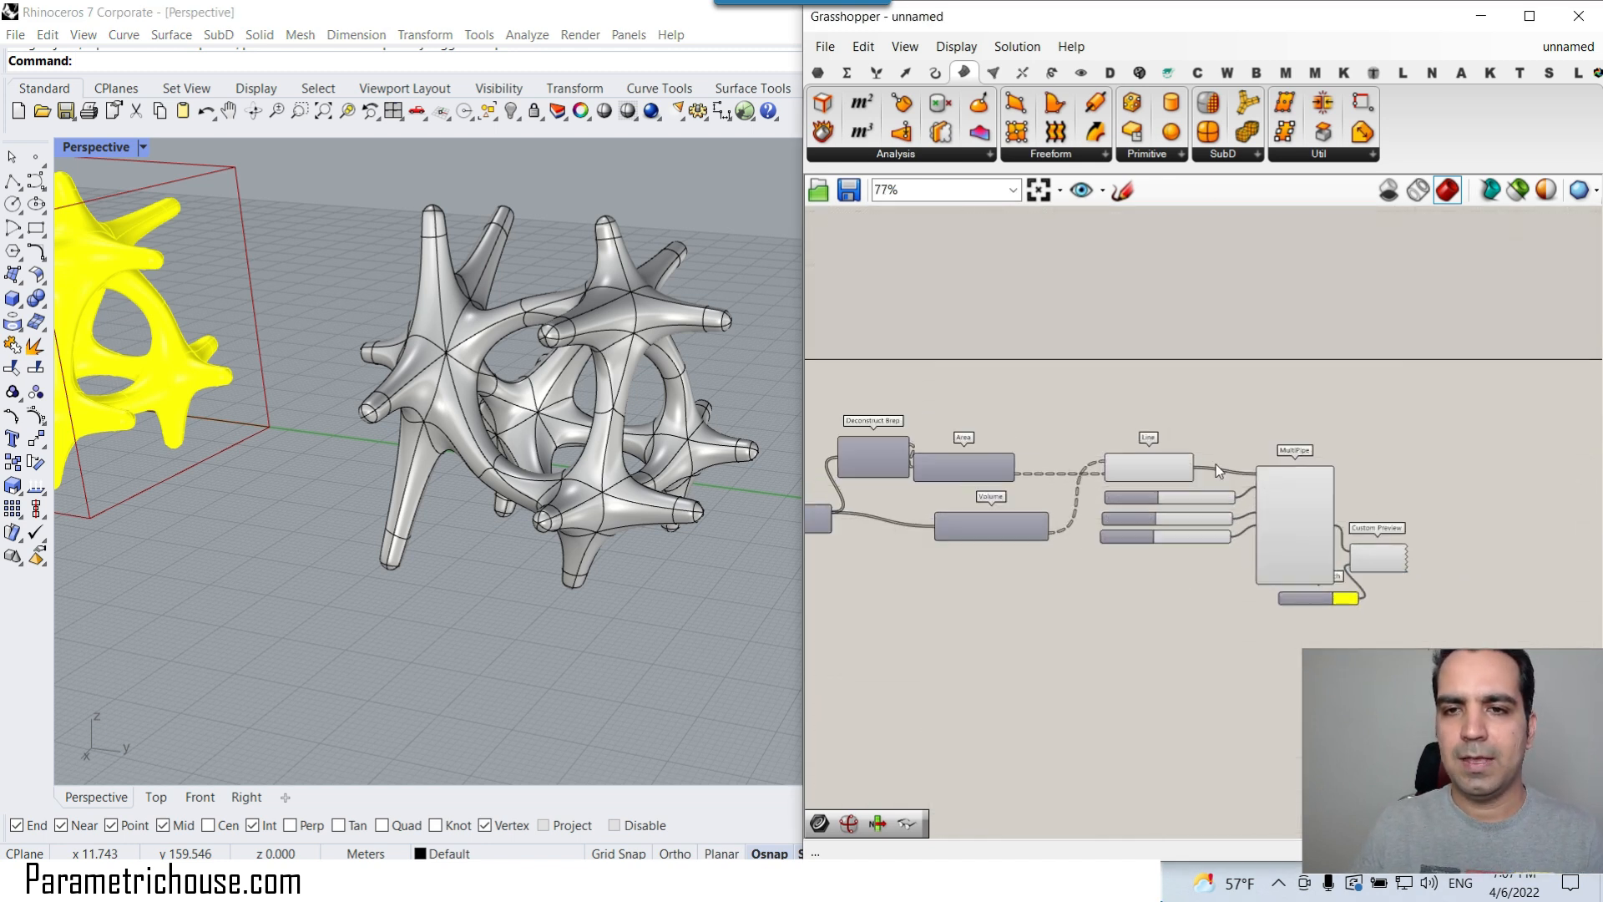
pyautogui.scroll(3)
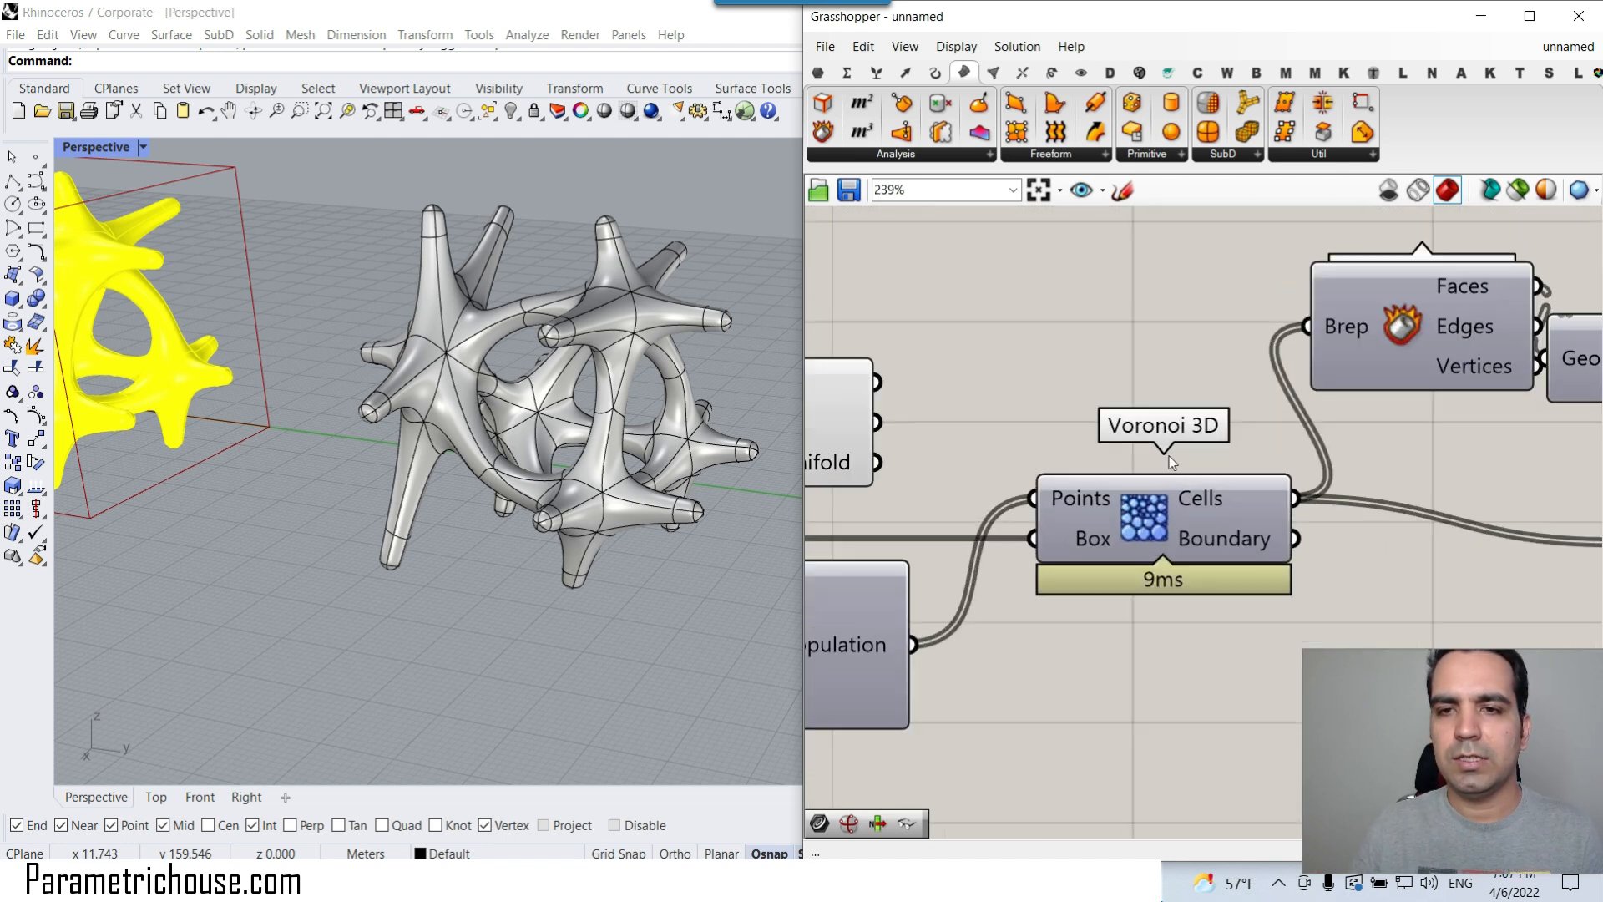
pyautogui.moveTo(1218, 437)
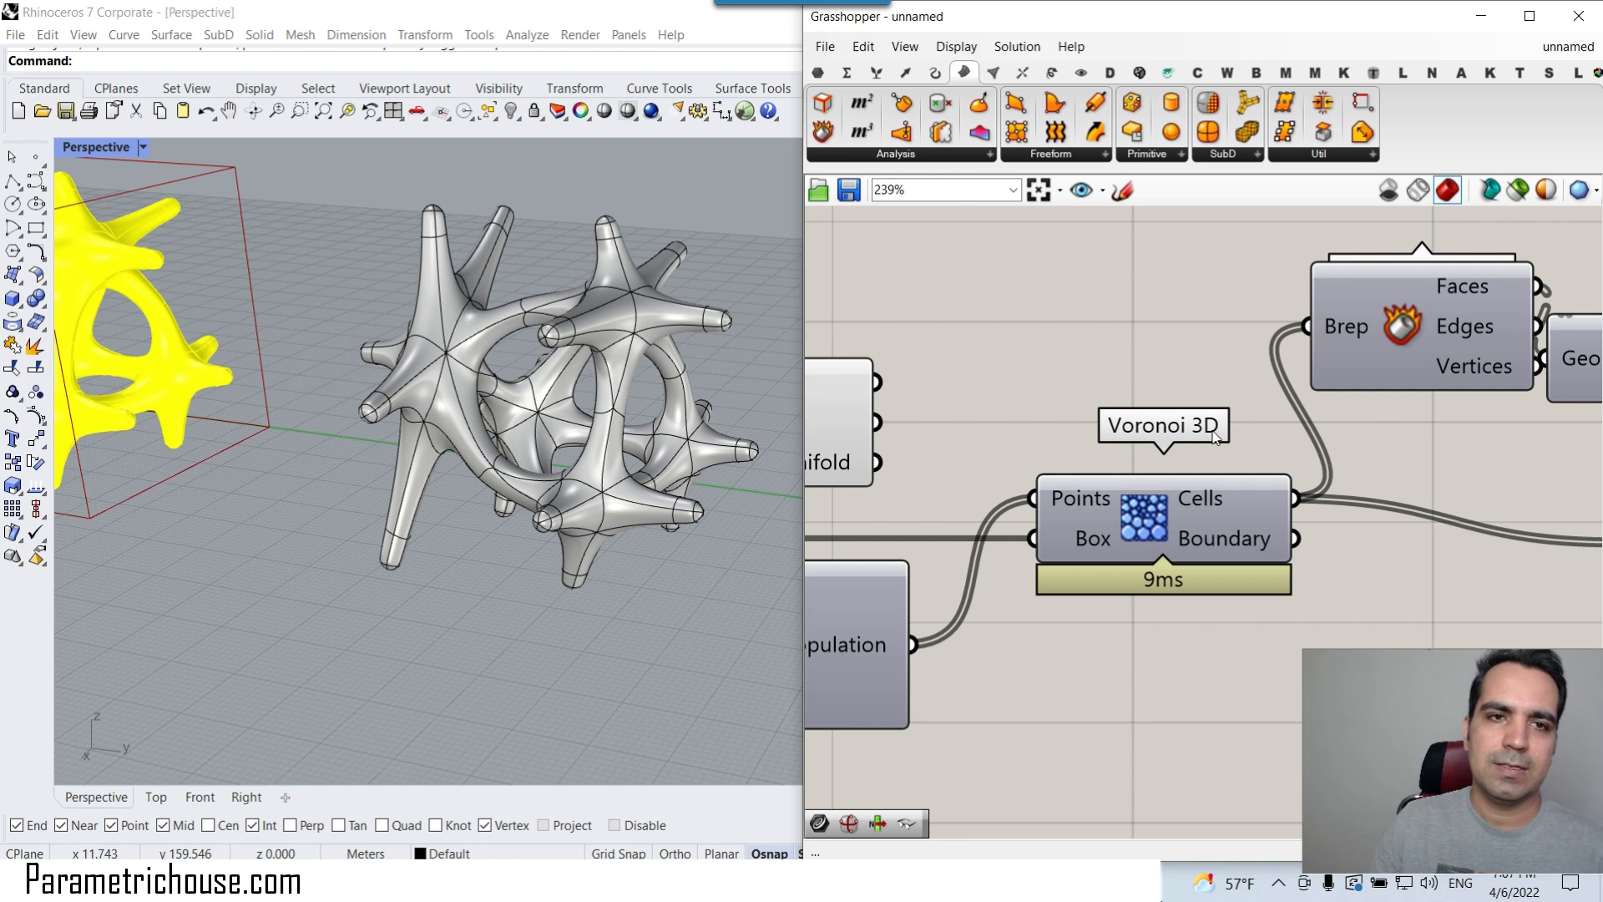